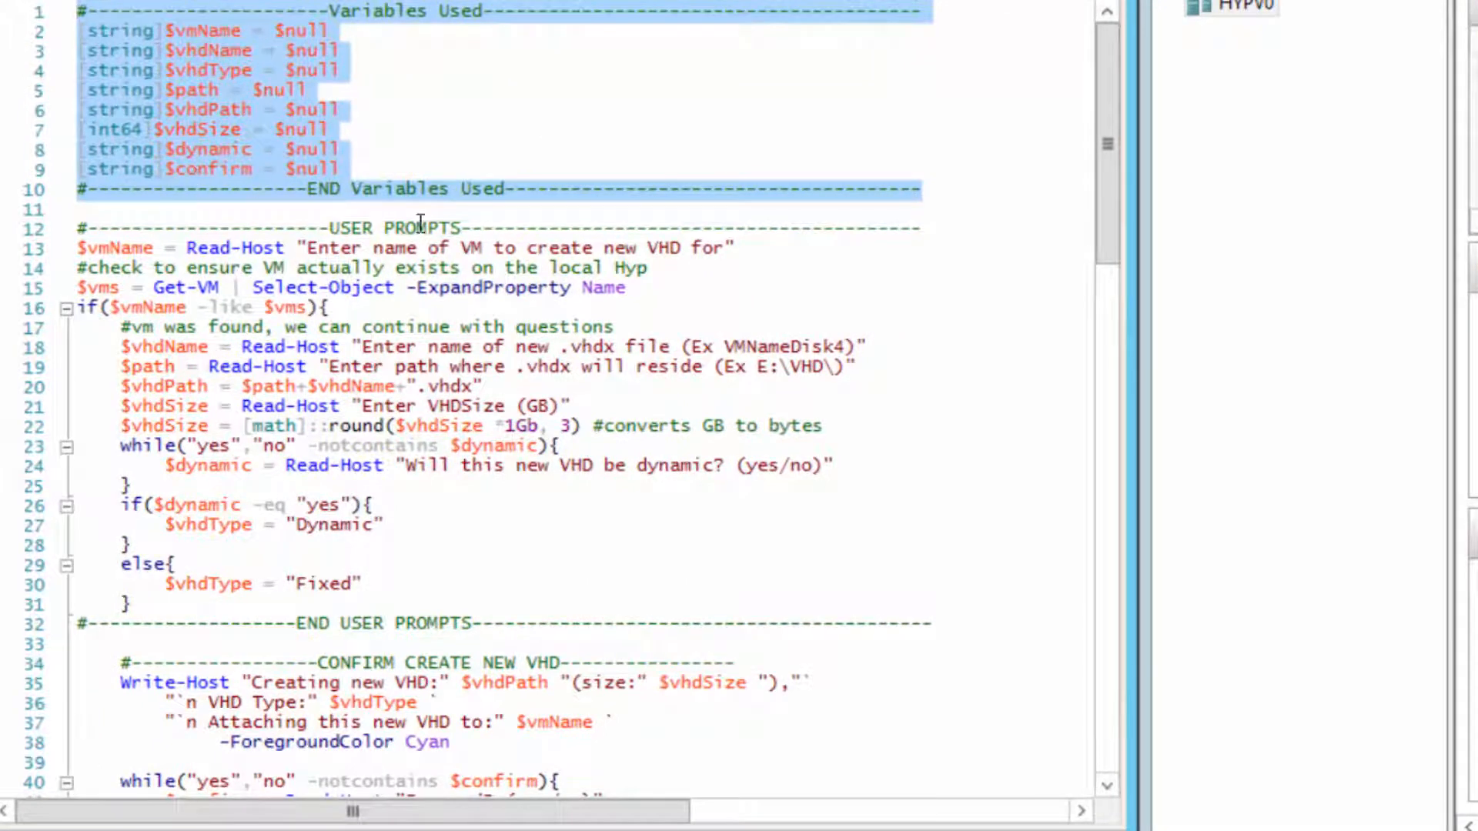
- Review the script's Add-VMHardDiskDrive attach line and its results section in PowerShell ISE
{"action": "scroll", "scroll_direction": "down", "scroll_amount": 3}
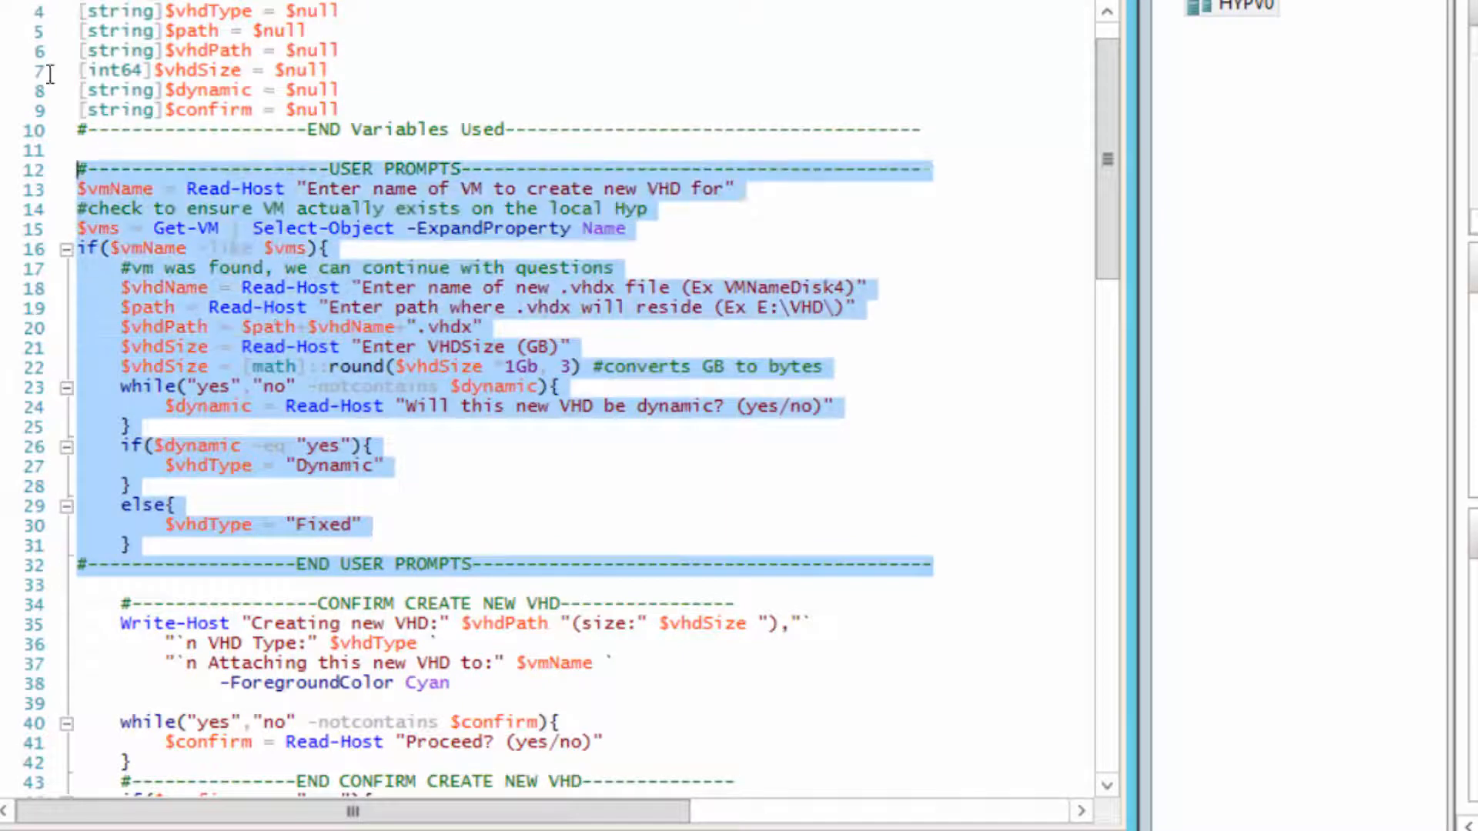
{"action": "mouse_move", "coordinate": [528, 297]}
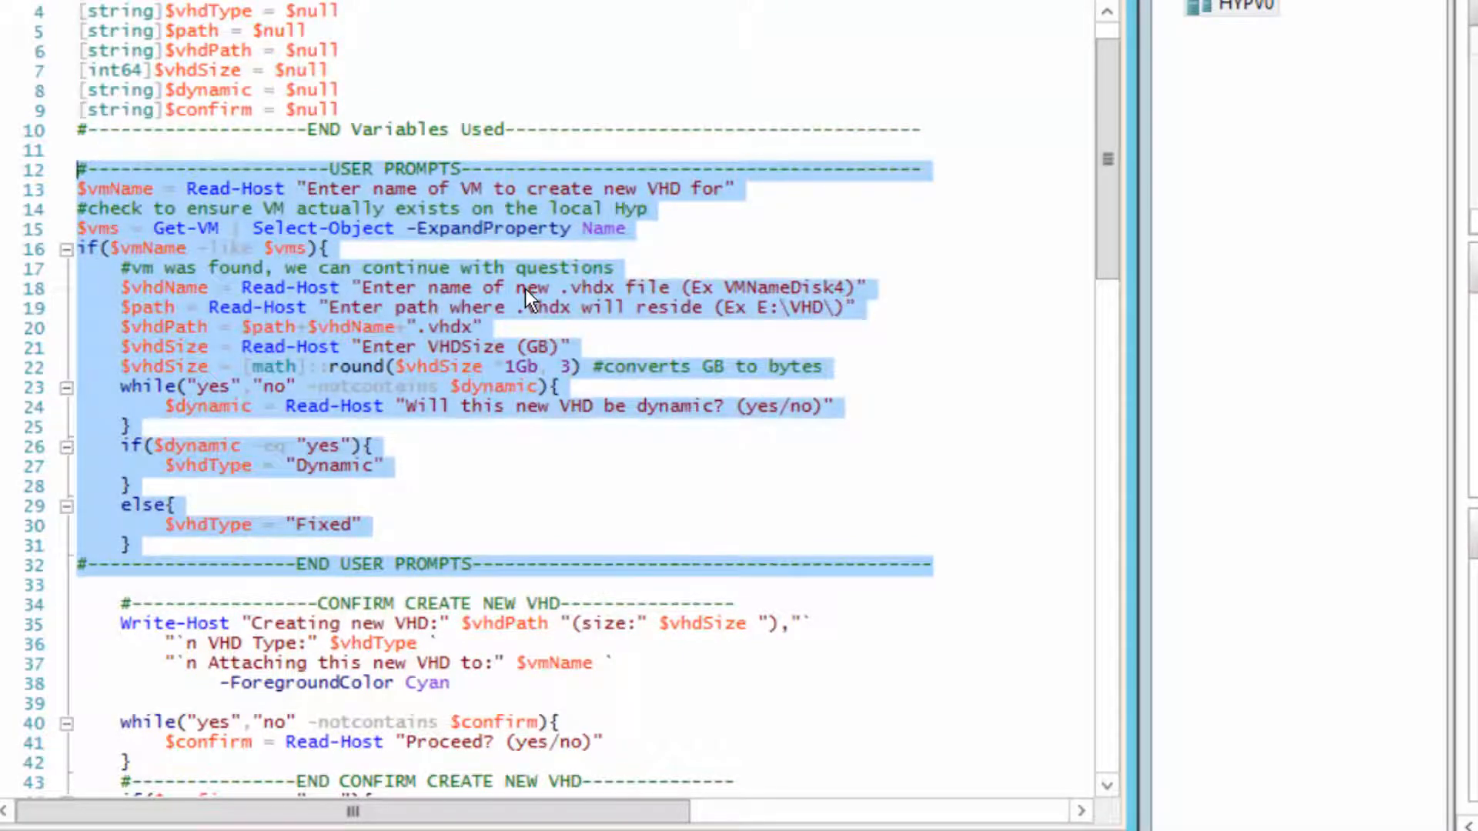
{"action": "scroll", "scroll_direction": "down", "scroll_amount": 3}
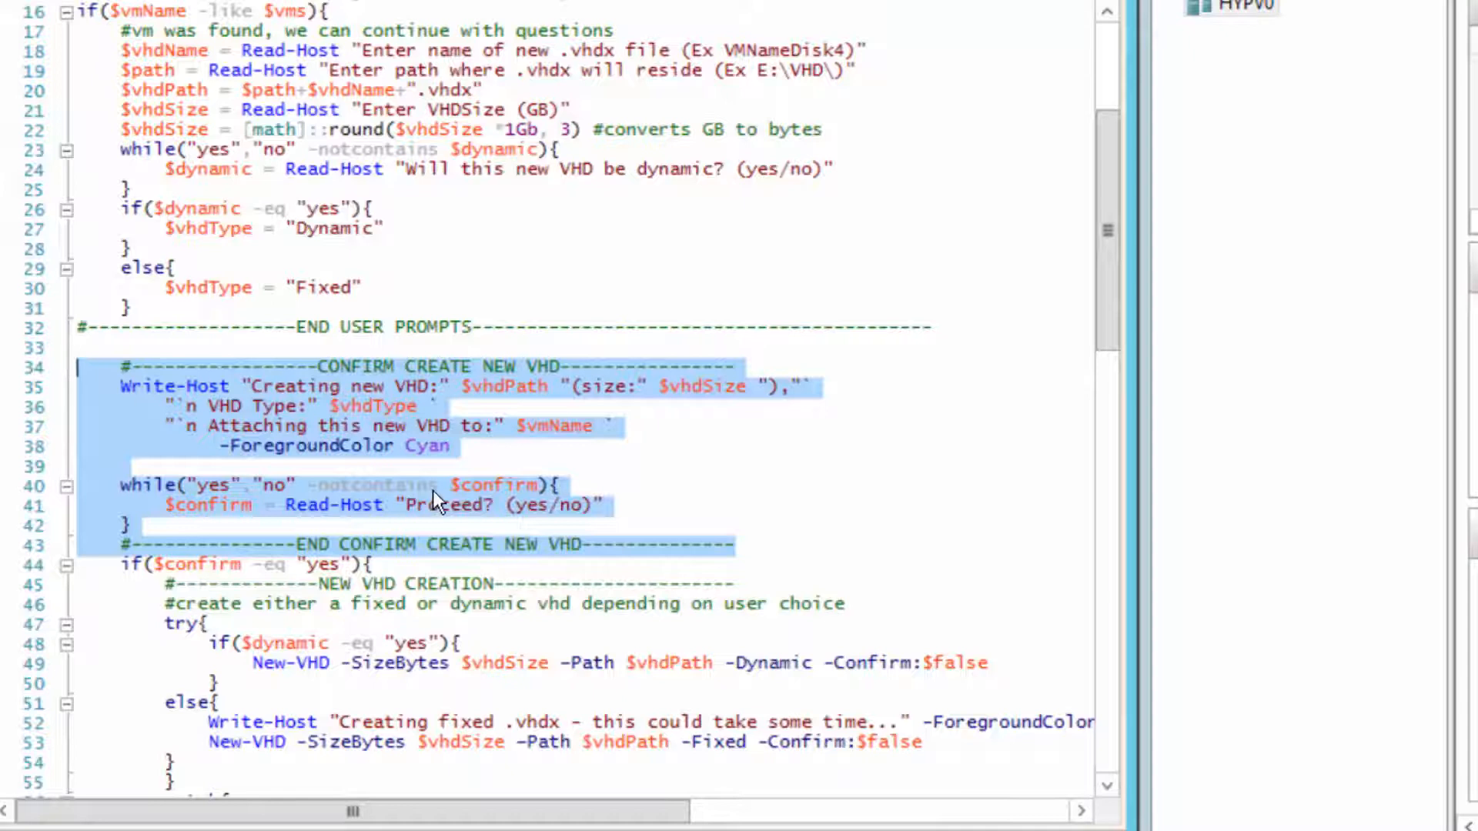
{"action": "scroll", "scroll_direction": "down", "scroll_amount": 3}
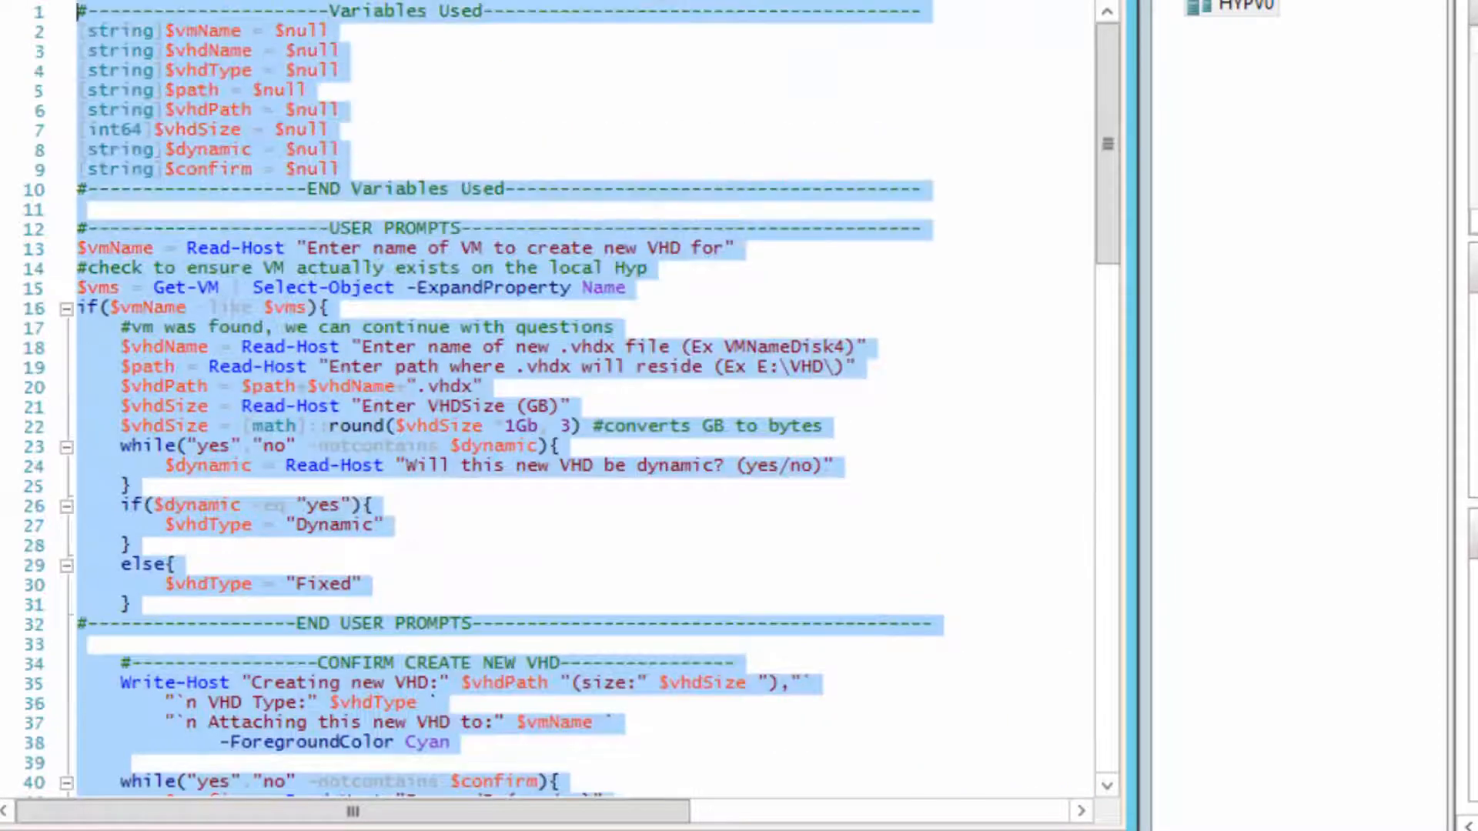
{"action": "scroll", "scroll_direction": "down", "scroll_amount": 3}
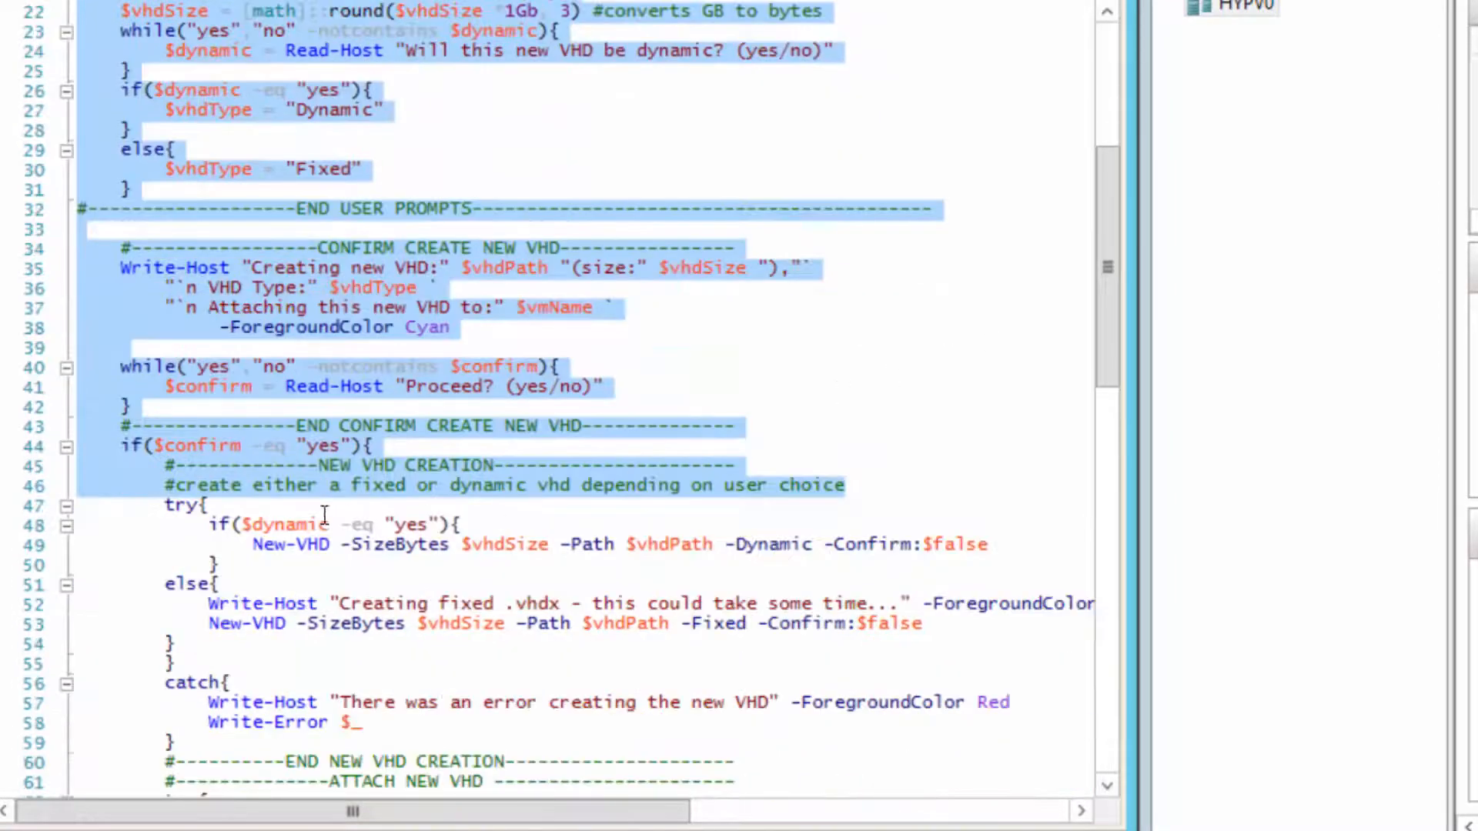
{"action": "left_click", "coordinate": [482, 543]}
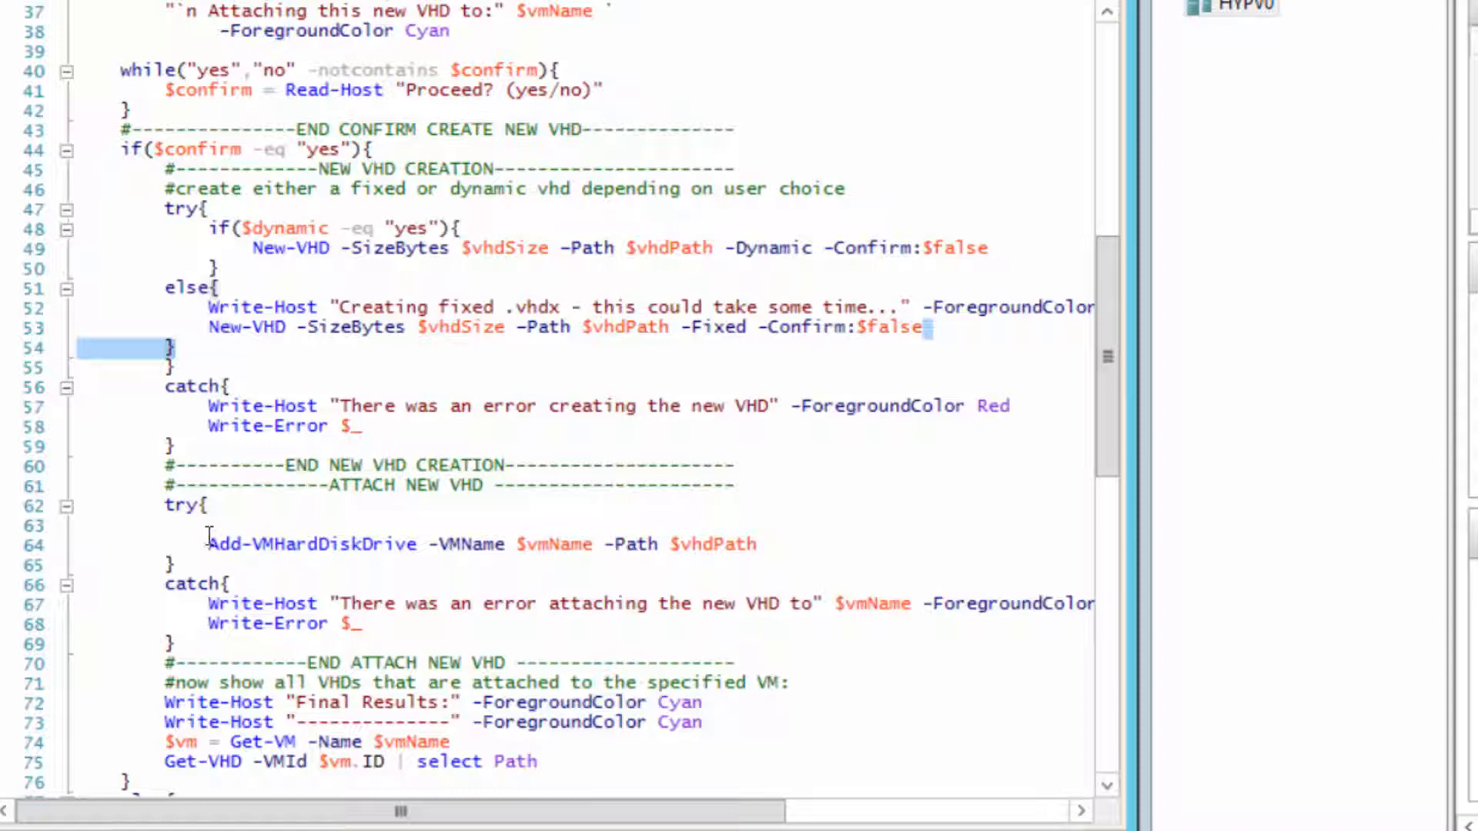
{"action": "double_click", "coordinate": [283, 543]}
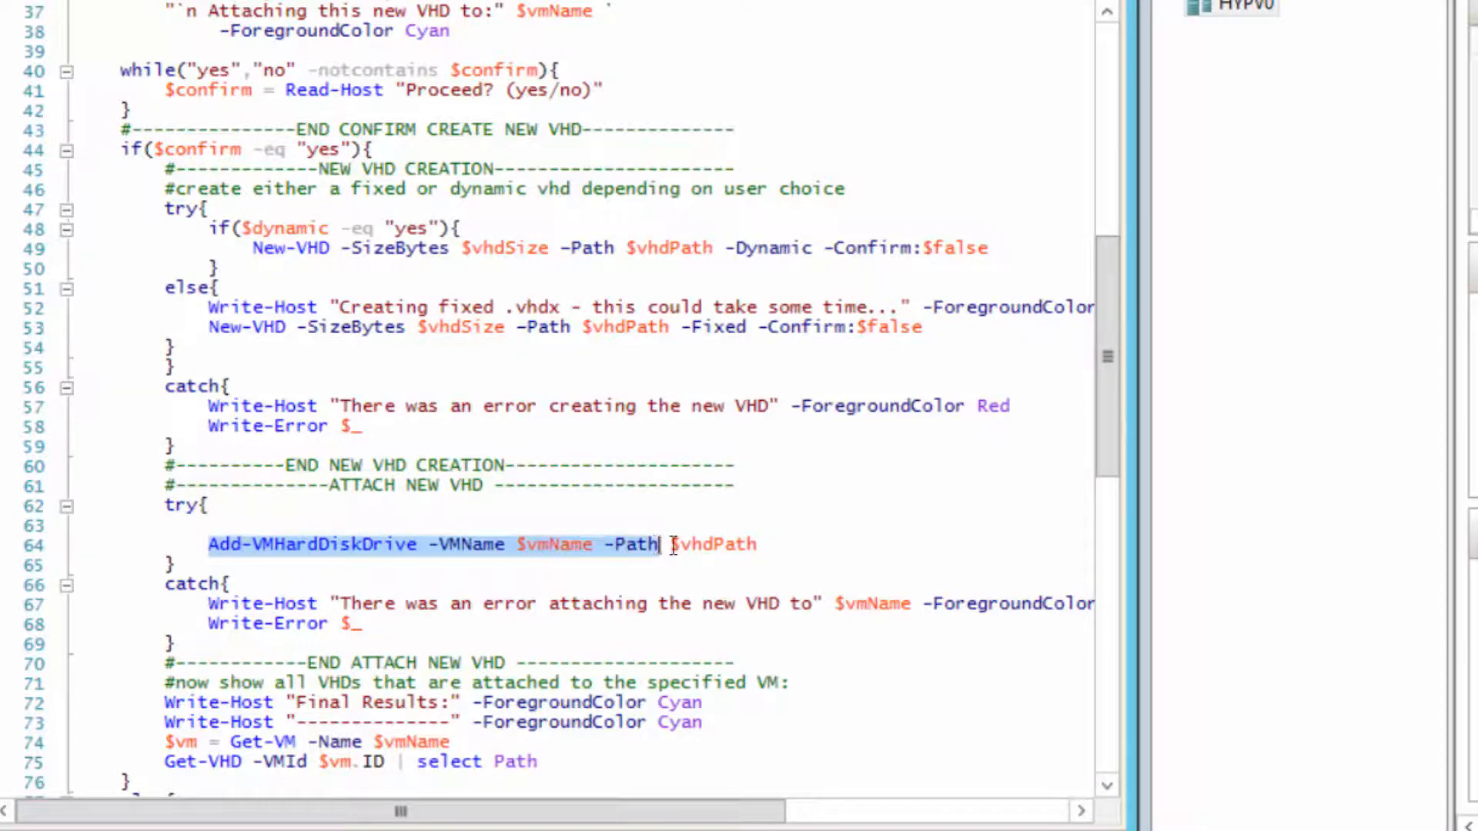
{"action": "left_click_drag", "start_coordinate": [669, 543], "coordinate": [757, 543]}
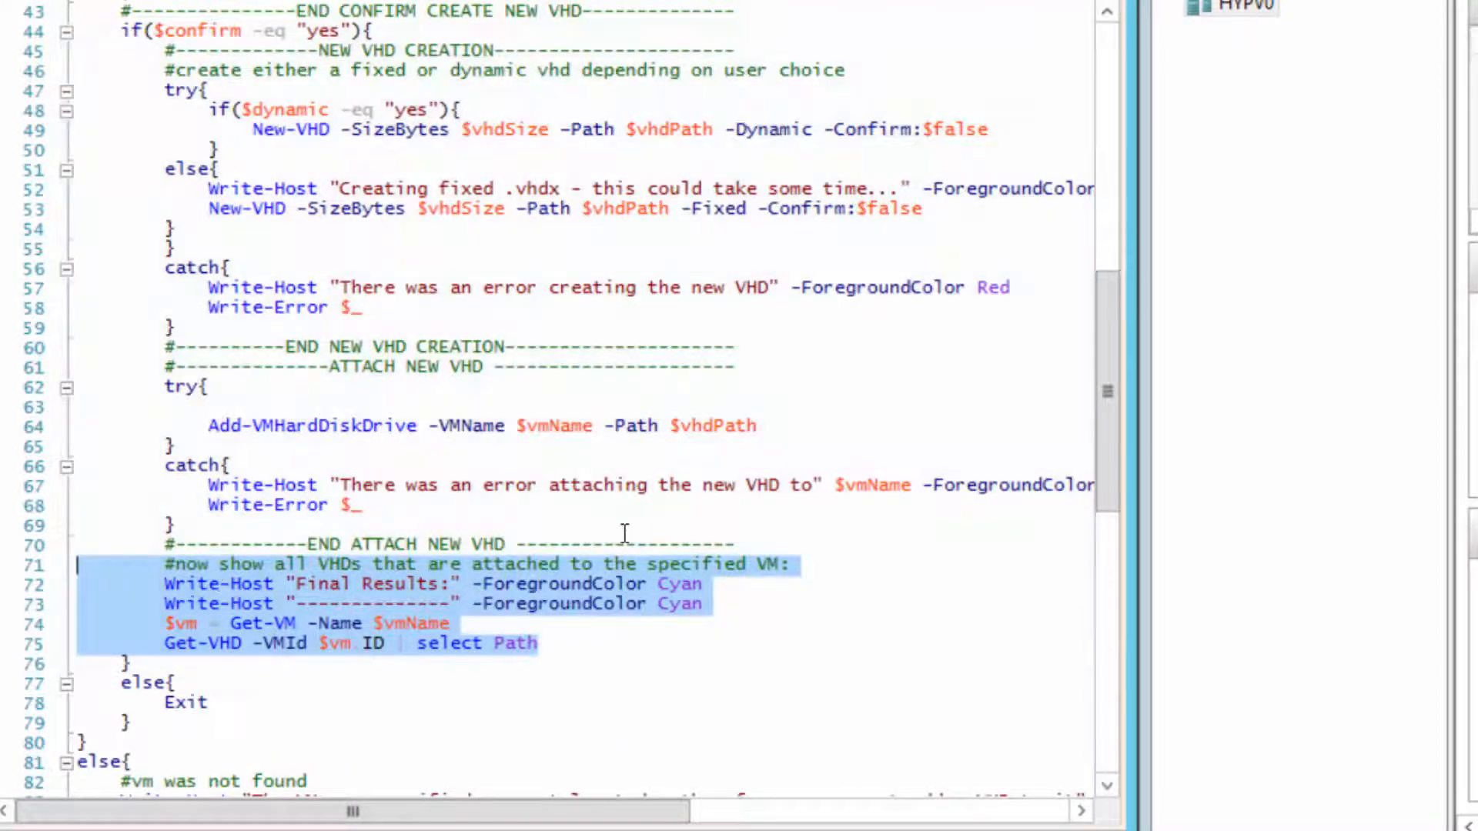
{"action": "left_click", "coordinate": [649, 604]}
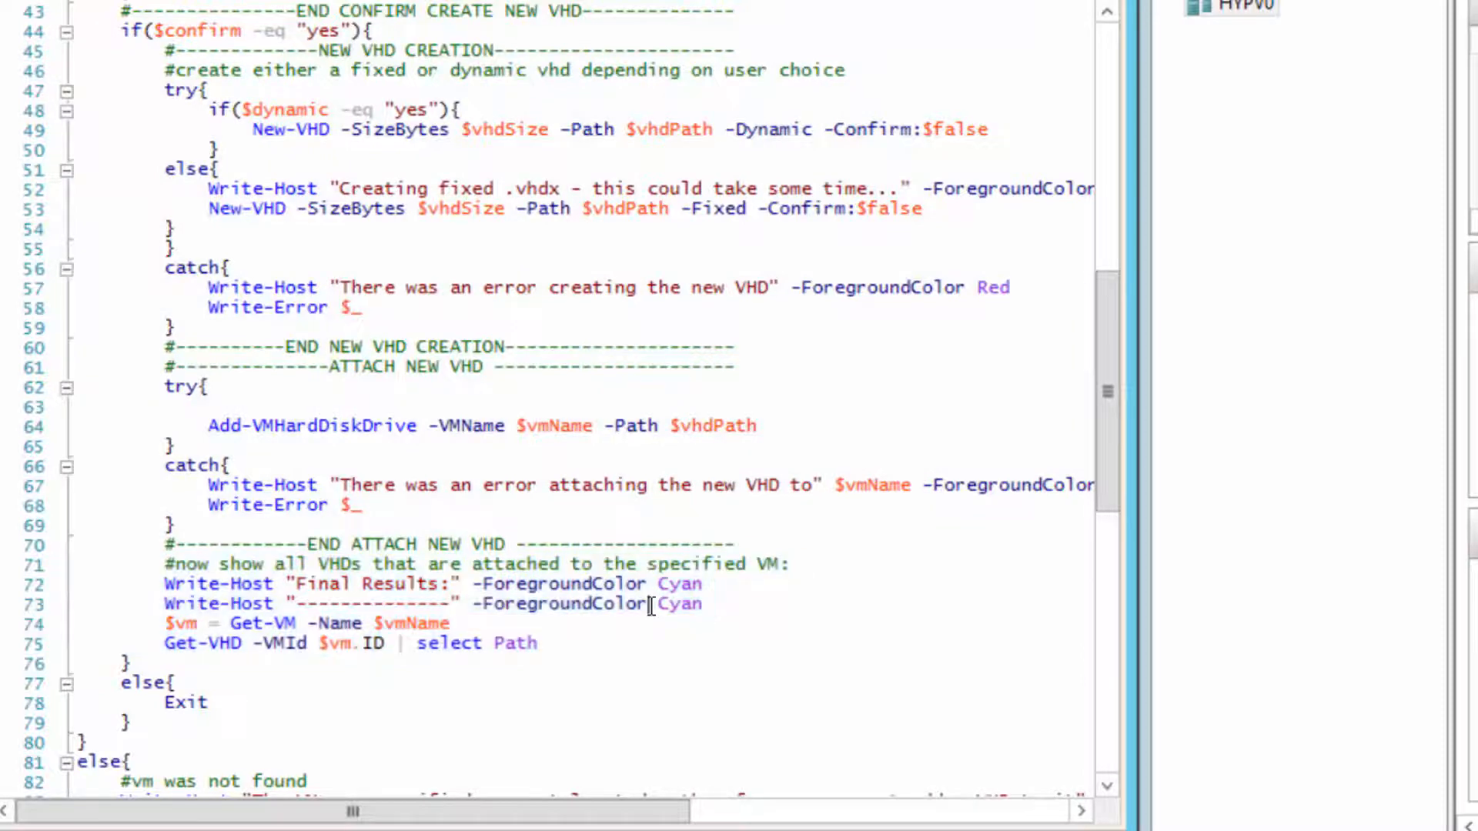
{"action": "scroll", "scroll_direction": "up", "scroll_amount": 3}
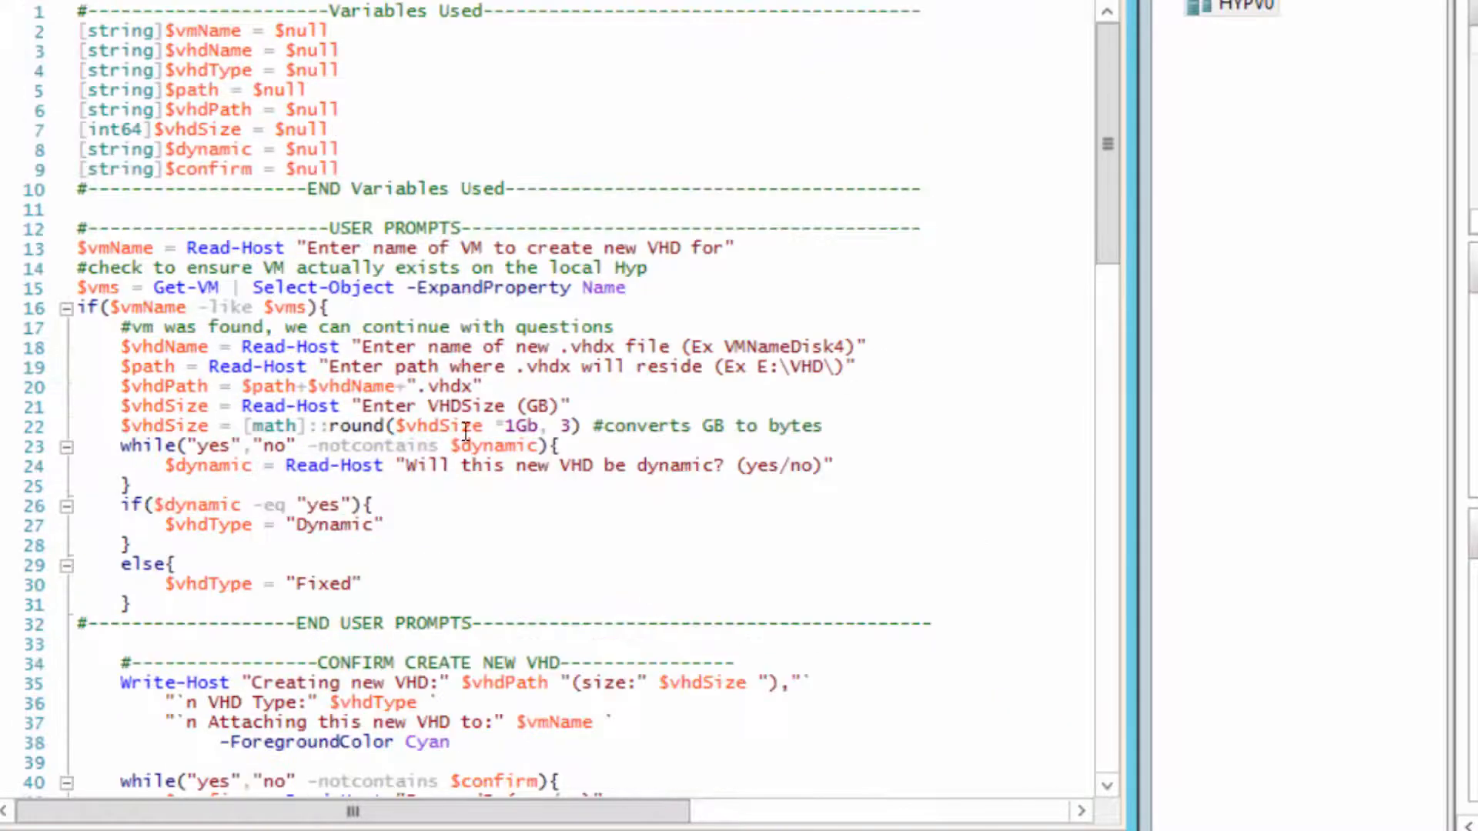
{"action": "scroll", "scroll_direction": "down", "scroll_amount": 3}
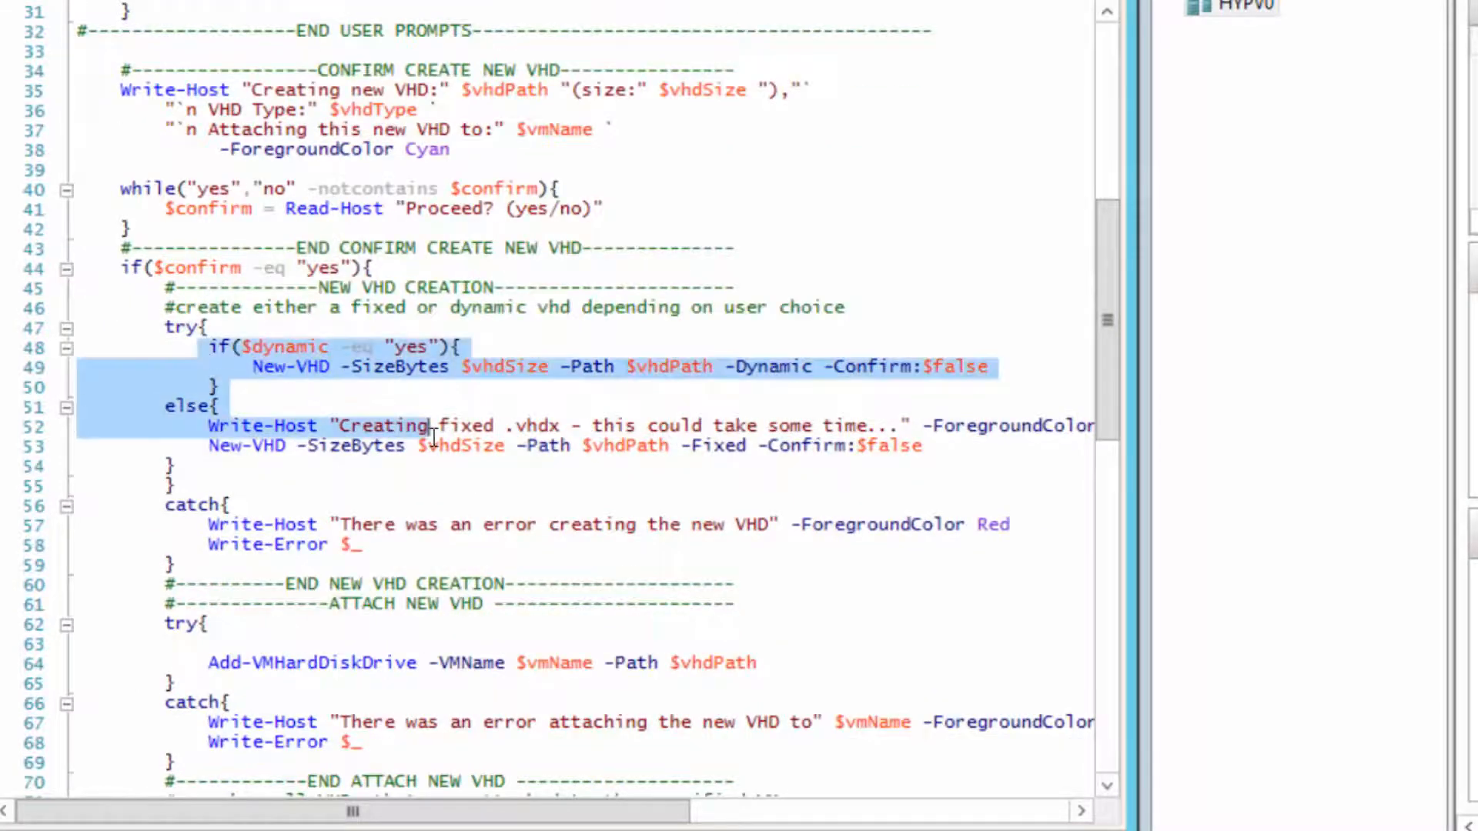
{"action": "scroll", "scroll_direction": "down", "scroll_amount": 3}
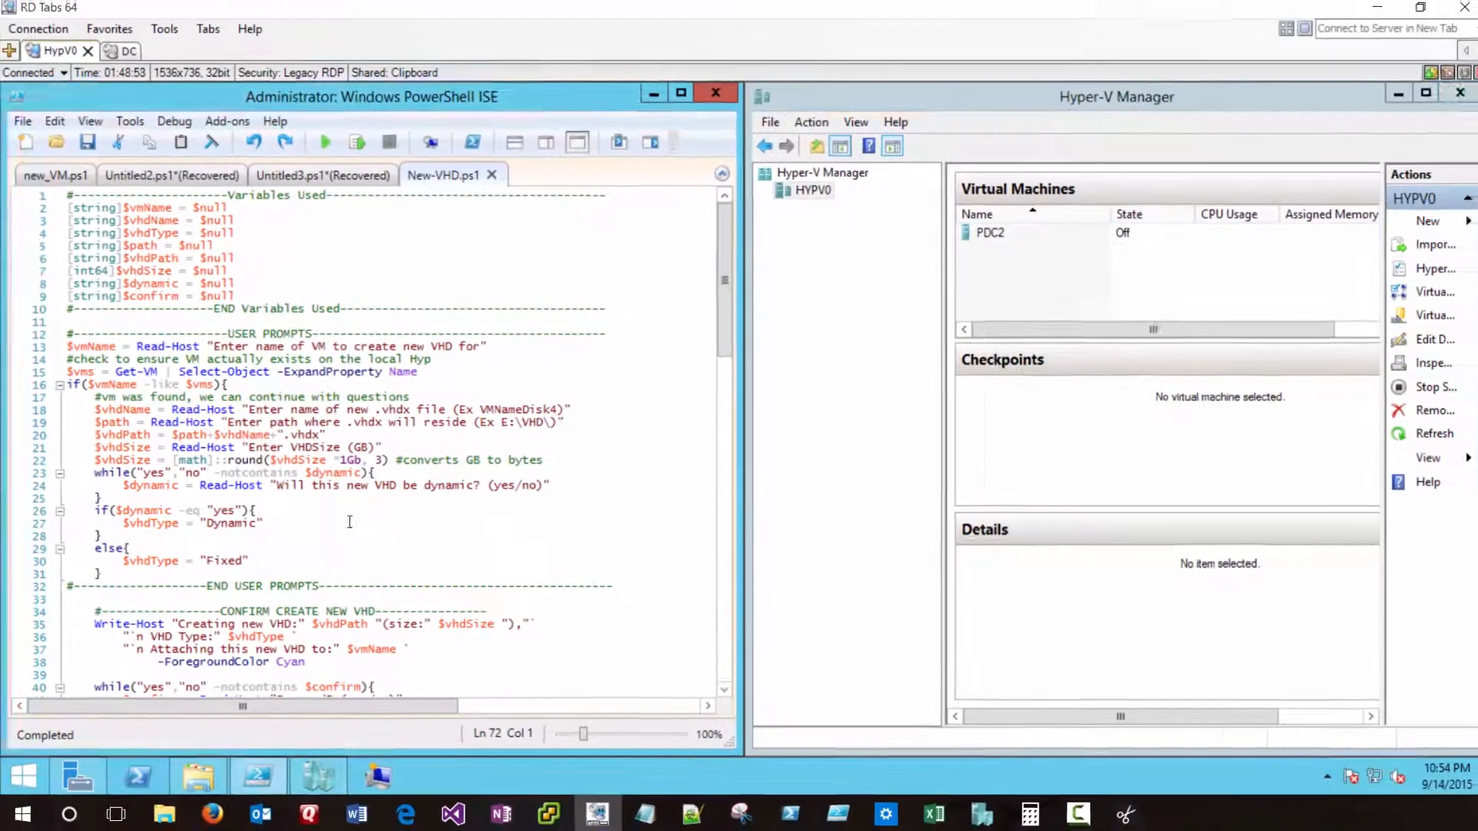
- In PDC2's settings, add a SCSI controller and a new hard drive on it
{"action": "left_click", "coordinate": [984, 234]}
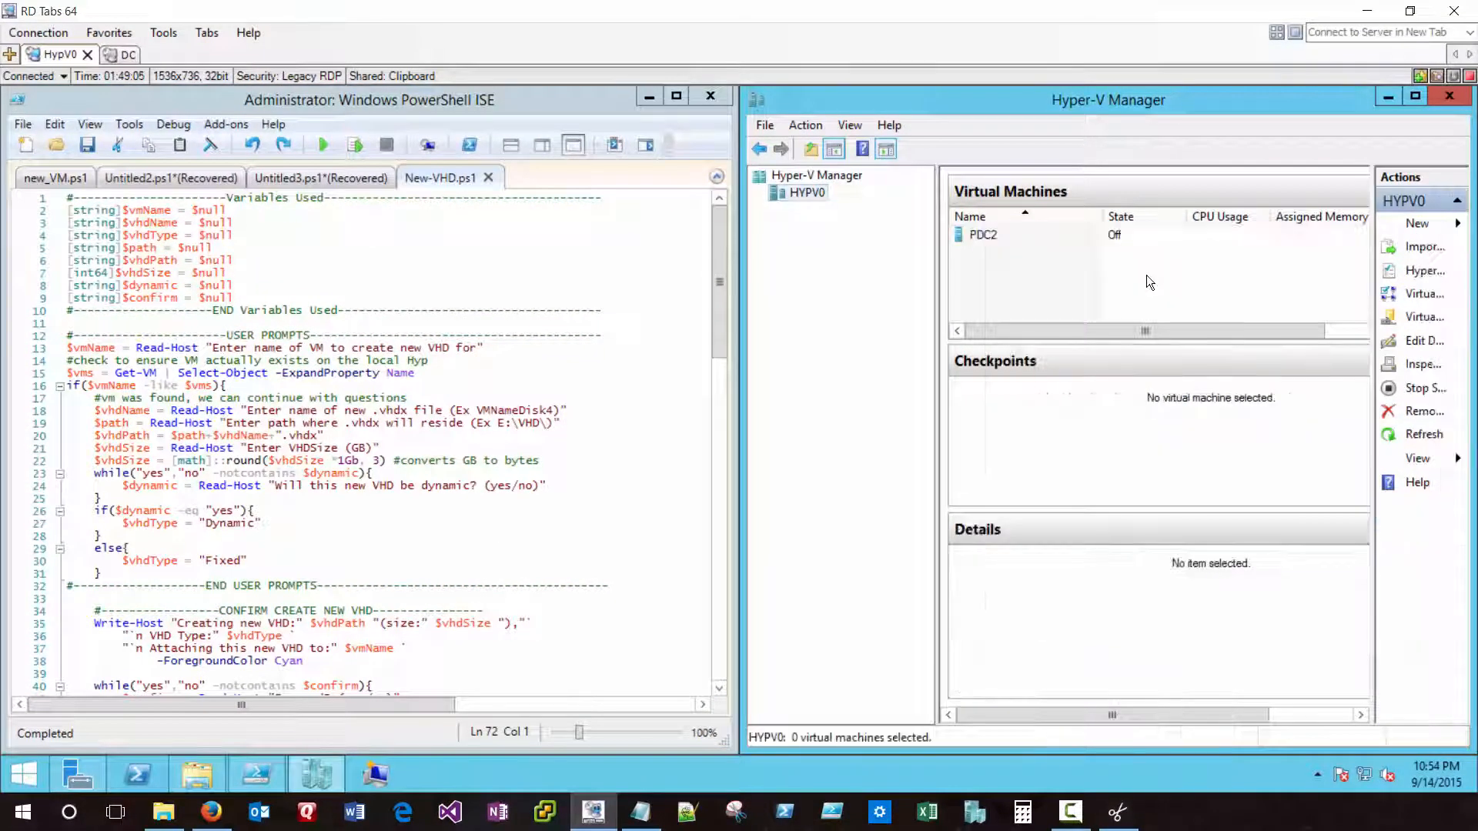
{"action": "left_click", "coordinate": [984, 234]}
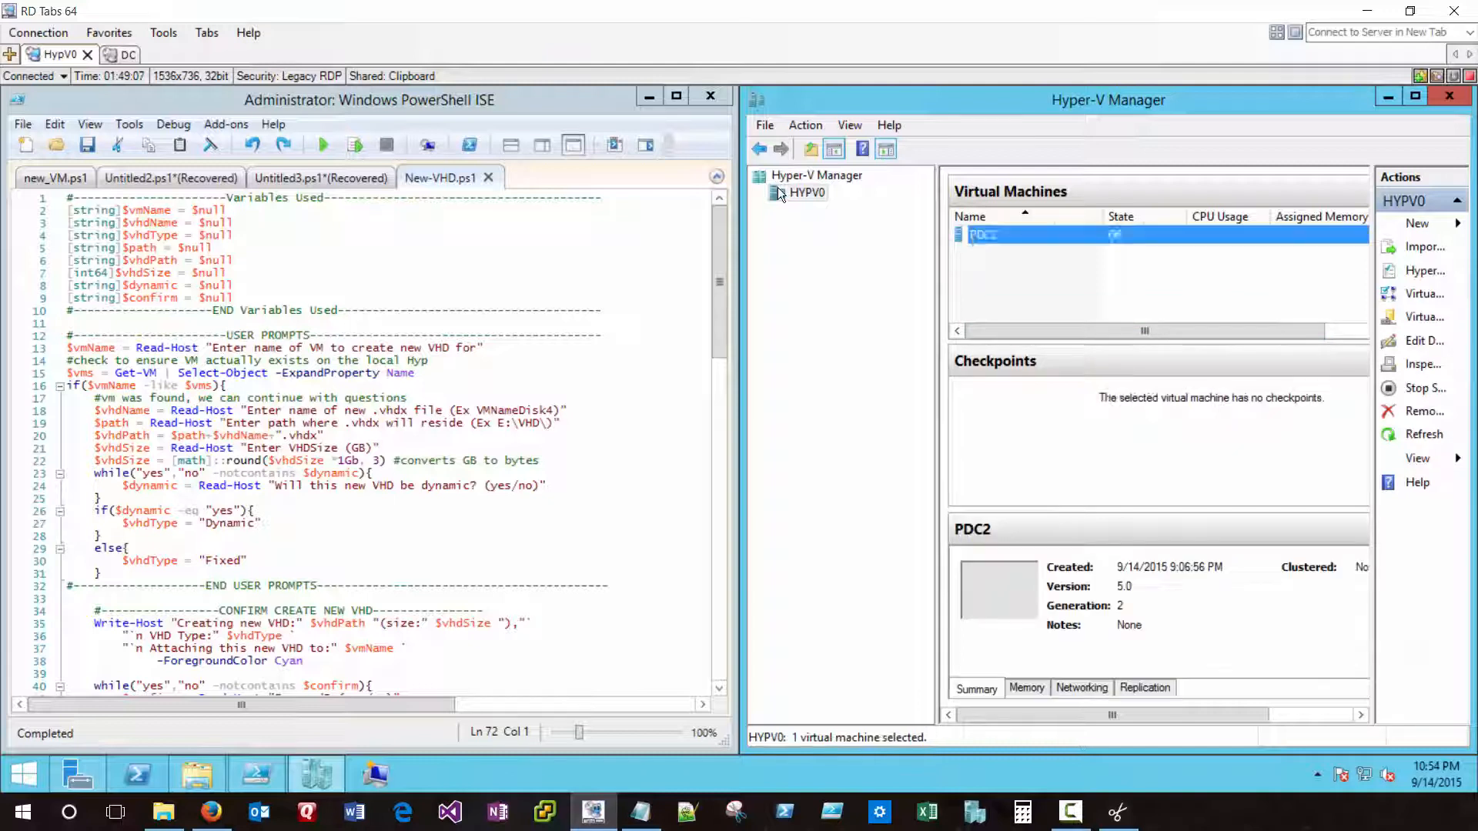
{"action": "right_click", "coordinate": [983, 234]}
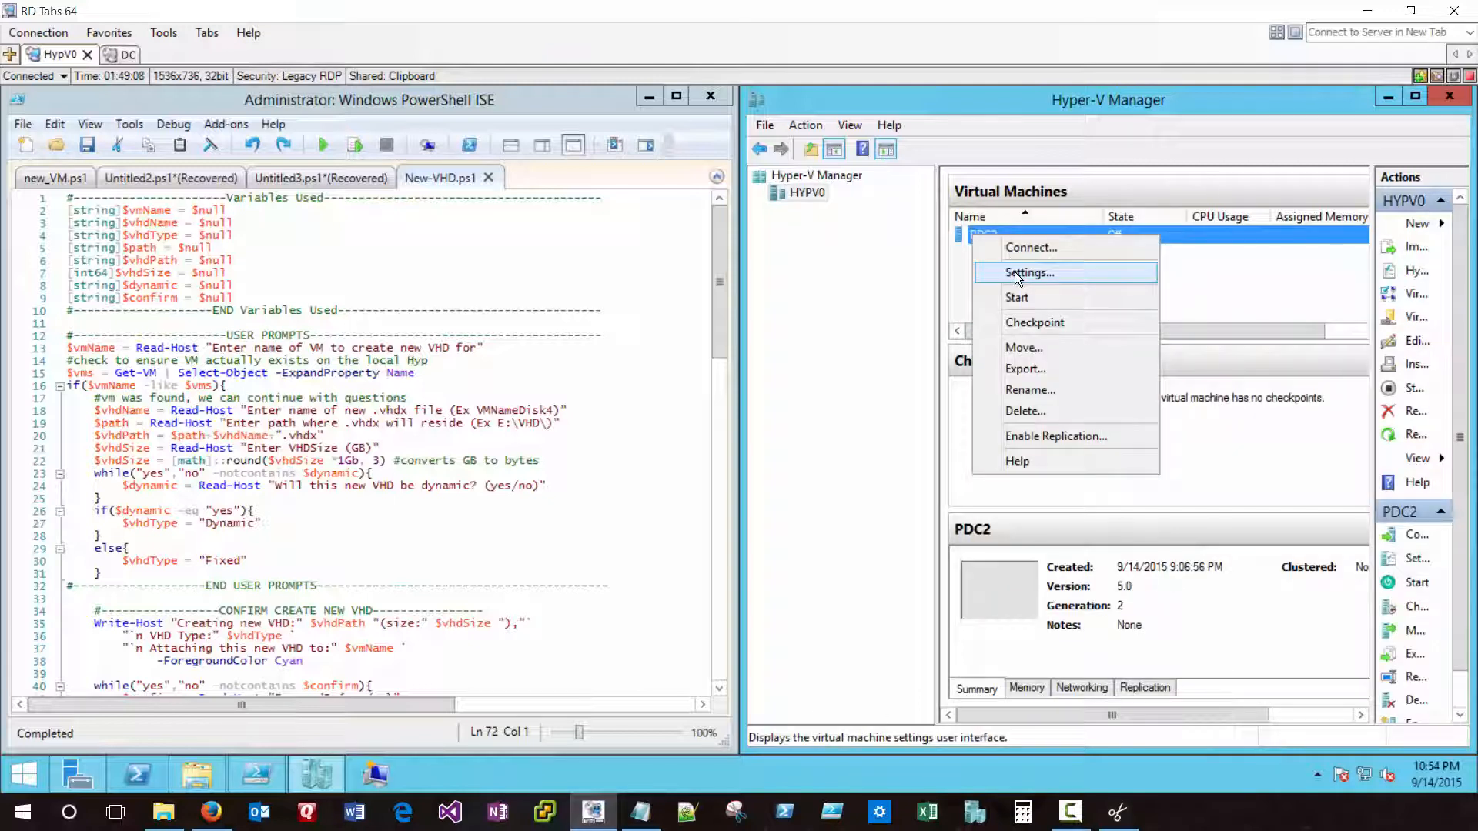
{"action": "left_click", "coordinate": [1030, 272]}
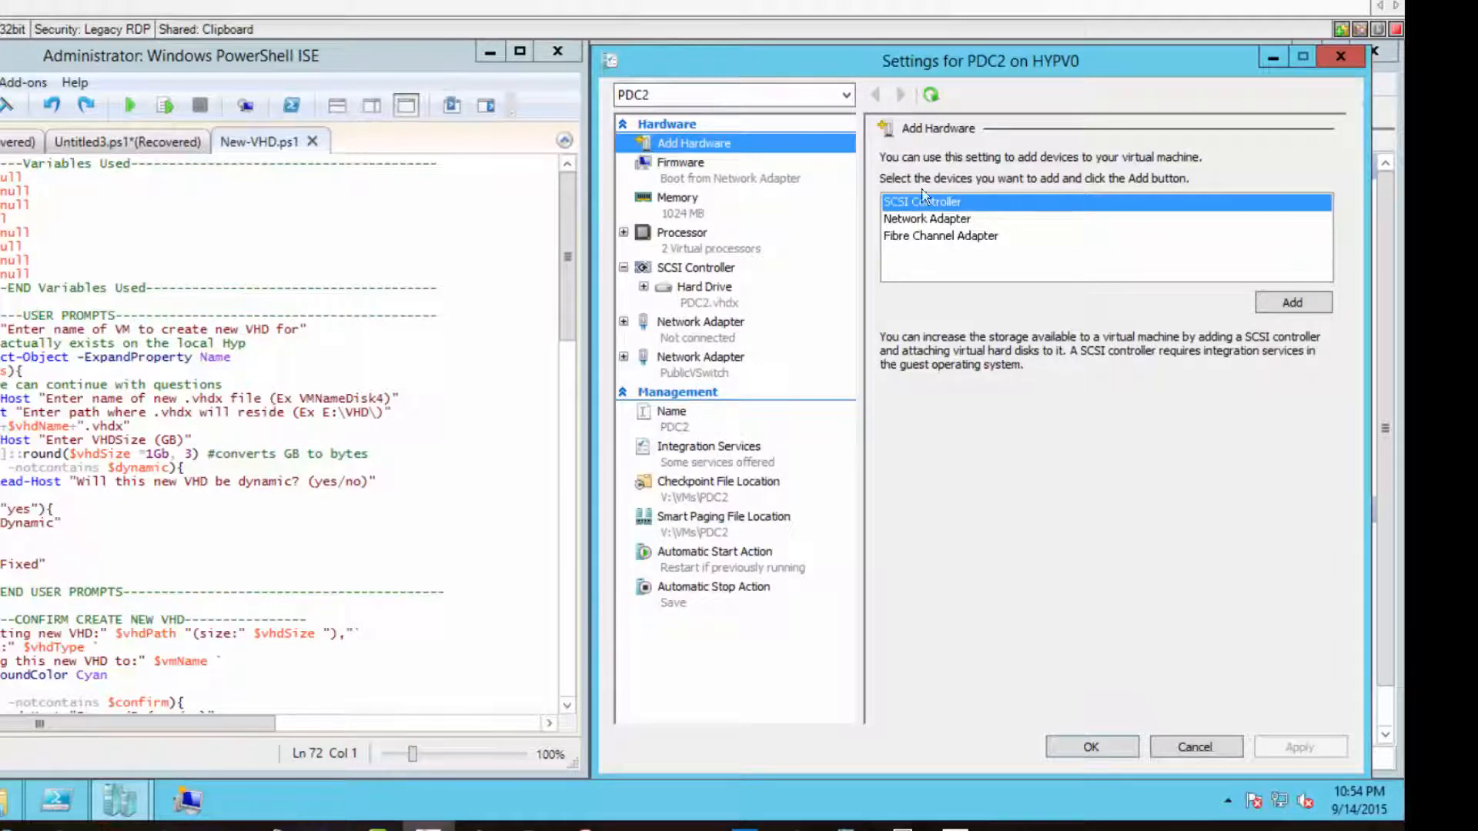
{"action": "mouse_move", "coordinate": [938, 308]}
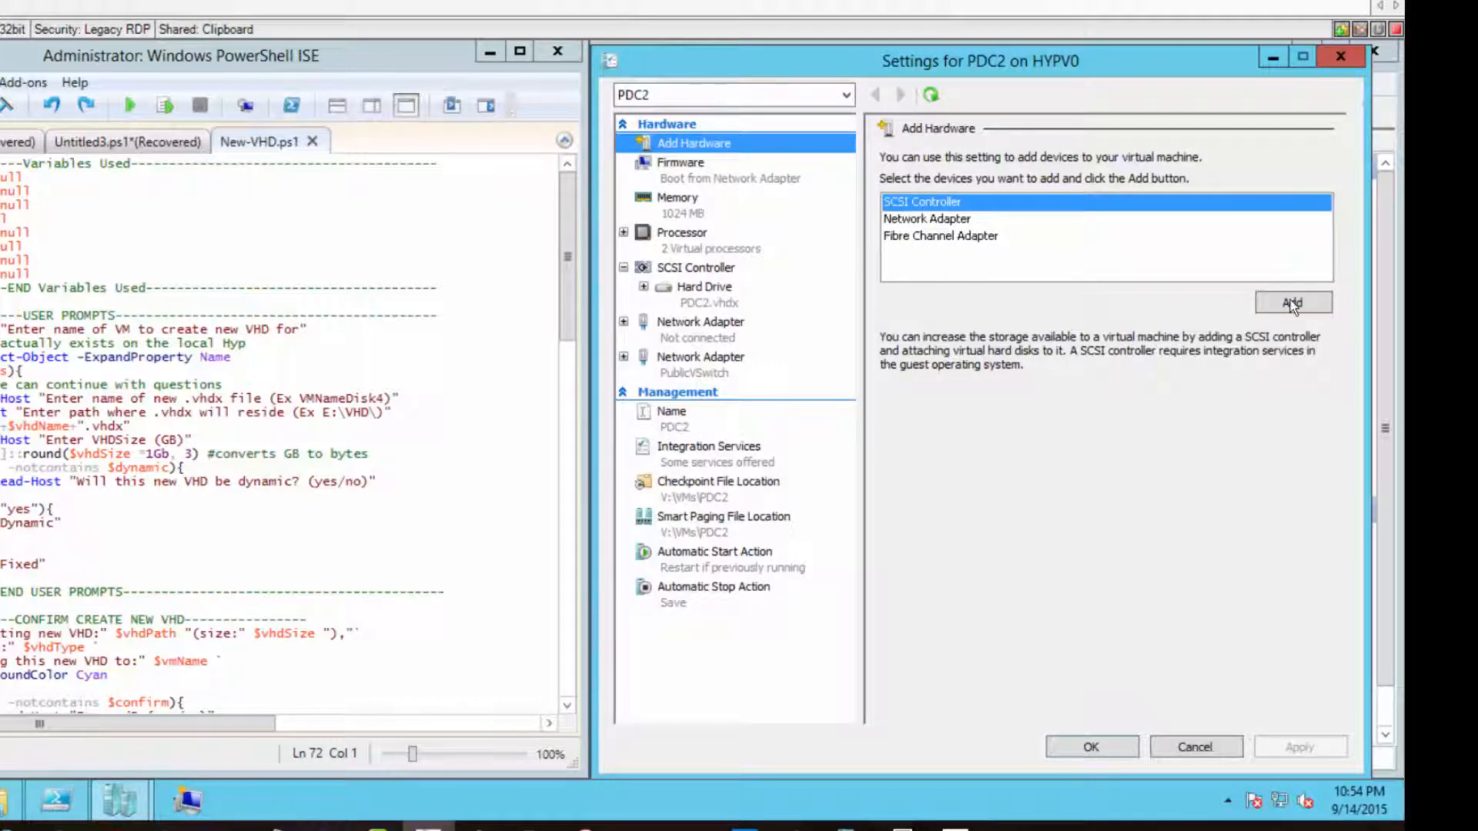
{"action": "left_click", "coordinate": [1291, 303]}
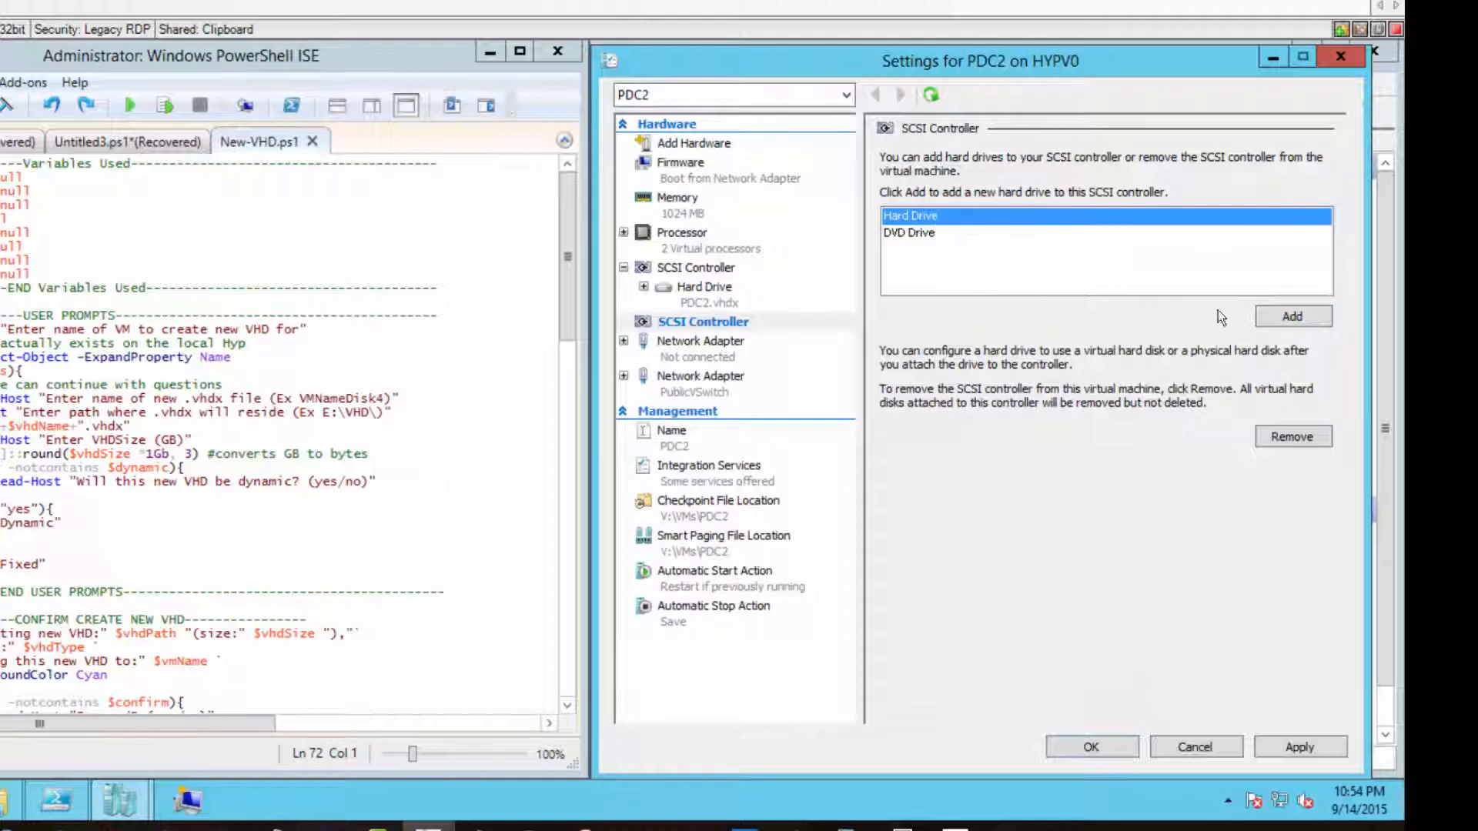
{"action": "left_click", "coordinate": [1292, 315]}
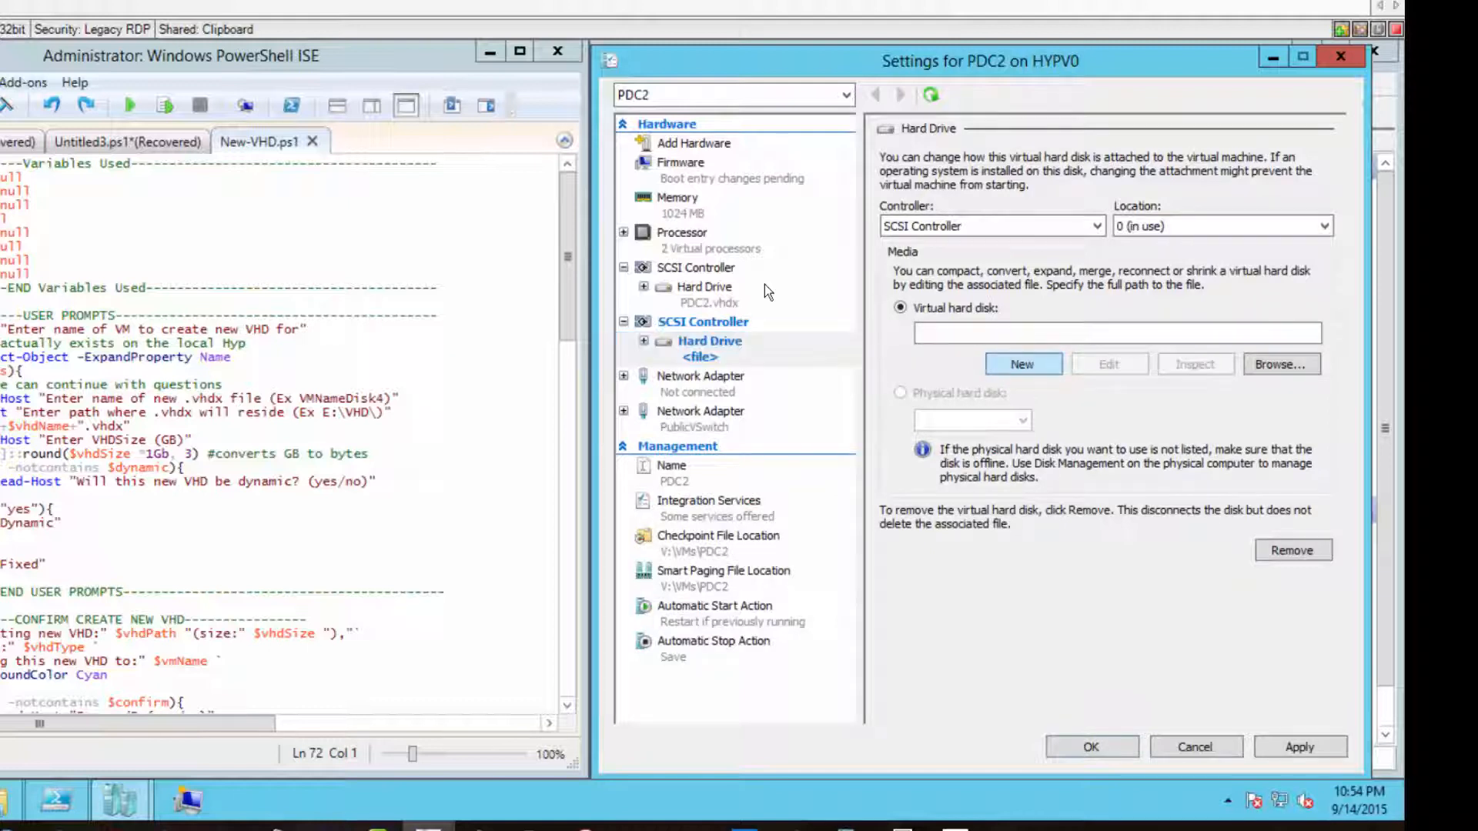
- Start the New Virtual Hard Disk wizard for the drive and compare Fixed size and Dynamically expanding disk types
{"action": "left_click", "coordinate": [1022, 363]}
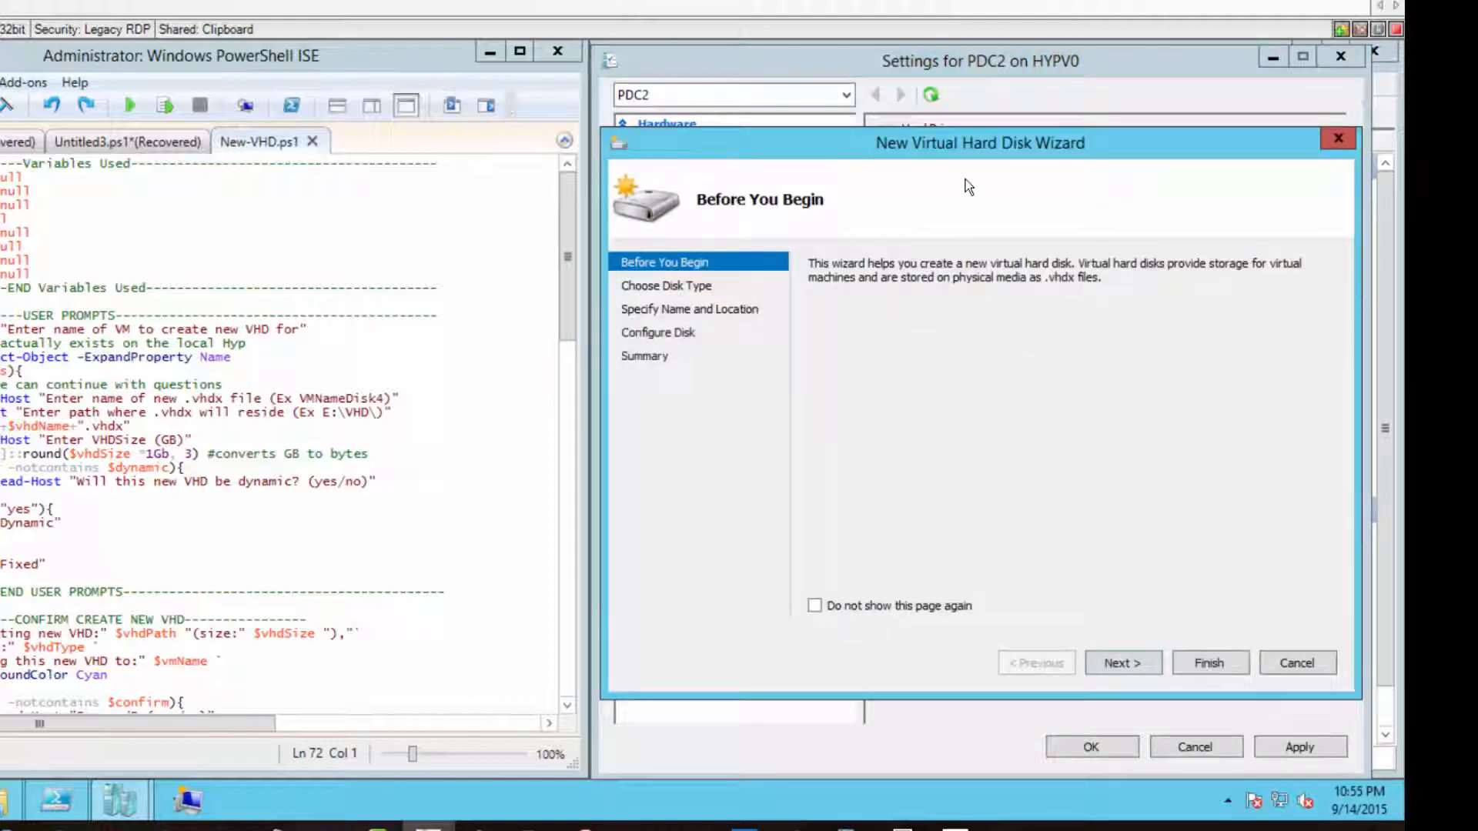
{"action": "mouse_move", "coordinate": [866, 417]}
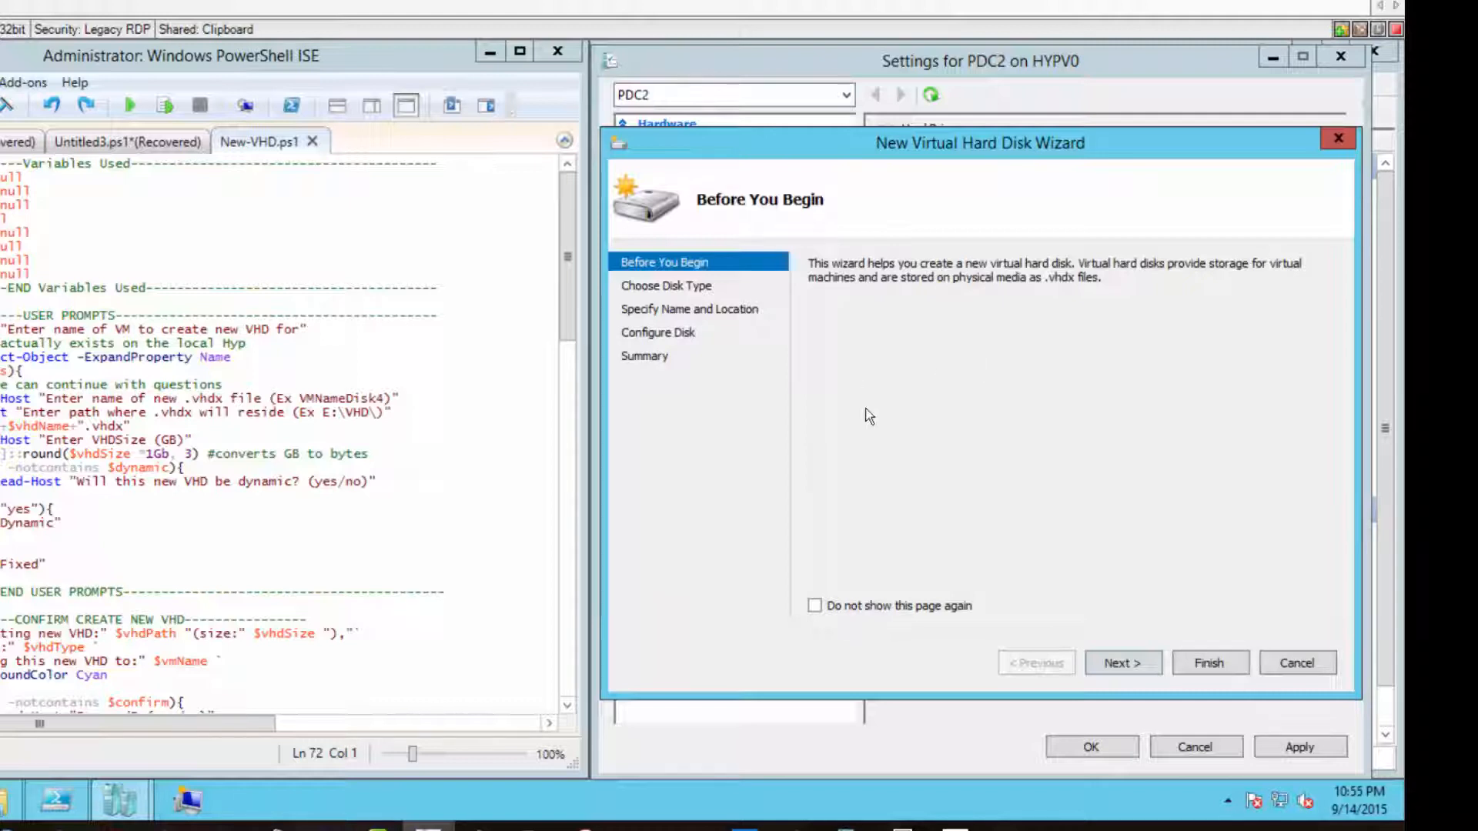
{"action": "mouse_move", "coordinate": [507, 611]}
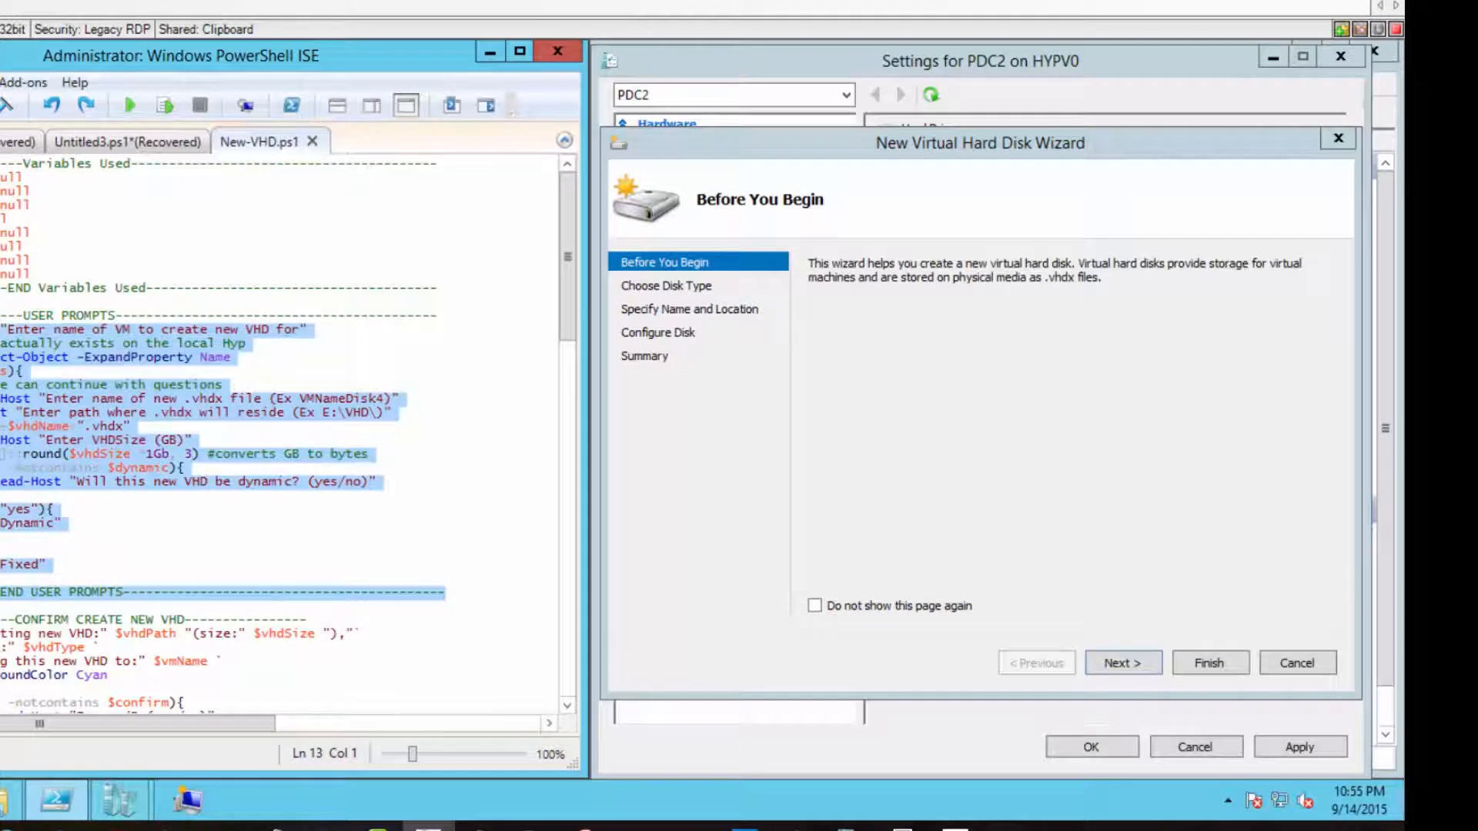
{"action": "left_click", "coordinate": [1123, 662]}
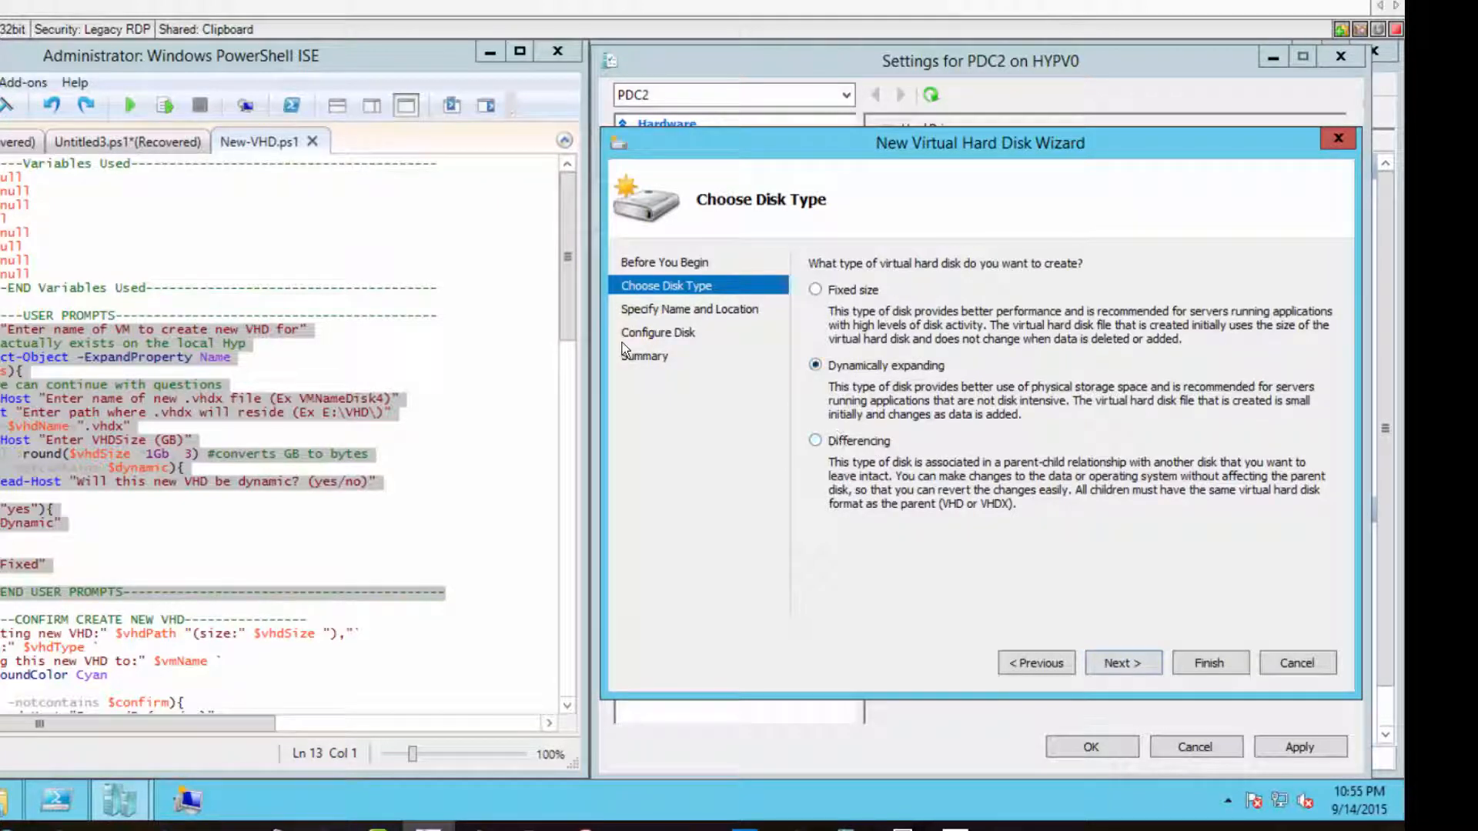
{"action": "left_click", "coordinate": [816, 289]}
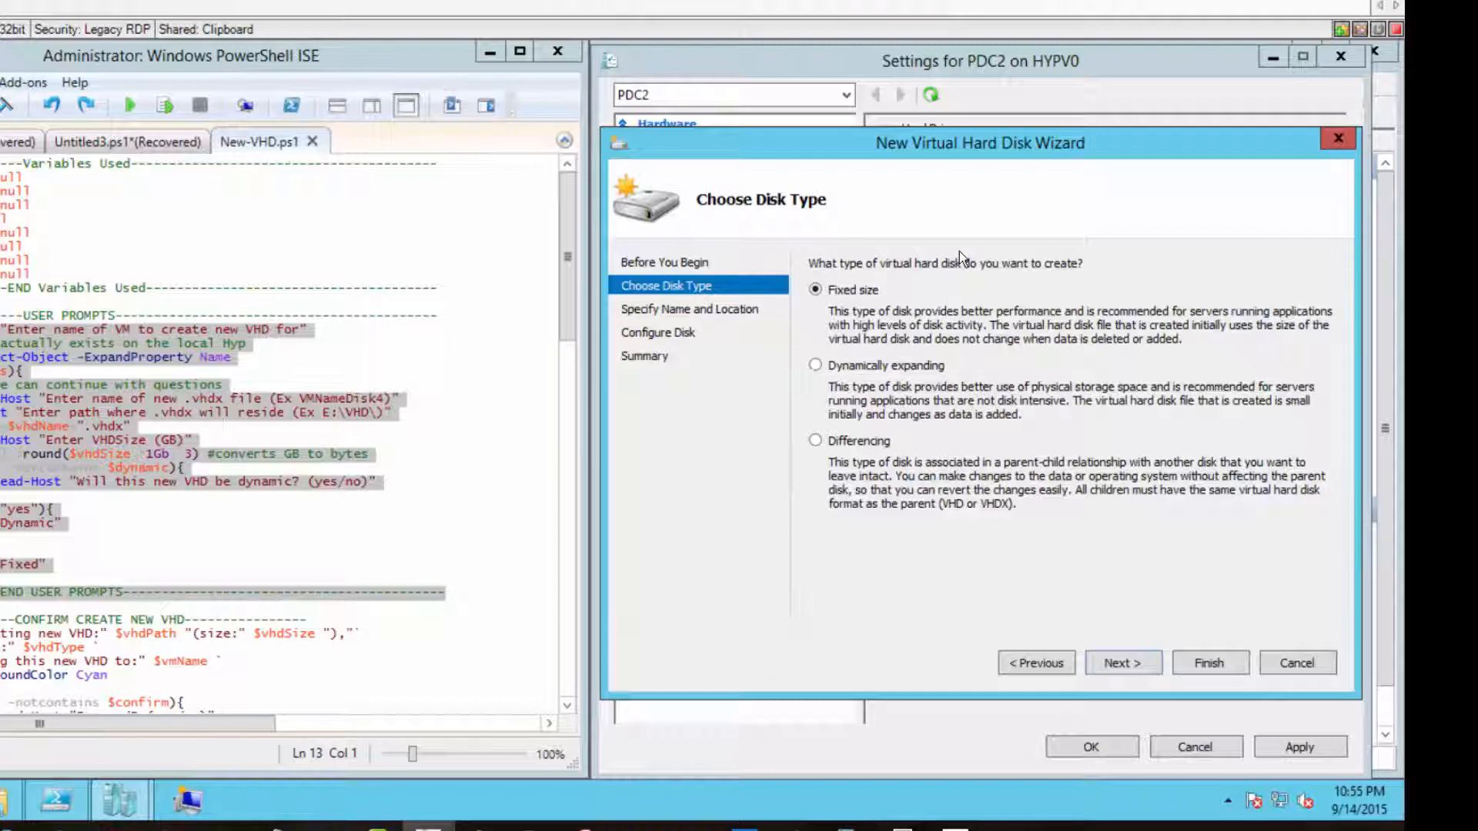
{"action": "left_click", "coordinate": [816, 367]}
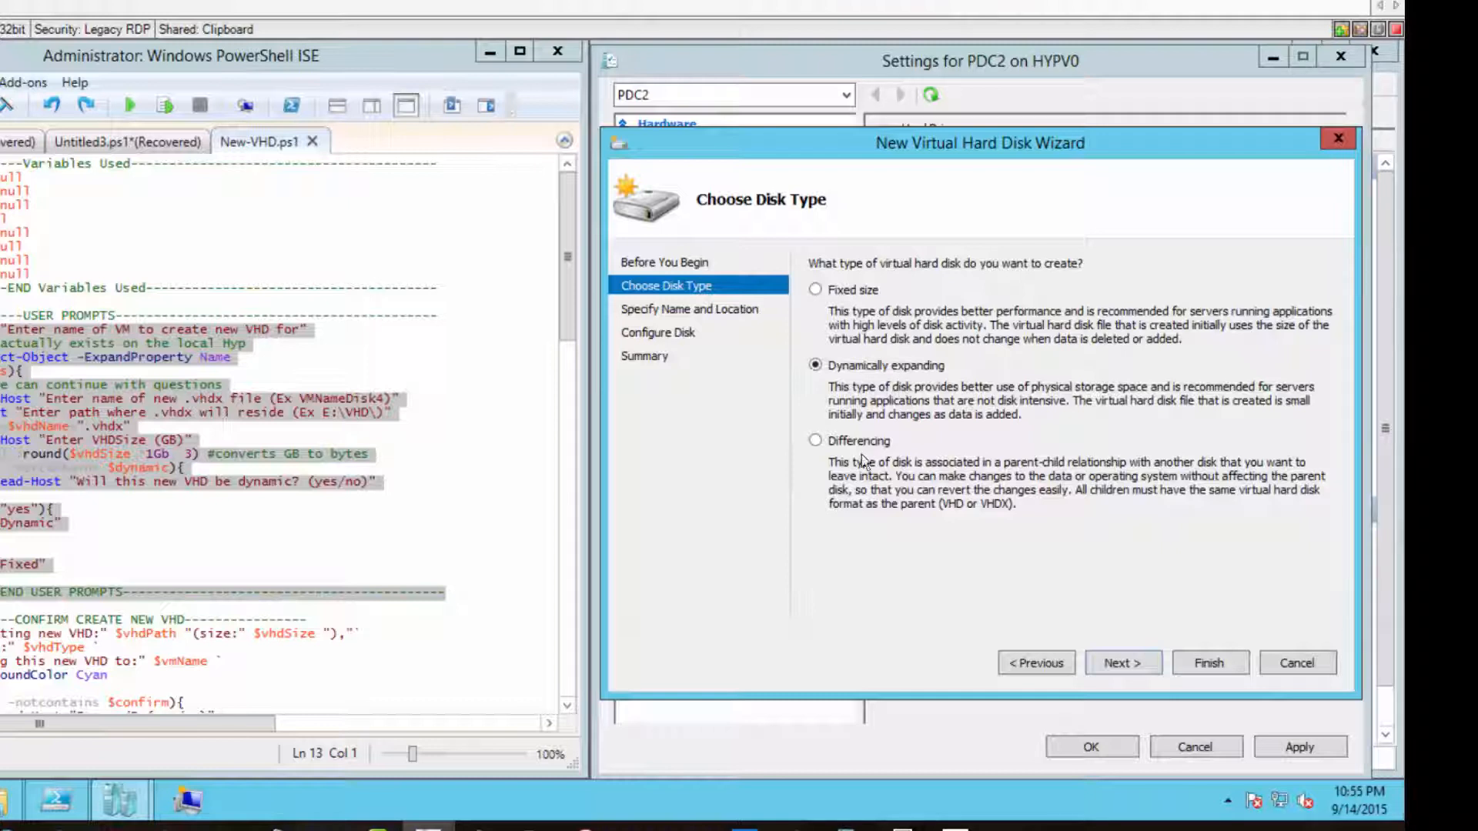
{"action": "left_click", "coordinate": [816, 441]}
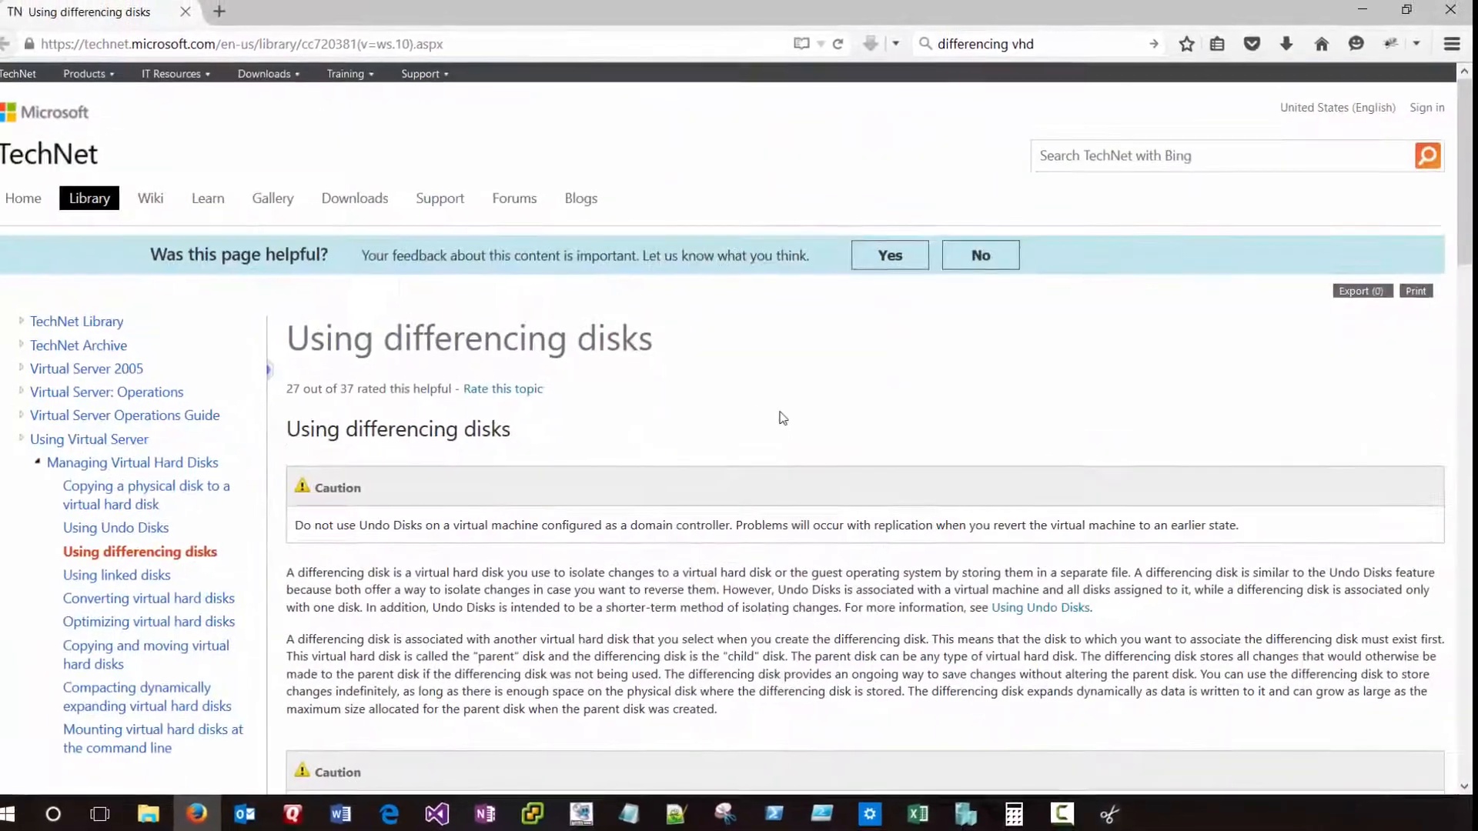
{"action": "scroll", "scroll_direction": "down", "scroll_amount": 3}
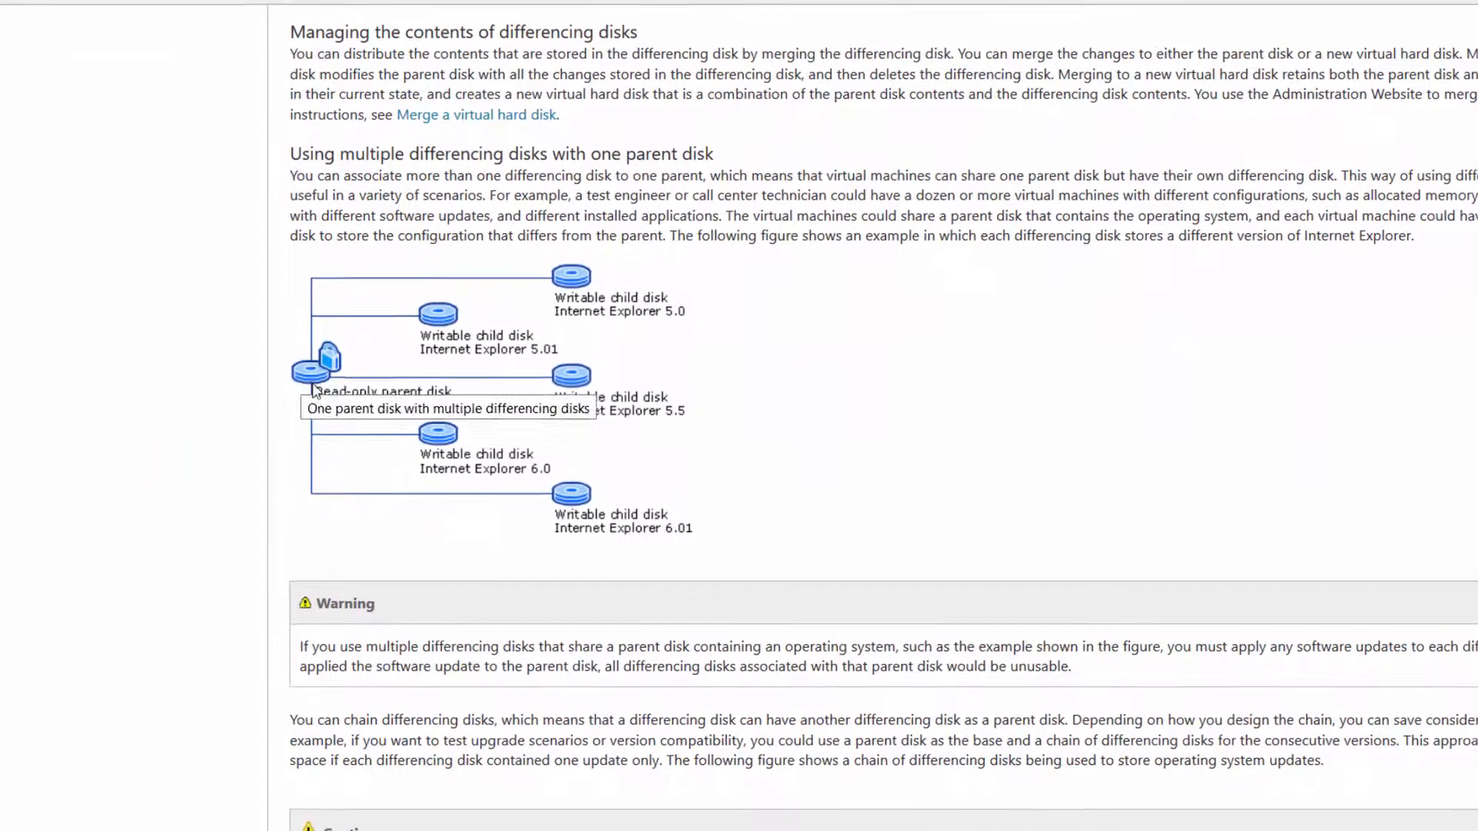
{"action": "scroll", "scroll_direction": "down", "scroll_amount": 3}
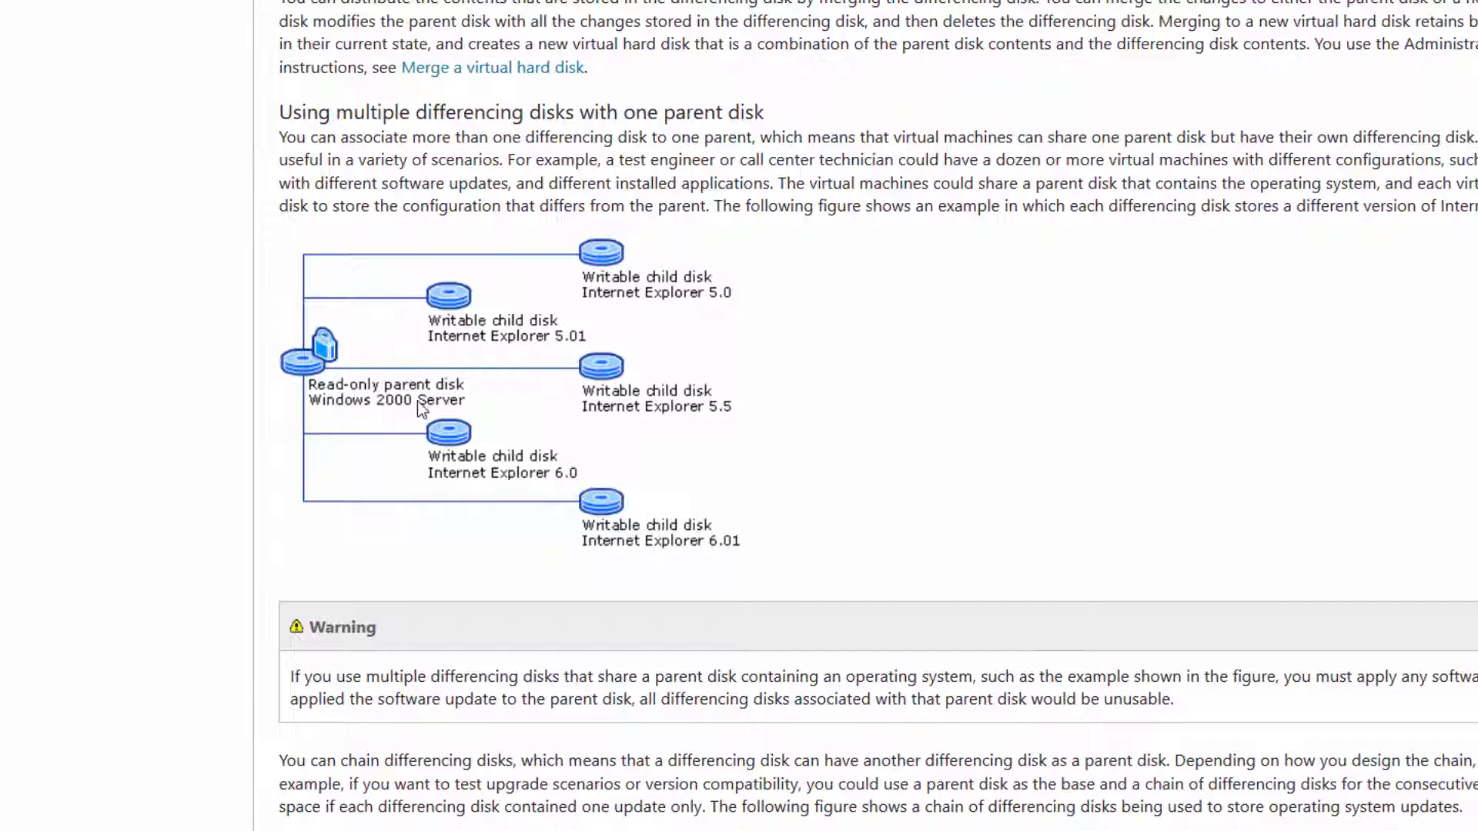
{"action": "mouse_move", "coordinate": [510, 346]}
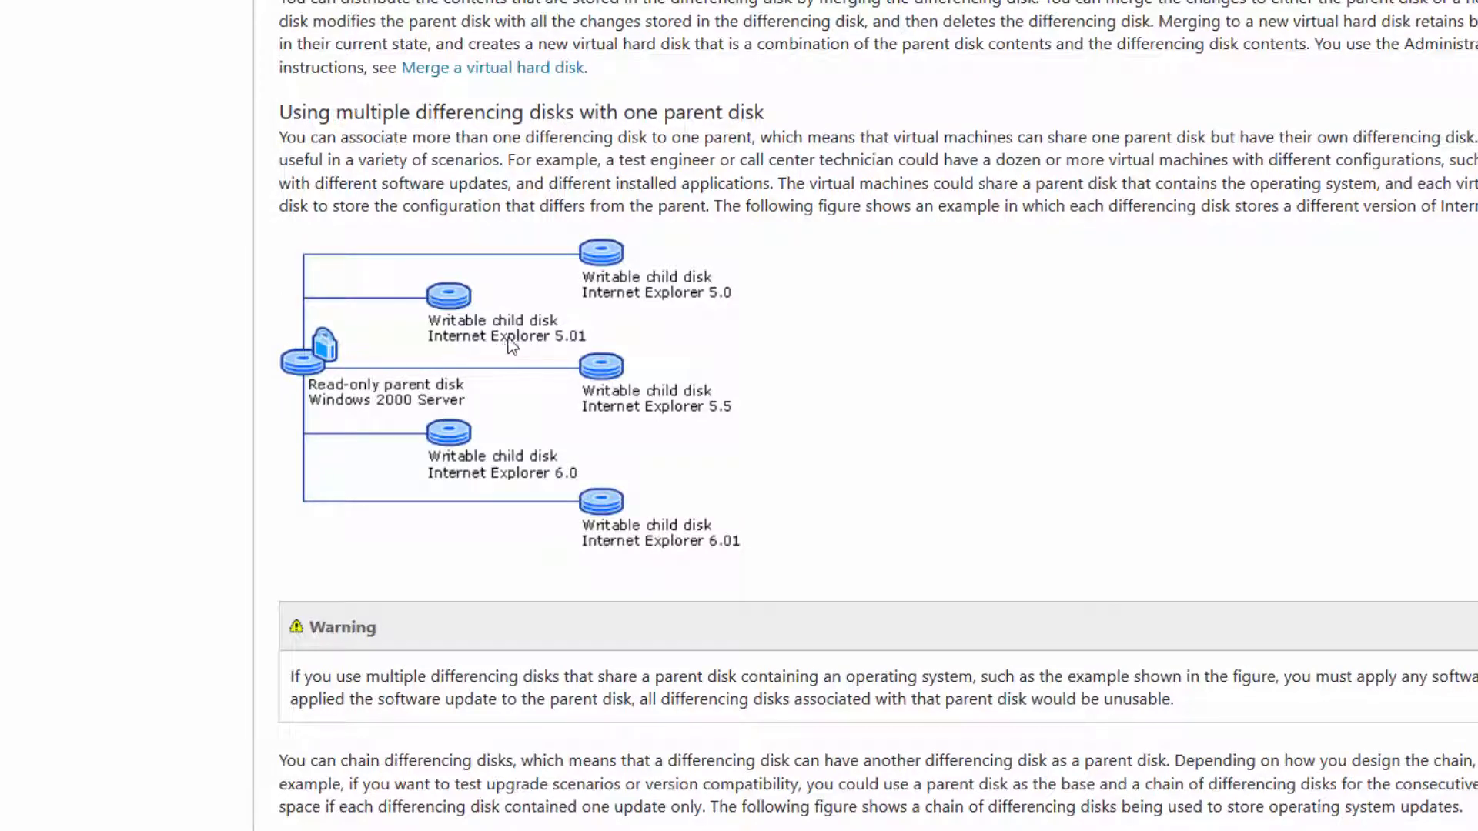
{"action": "mouse_move", "coordinate": [450, 351]}
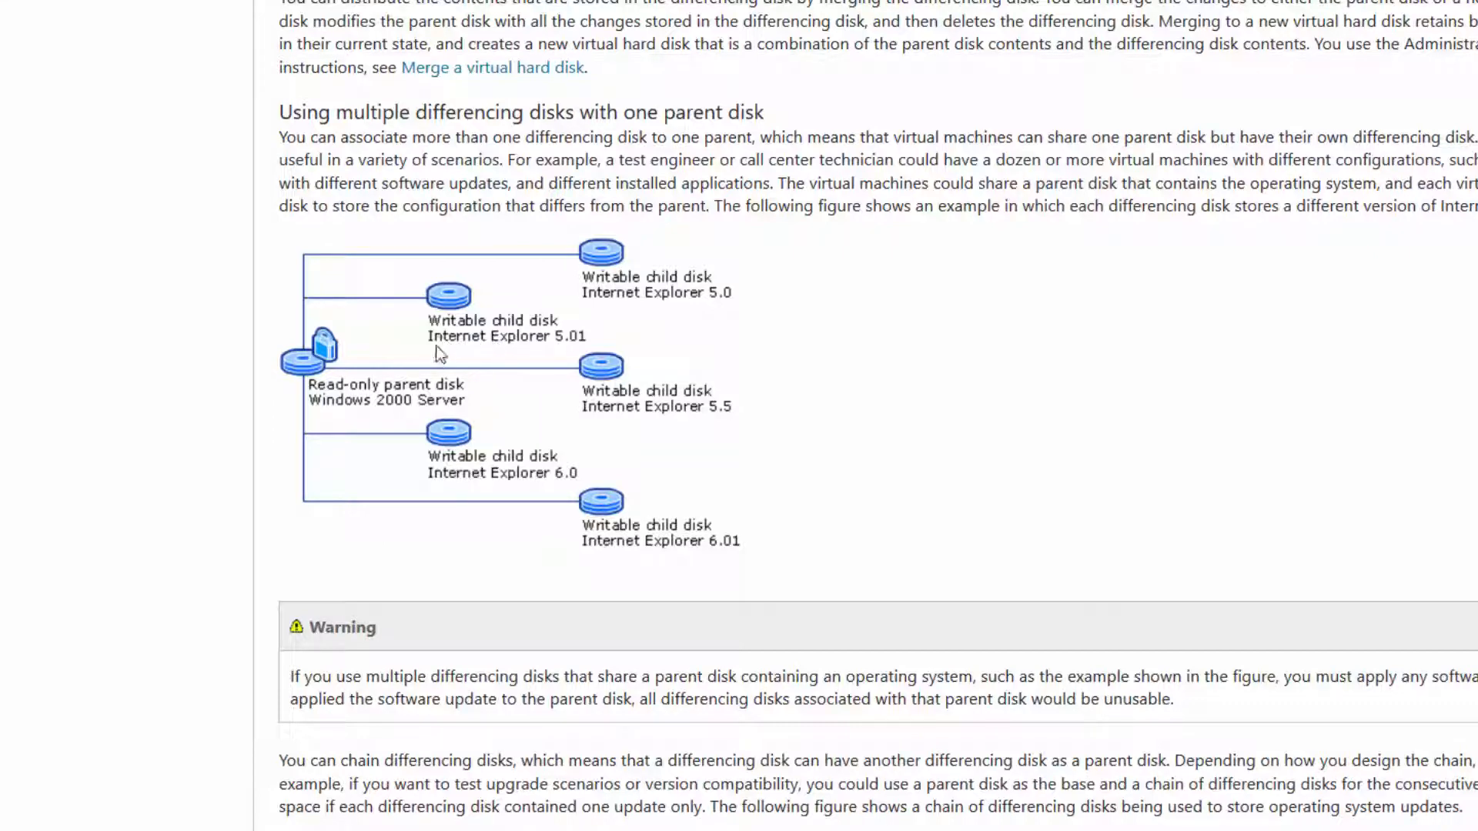
{"action": "mouse_move", "coordinate": [537, 480]}
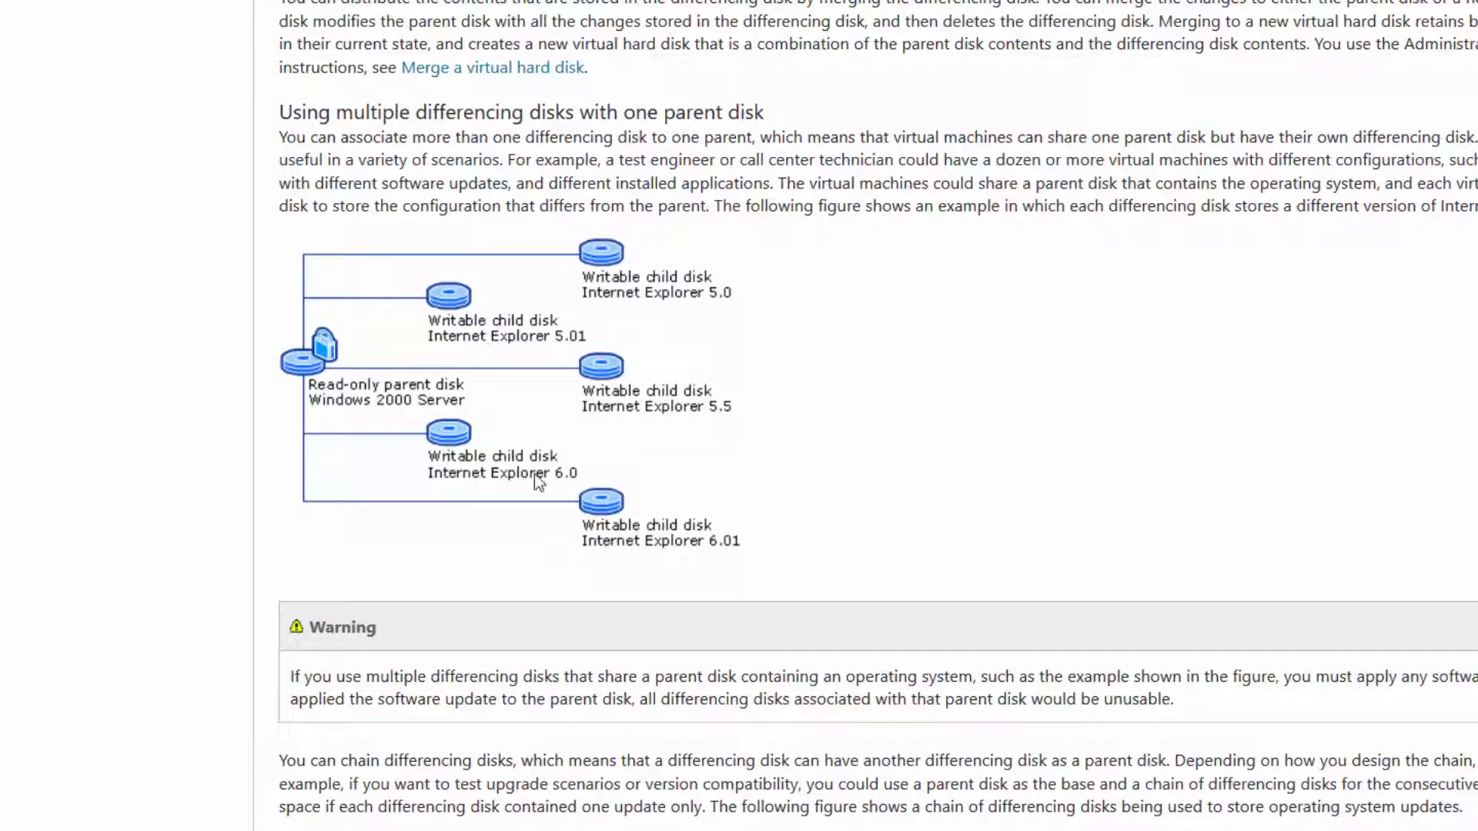
{"action": "mouse_move", "coordinate": [490, 431]}
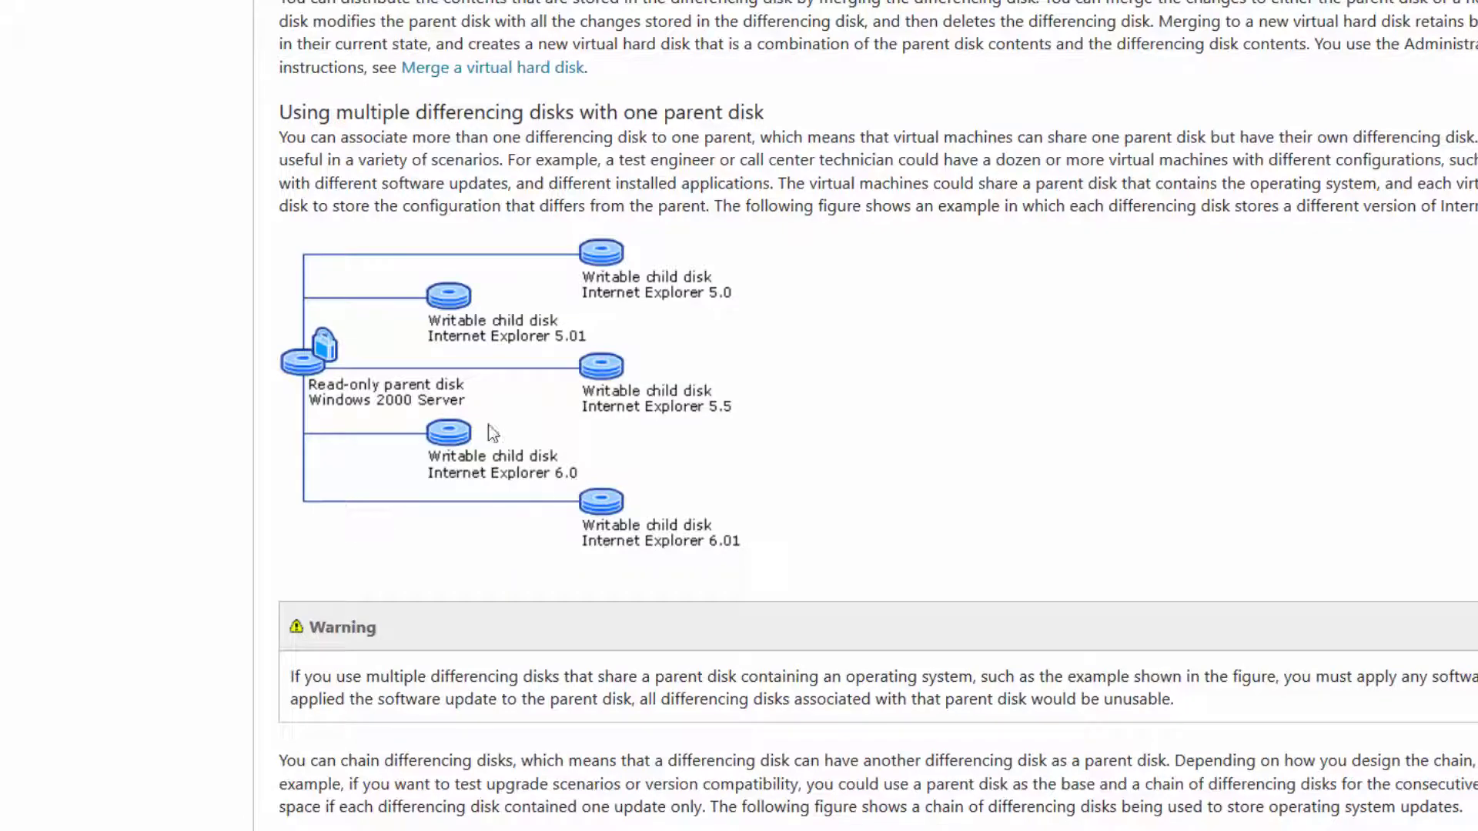
{"action": "mouse_move", "coordinate": [627, 258]}
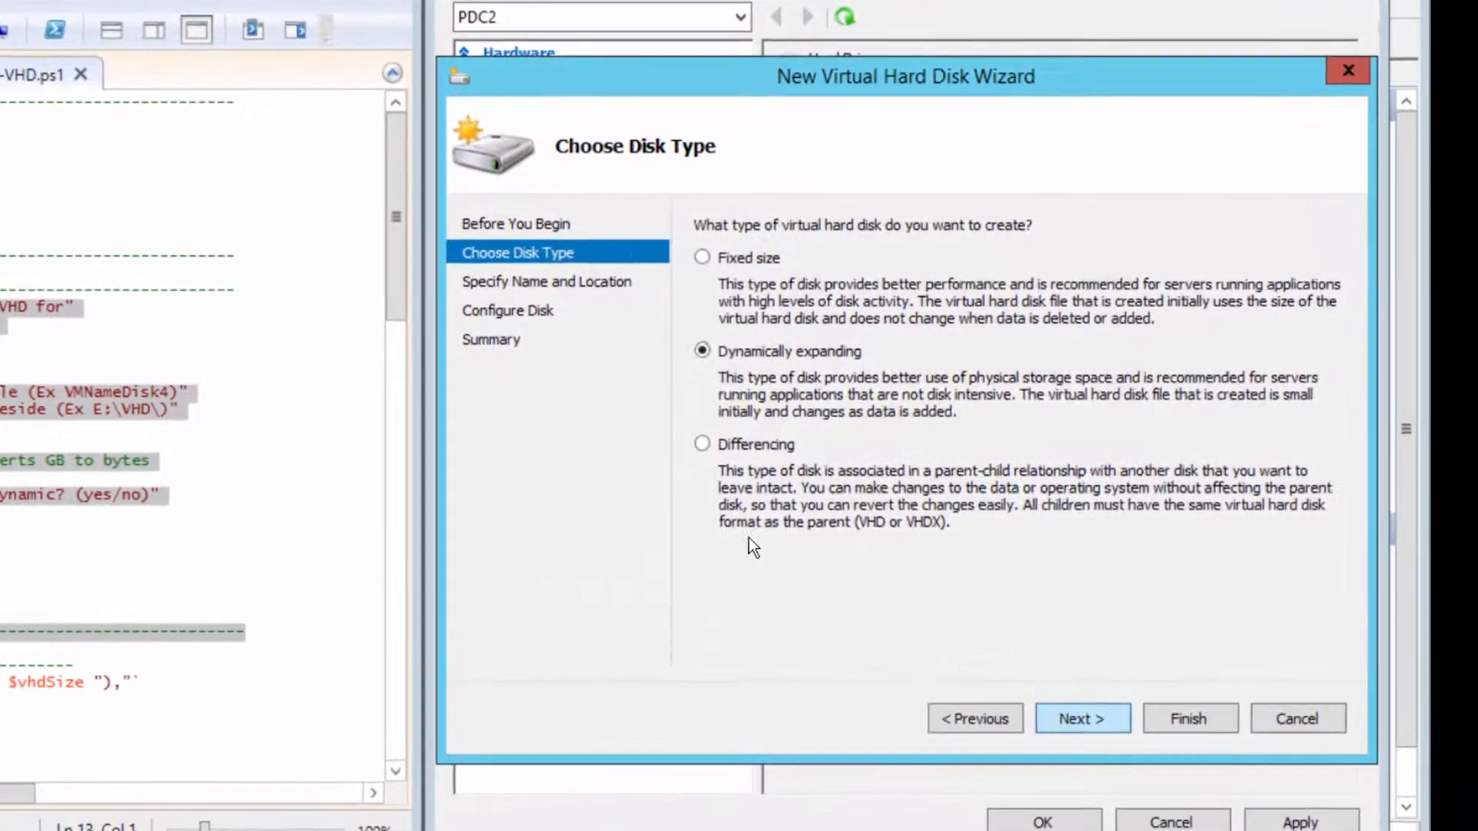
- Name the new disk TestDisk and place it in the VMDataDrives folder on drive D
{"action": "left_click", "coordinate": [1082, 719]}
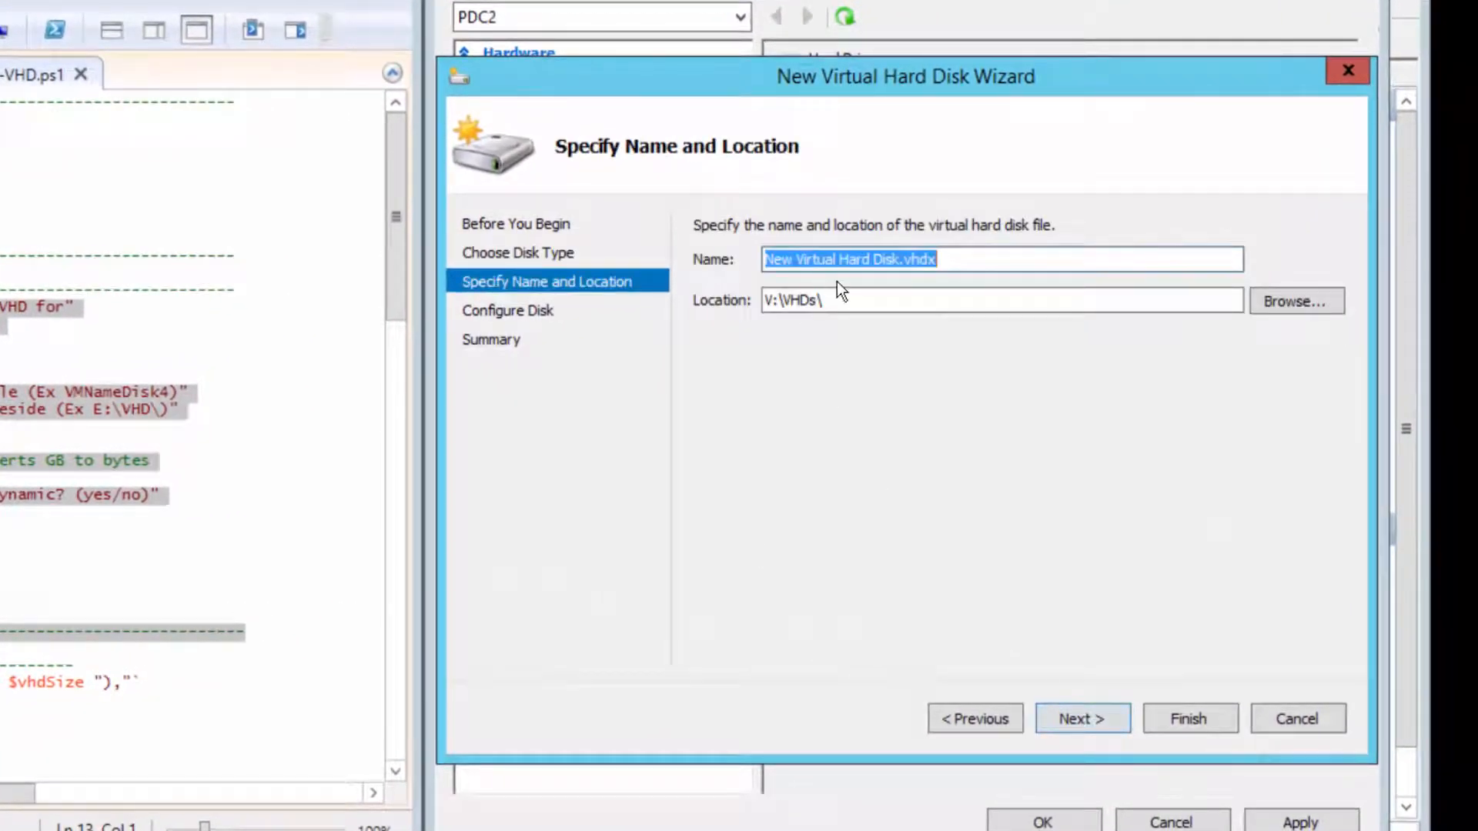
{"action": "type", "text": "TestDisk"}
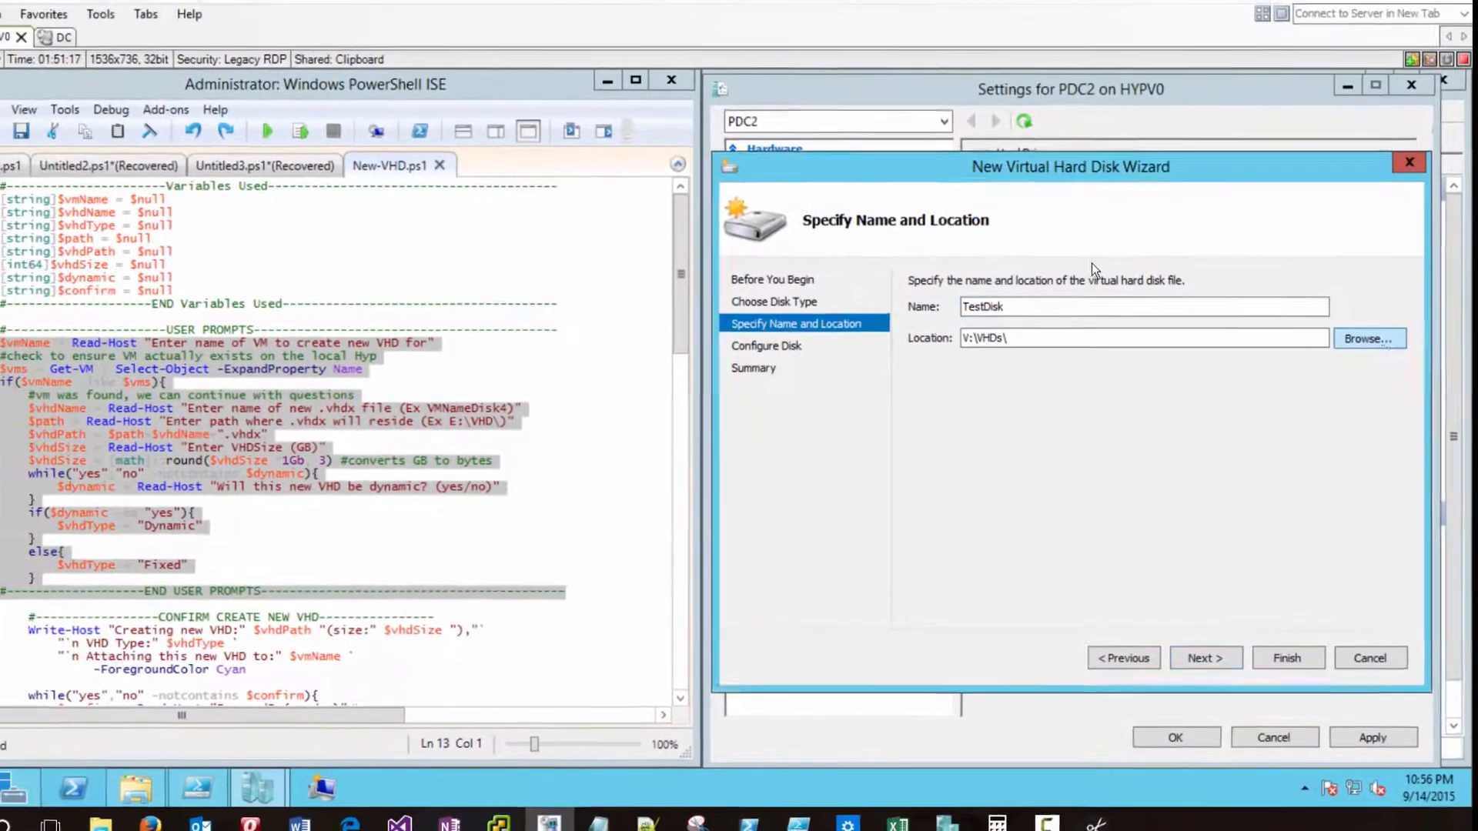
{"action": "left_click", "coordinate": [1368, 339]}
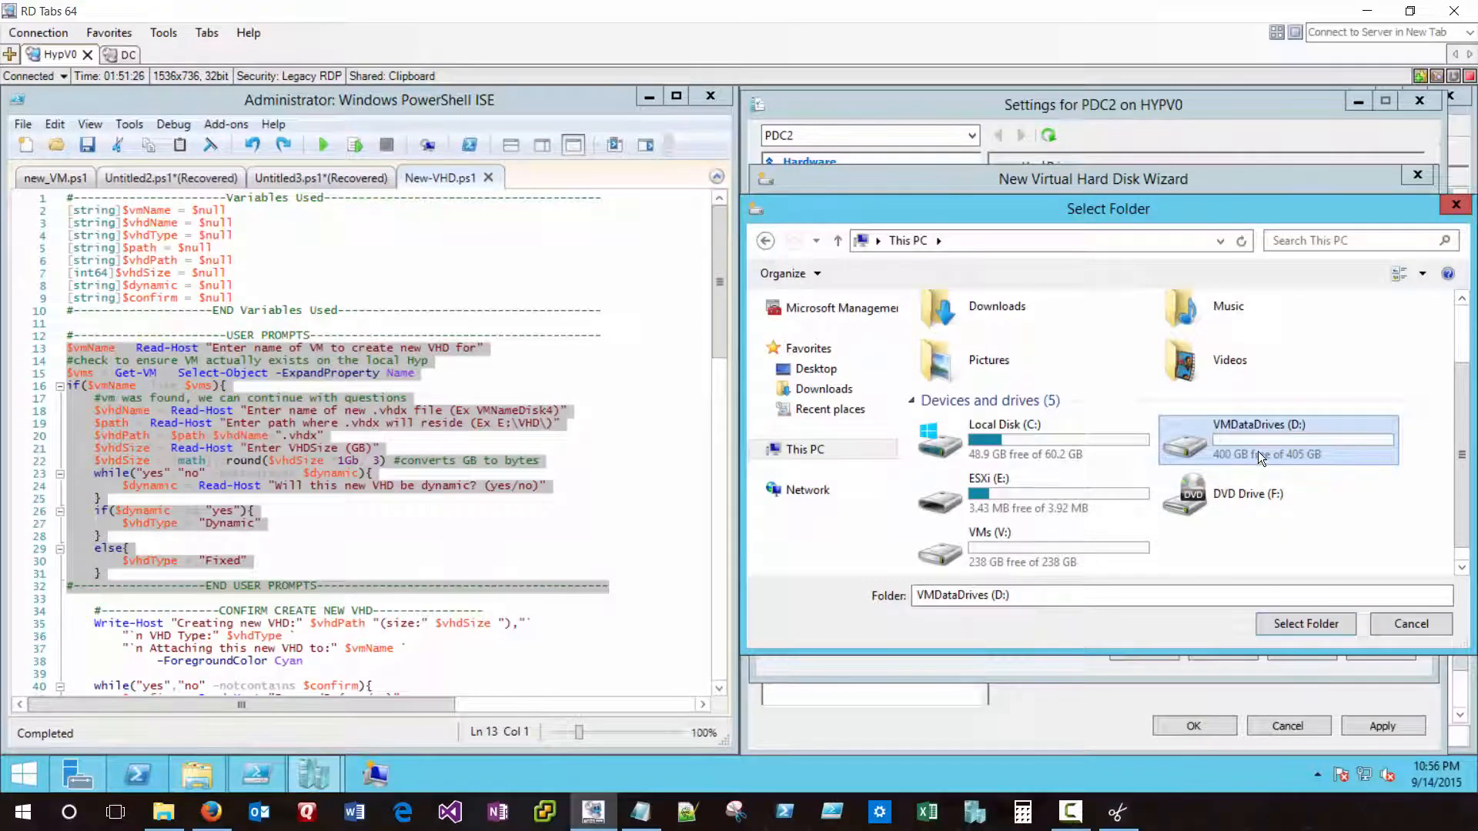
{"action": "mouse_move", "coordinate": [1225, 452]}
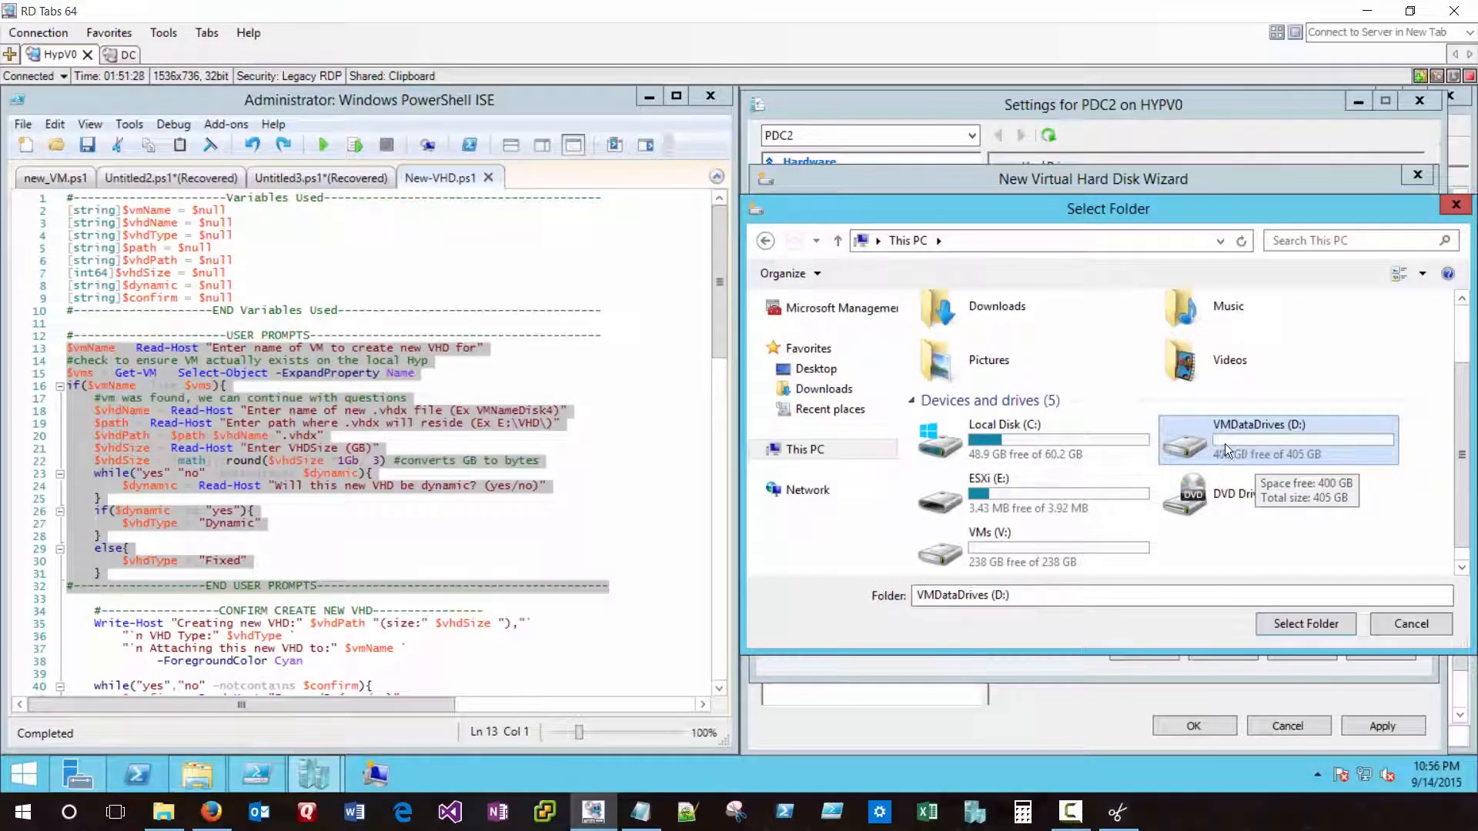
{"action": "double_click", "coordinate": [1278, 439]}
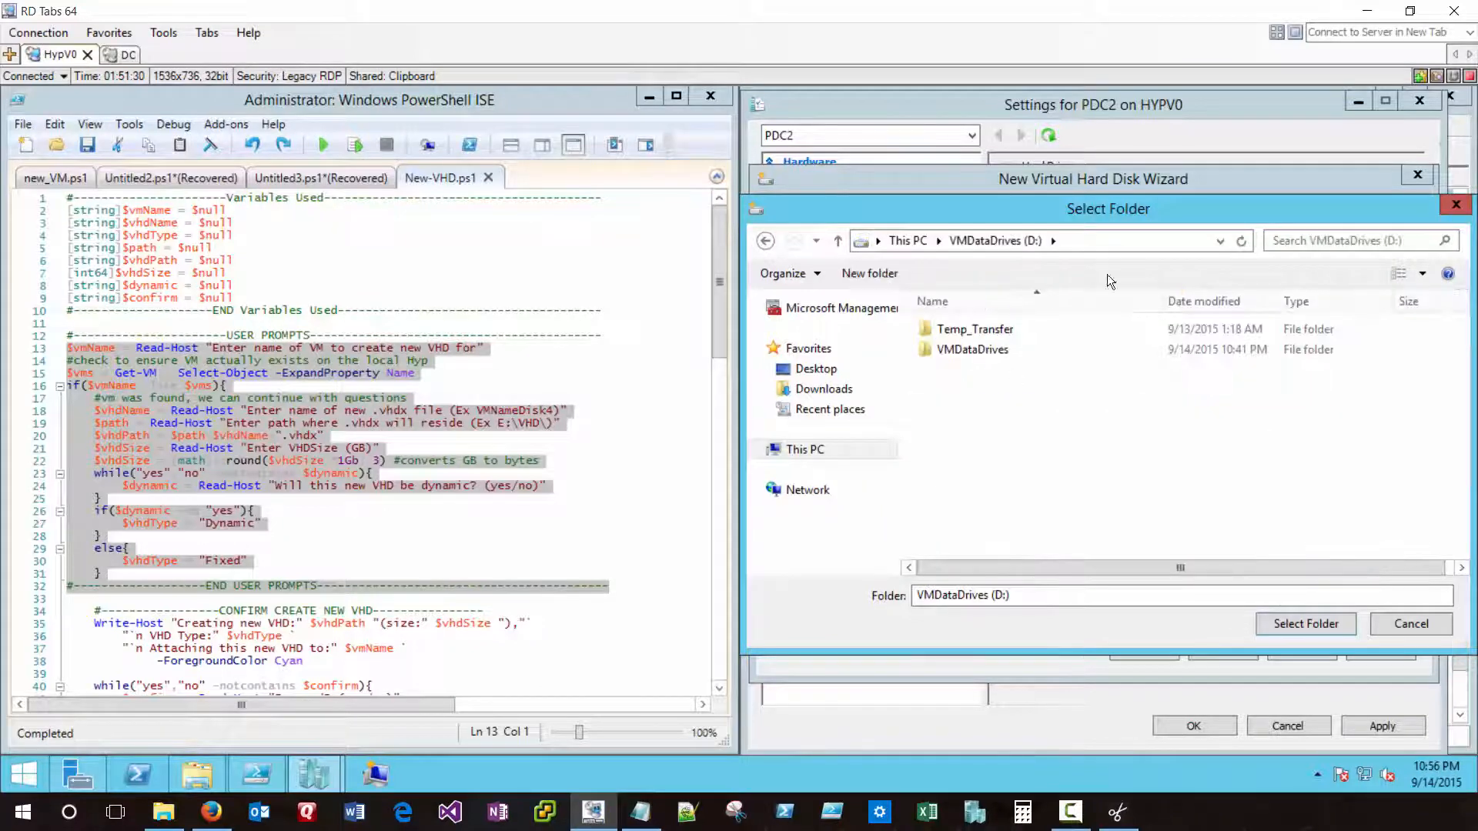
{"action": "mouse_move", "coordinate": [971, 349]}
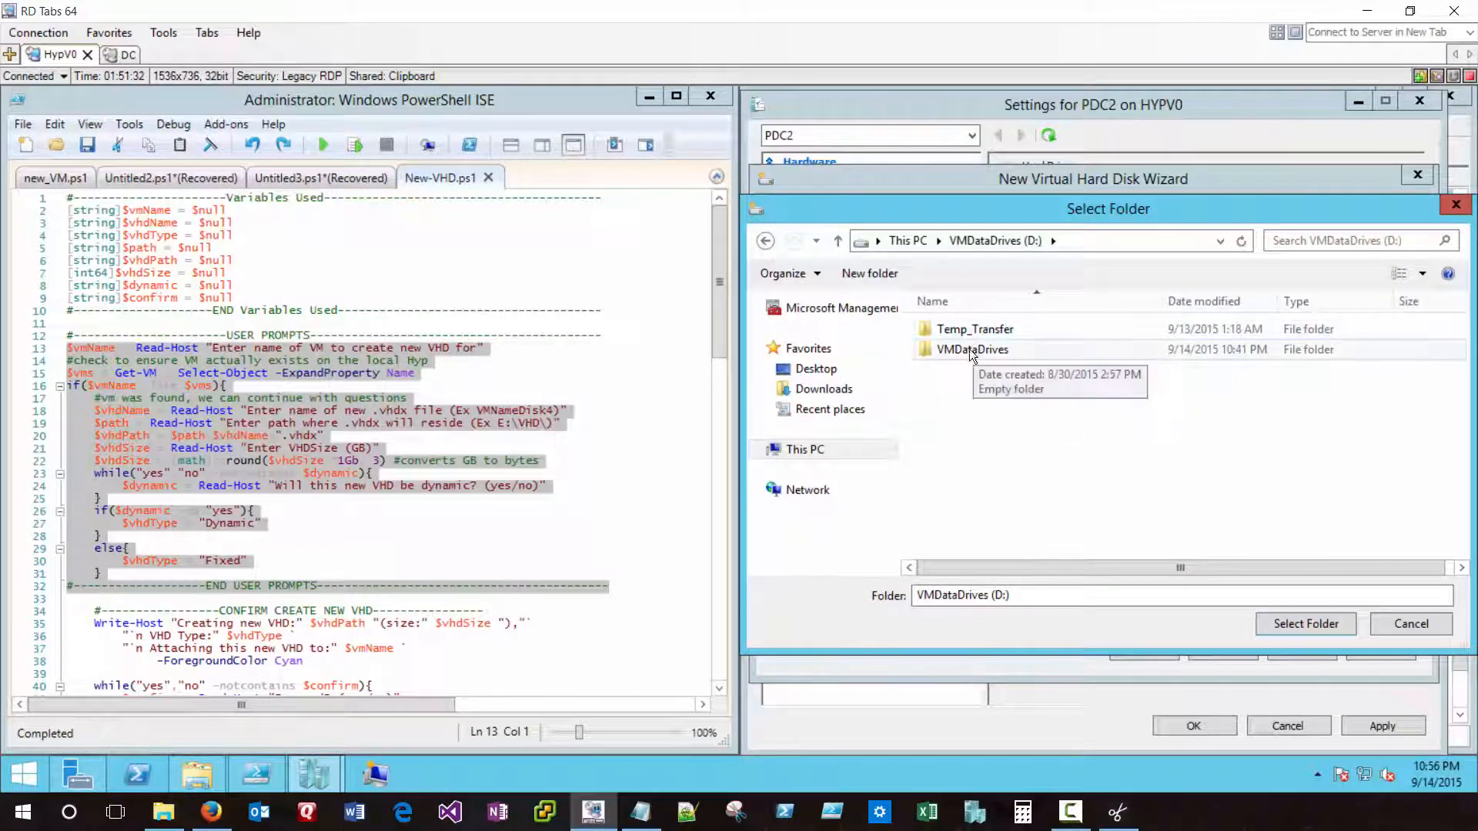
{"action": "left_click", "coordinate": [1305, 623]}
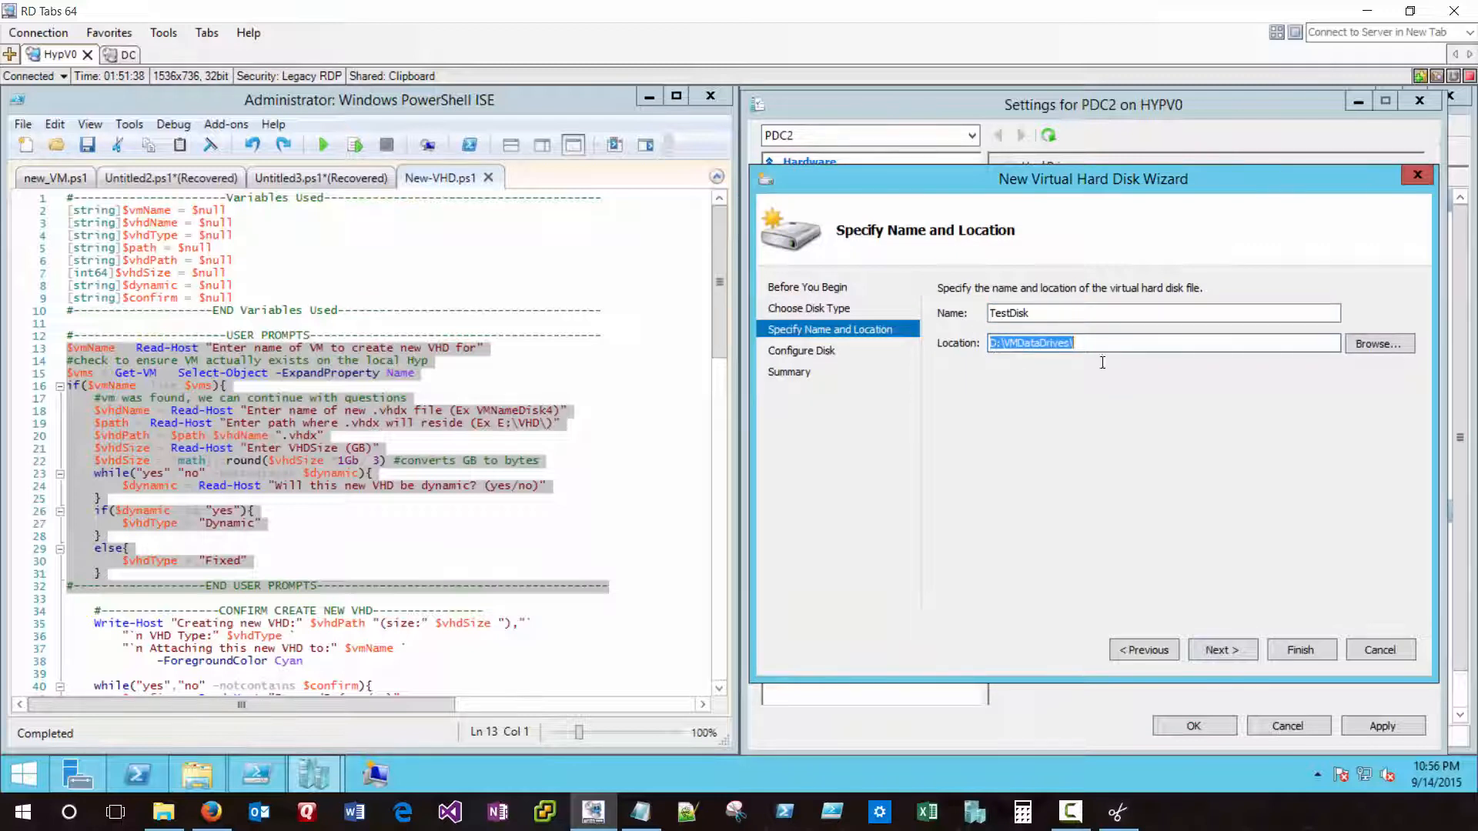
- Set the disk size to 40 GB and finish the wizard to create TestDisk
{"action": "left_click", "coordinate": [1222, 650]}
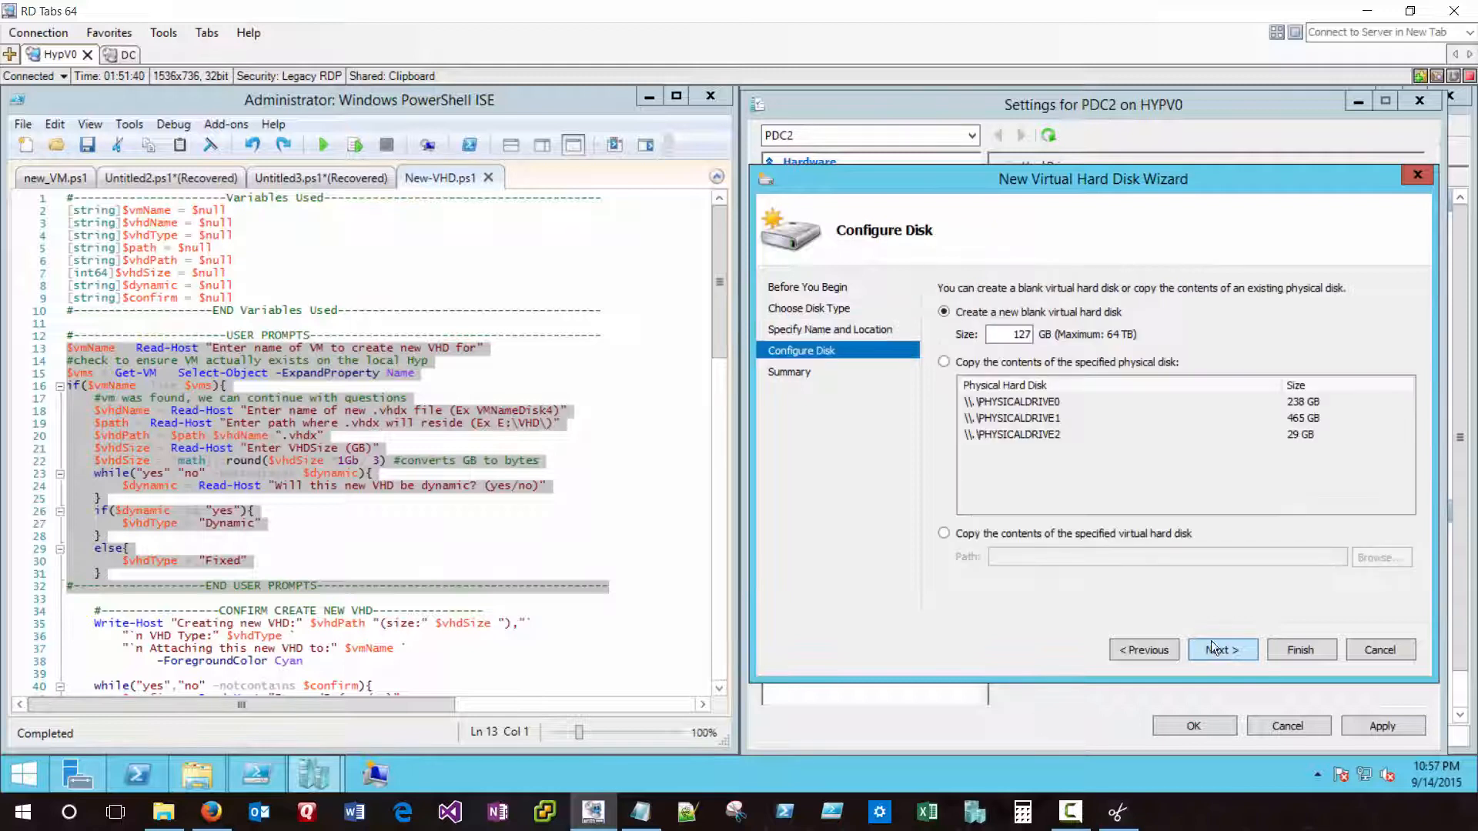
{"action": "type", "text": "40"}
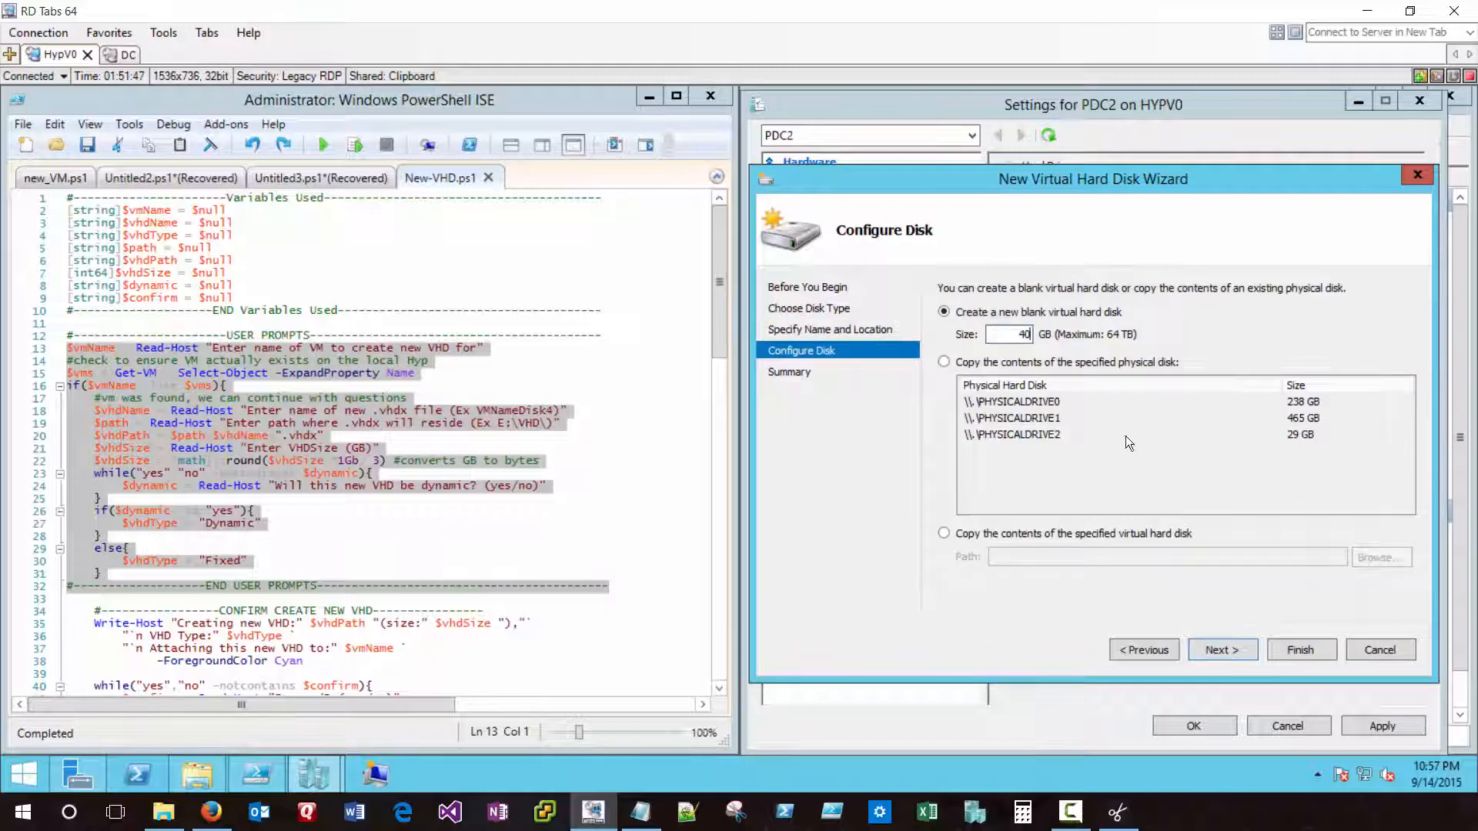
{"action": "left_click", "coordinate": [1220, 649]}
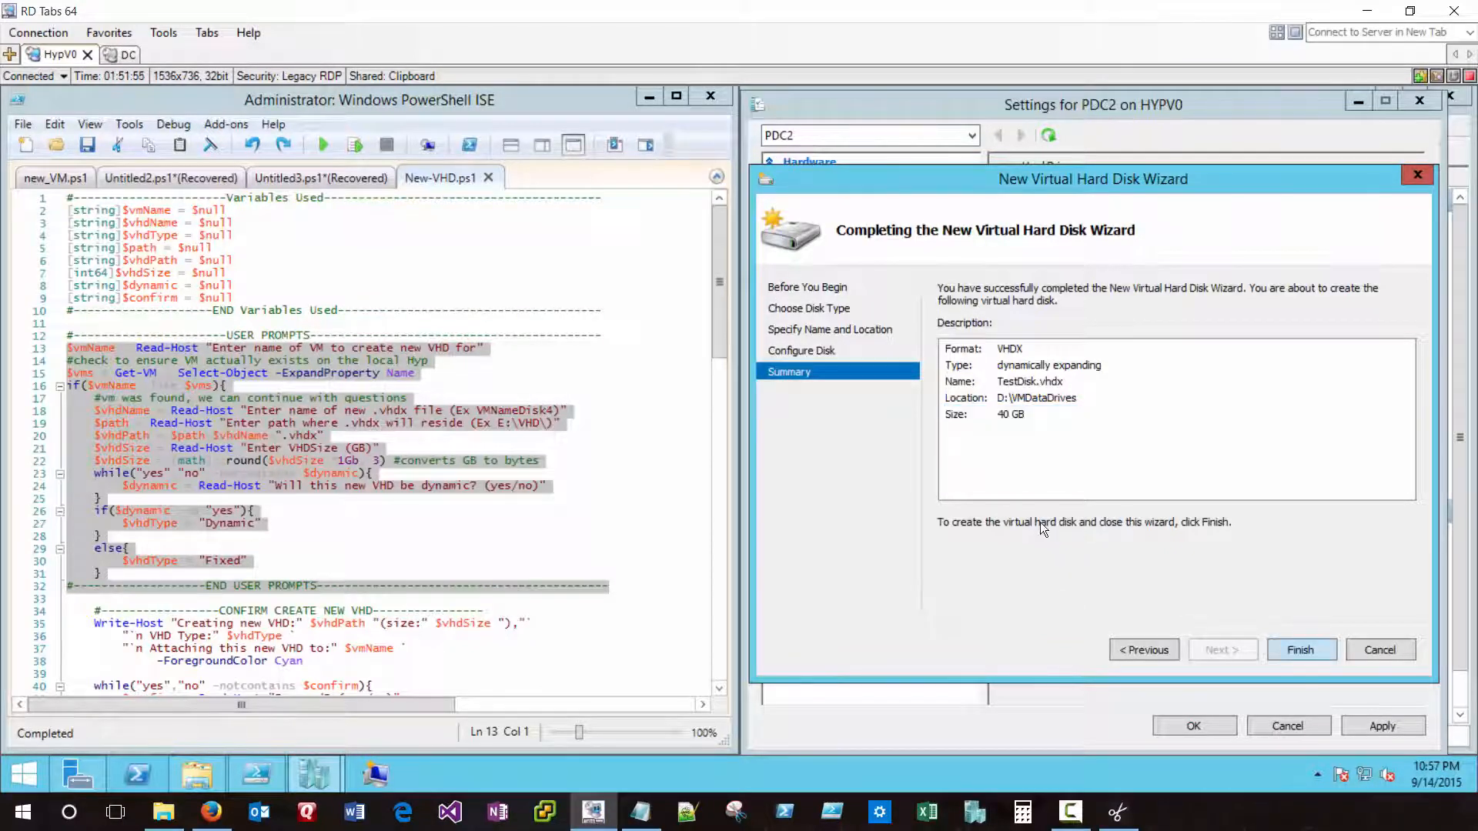
{"action": "left_click", "coordinate": [1300, 649]}
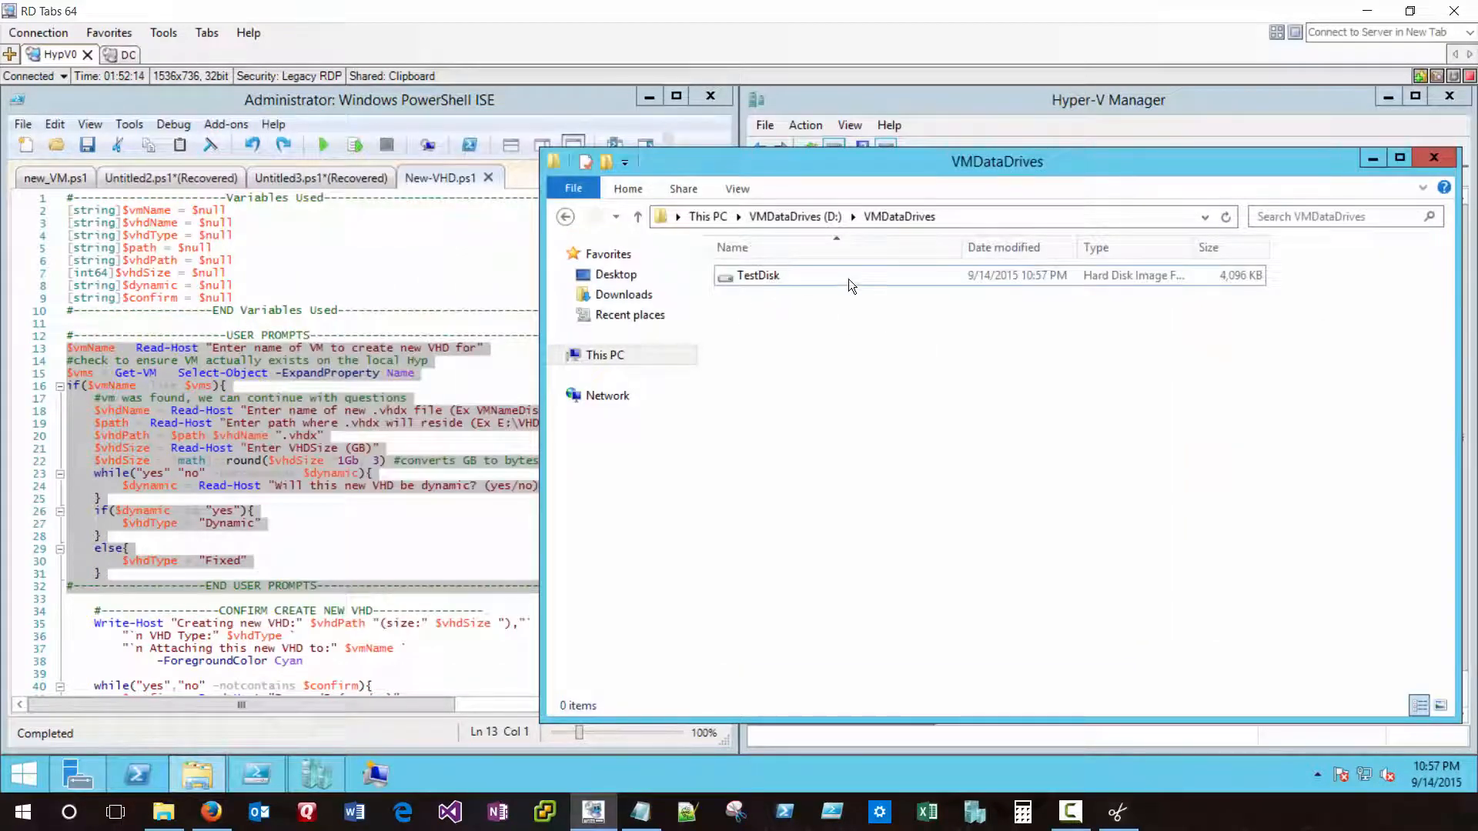
- Check TestDisk's properties showing 4 MB on disk, then minimize the VMDataDrives window
{"action": "right_click", "coordinate": [757, 275]}
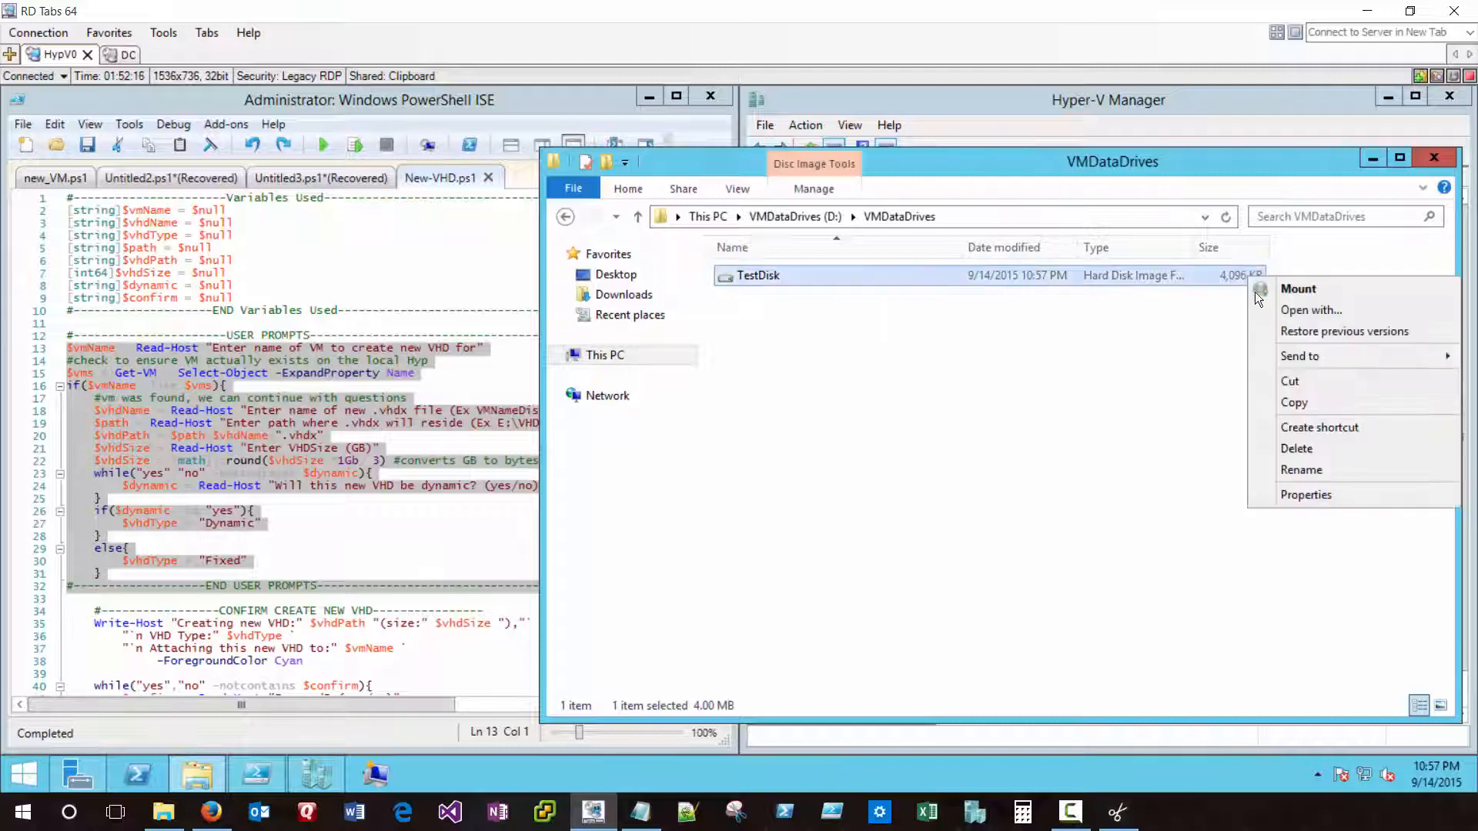
{"action": "left_click", "coordinate": [1307, 495]}
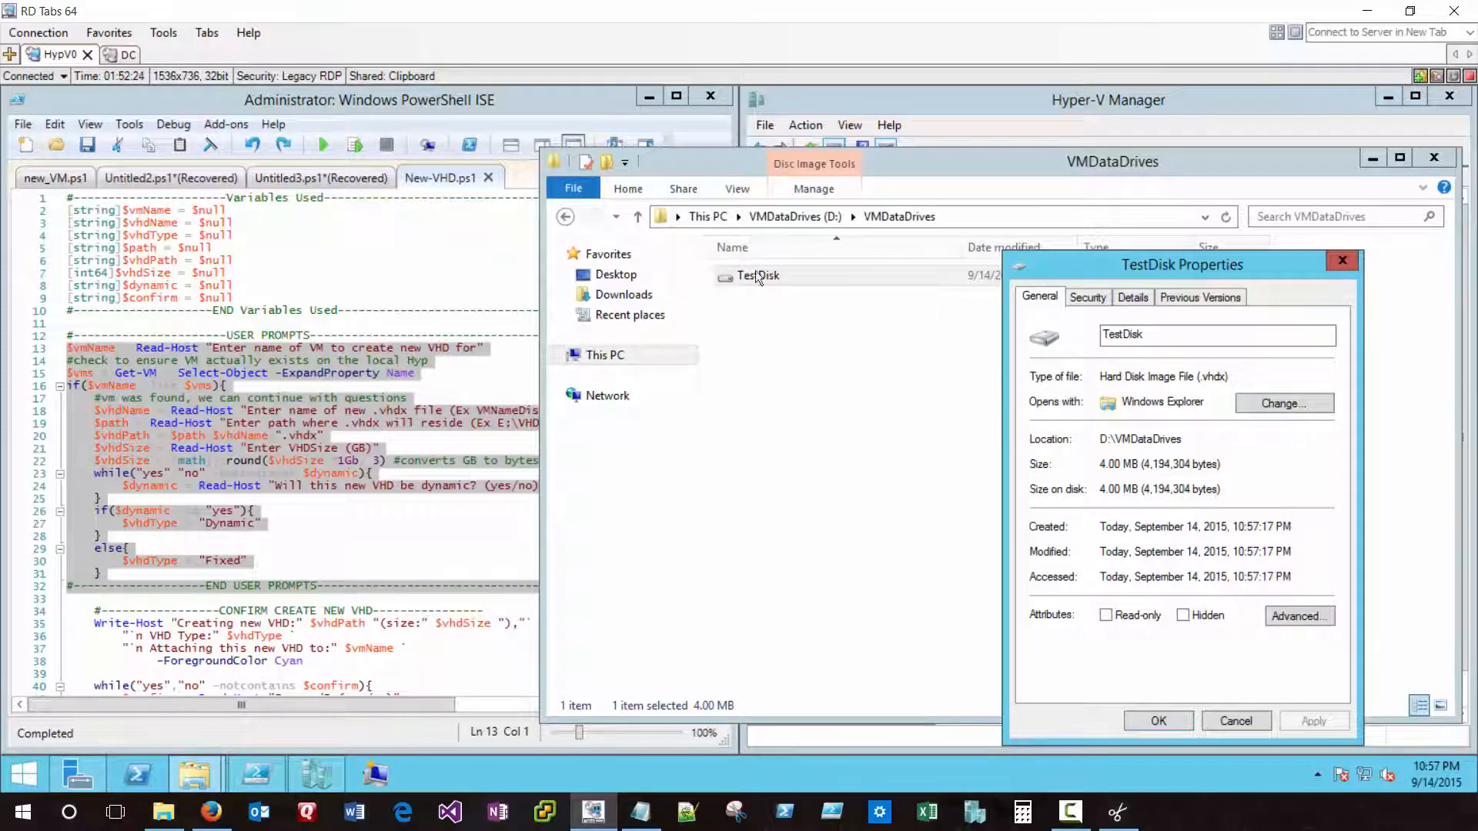
{"action": "mouse_move", "coordinate": [1078, 217]}
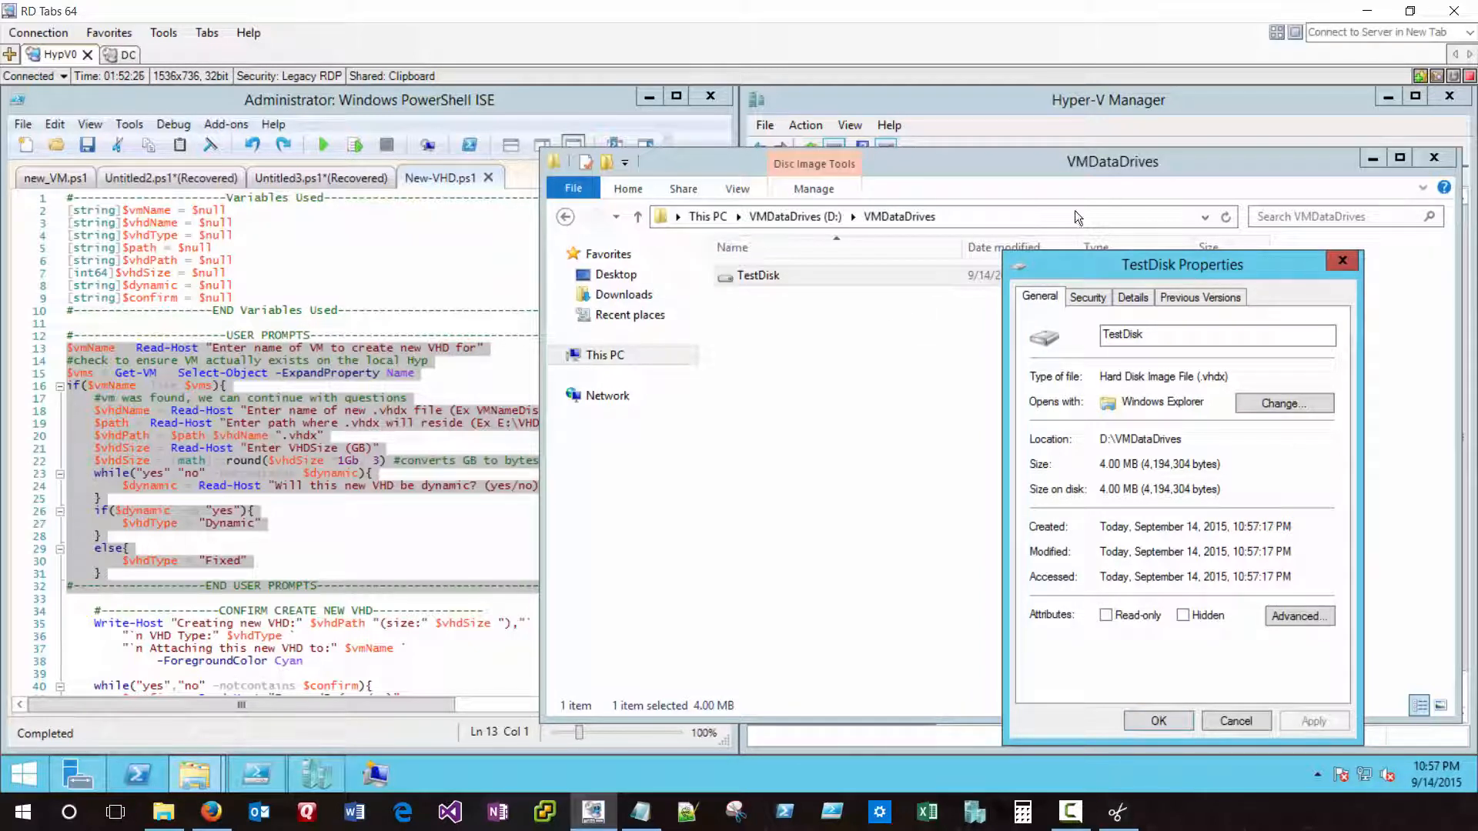
{"action": "left_click", "coordinate": [1158, 720]}
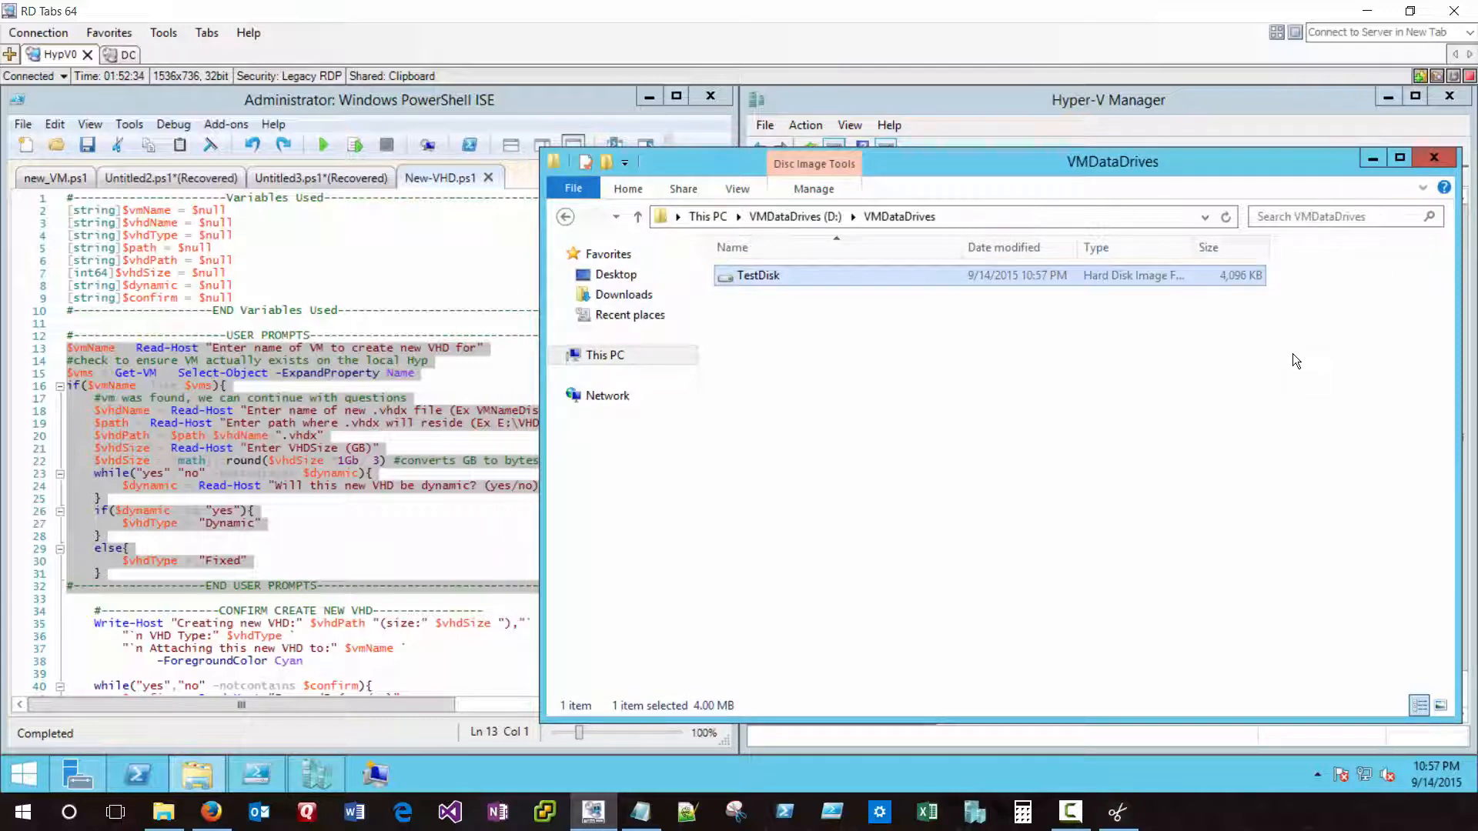
{"action": "mouse_move", "coordinate": [1126, 293]}
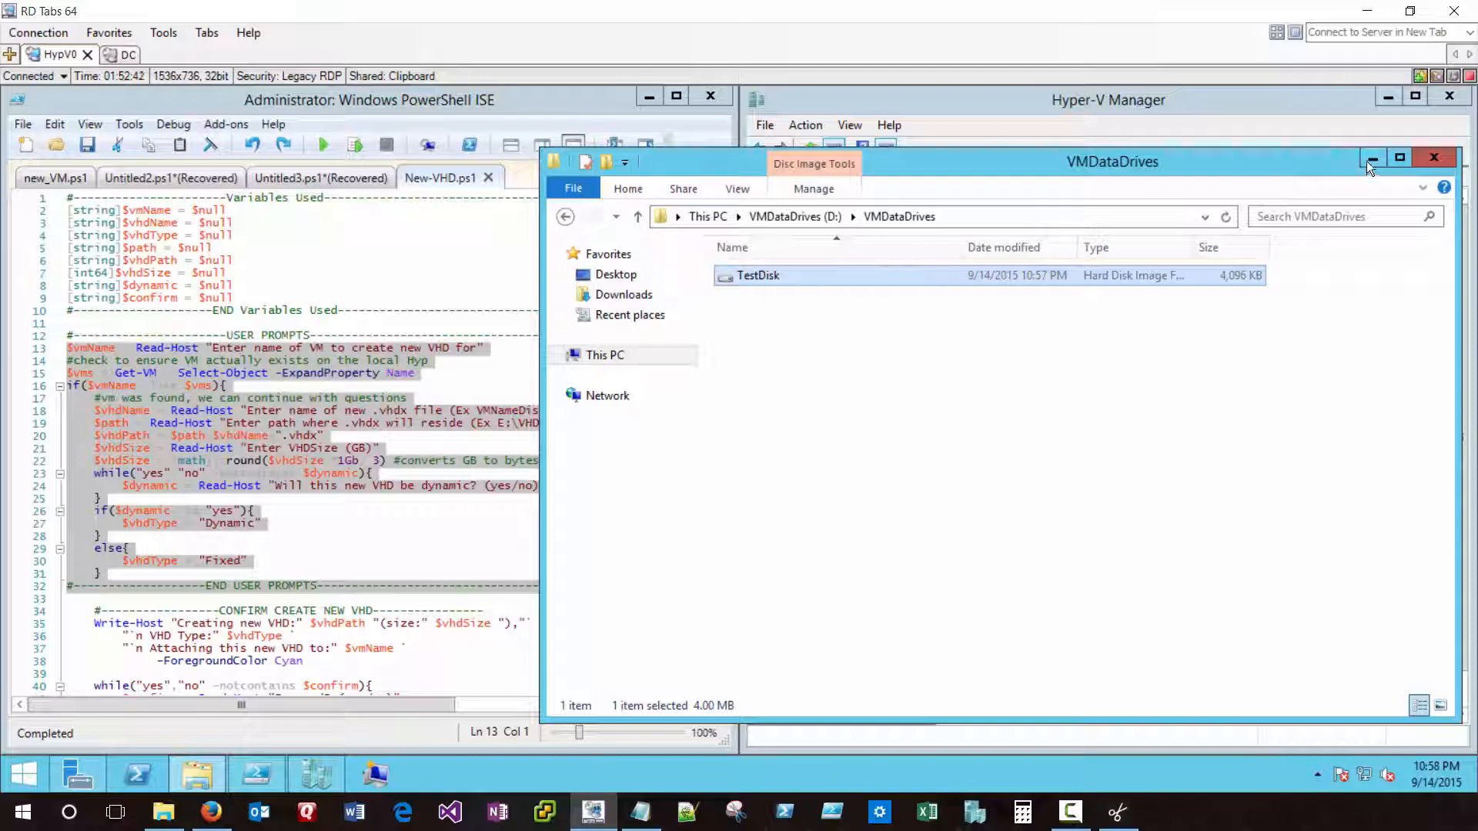
{"action": "left_click", "coordinate": [1371, 159]}
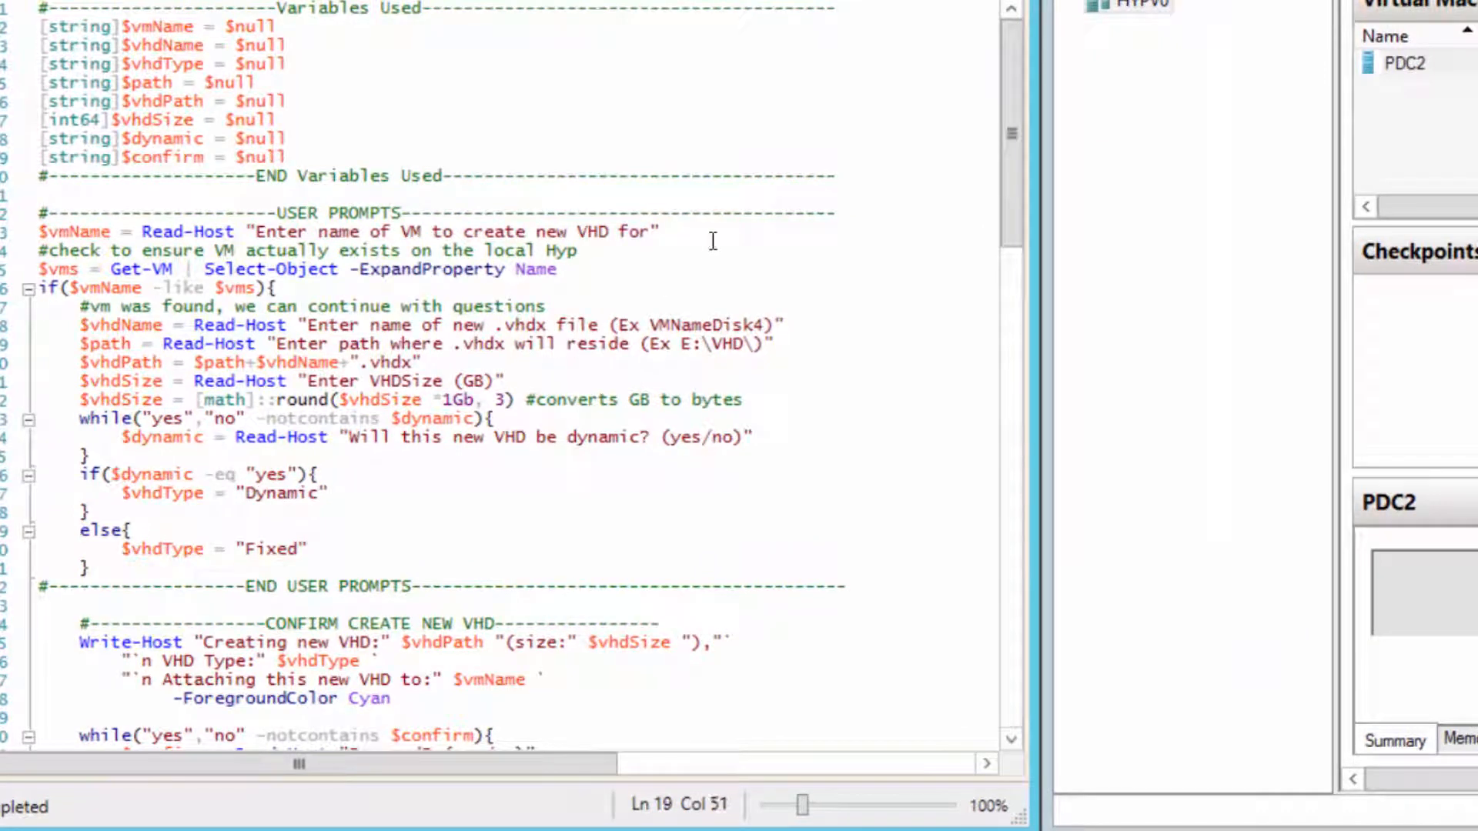
{"action": "left_click", "coordinate": [40, 232]}
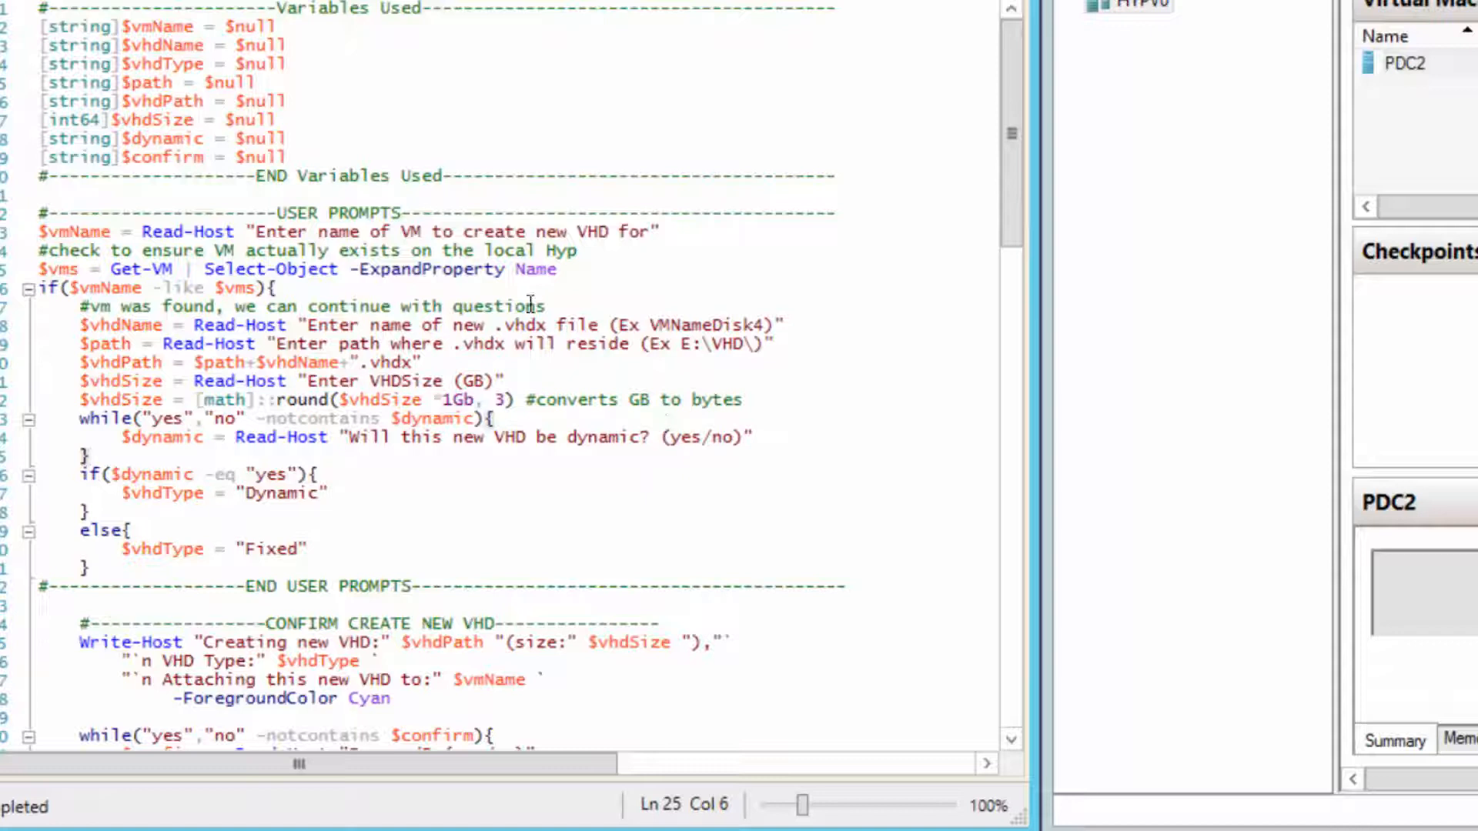
{"action": "scroll", "scroll_direction": "down", "scroll_amount": 3}
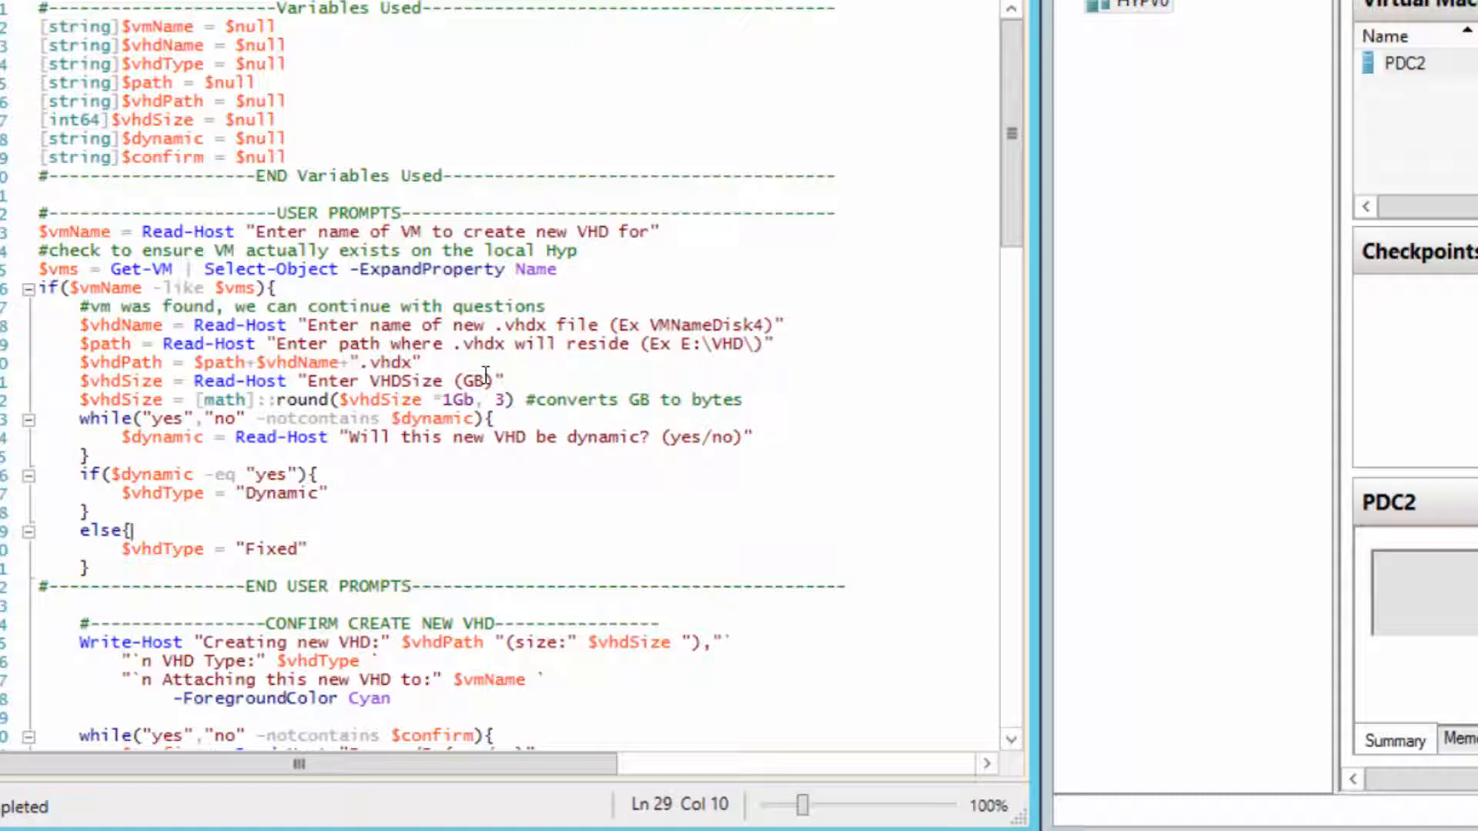
{"action": "scroll", "scroll_direction": "down", "scroll_amount": 3}
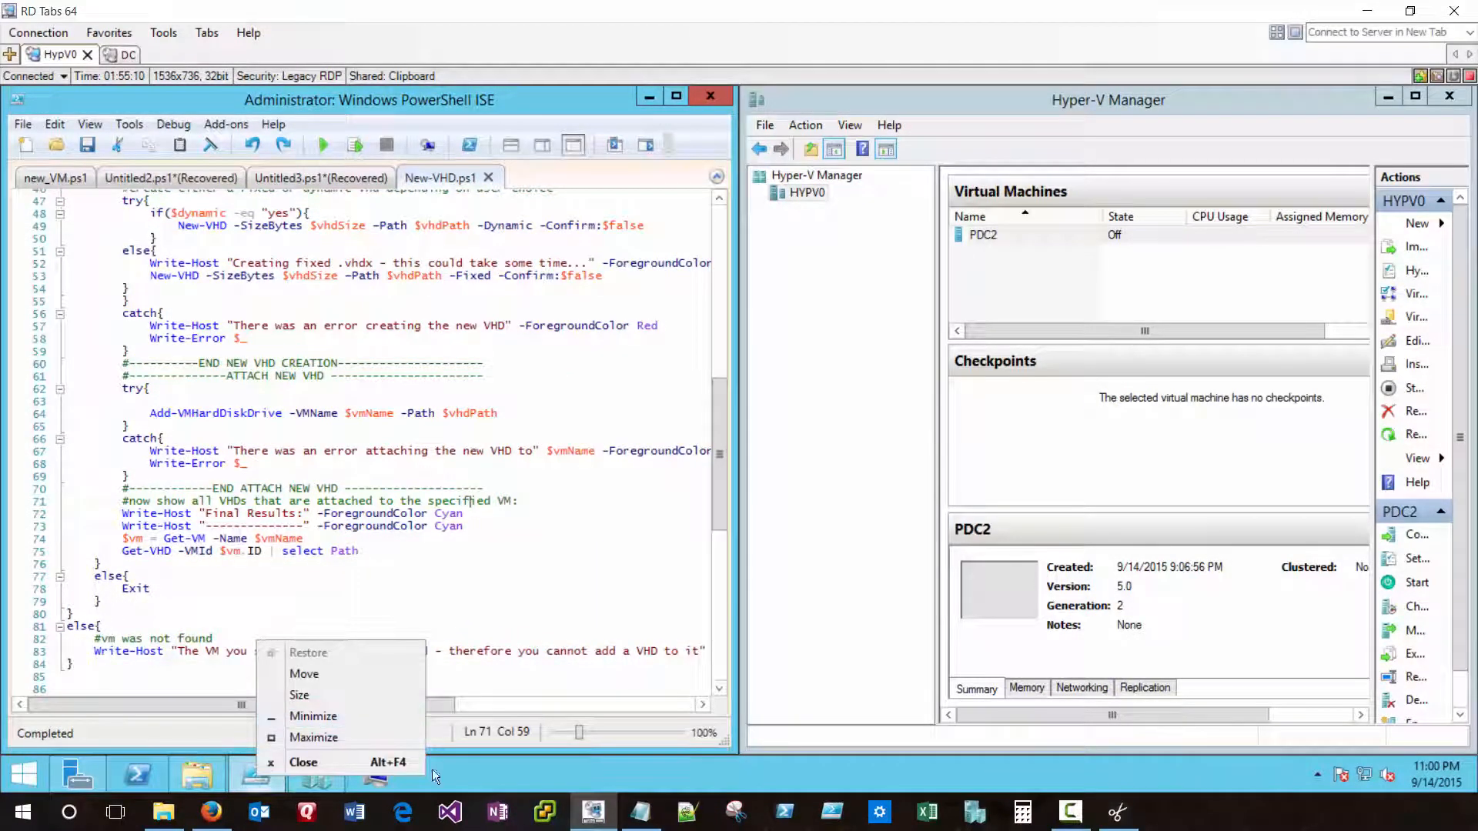
- Run the New-VHD script in the second ISE window and highlight its Get-VM lookup and existence-check lines
{"action": "left_click", "coordinate": [631, 377]}
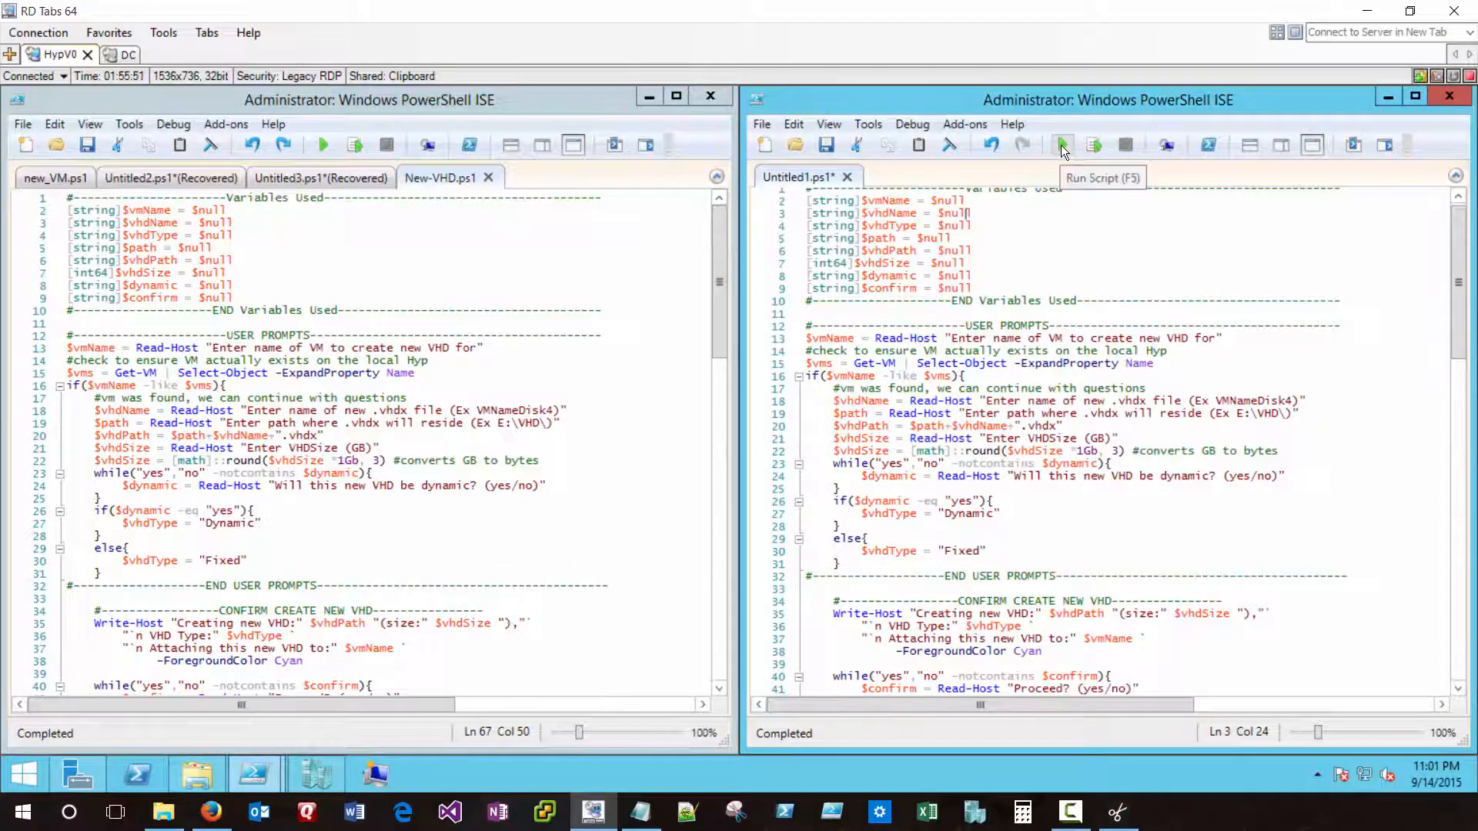
{"action": "left_click", "coordinate": [1064, 144]}
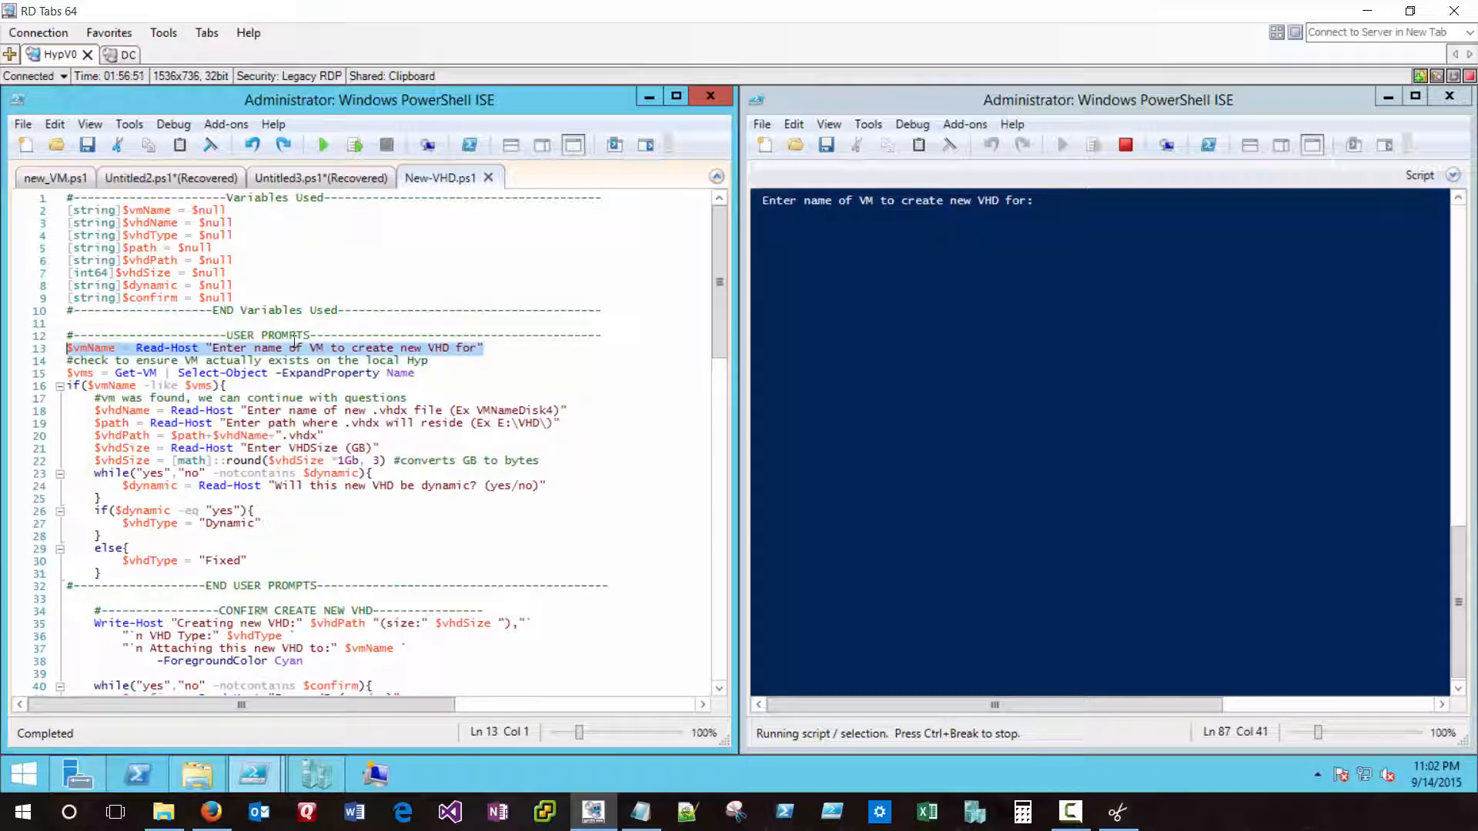
{"action": "left_click", "coordinate": [413, 373]}
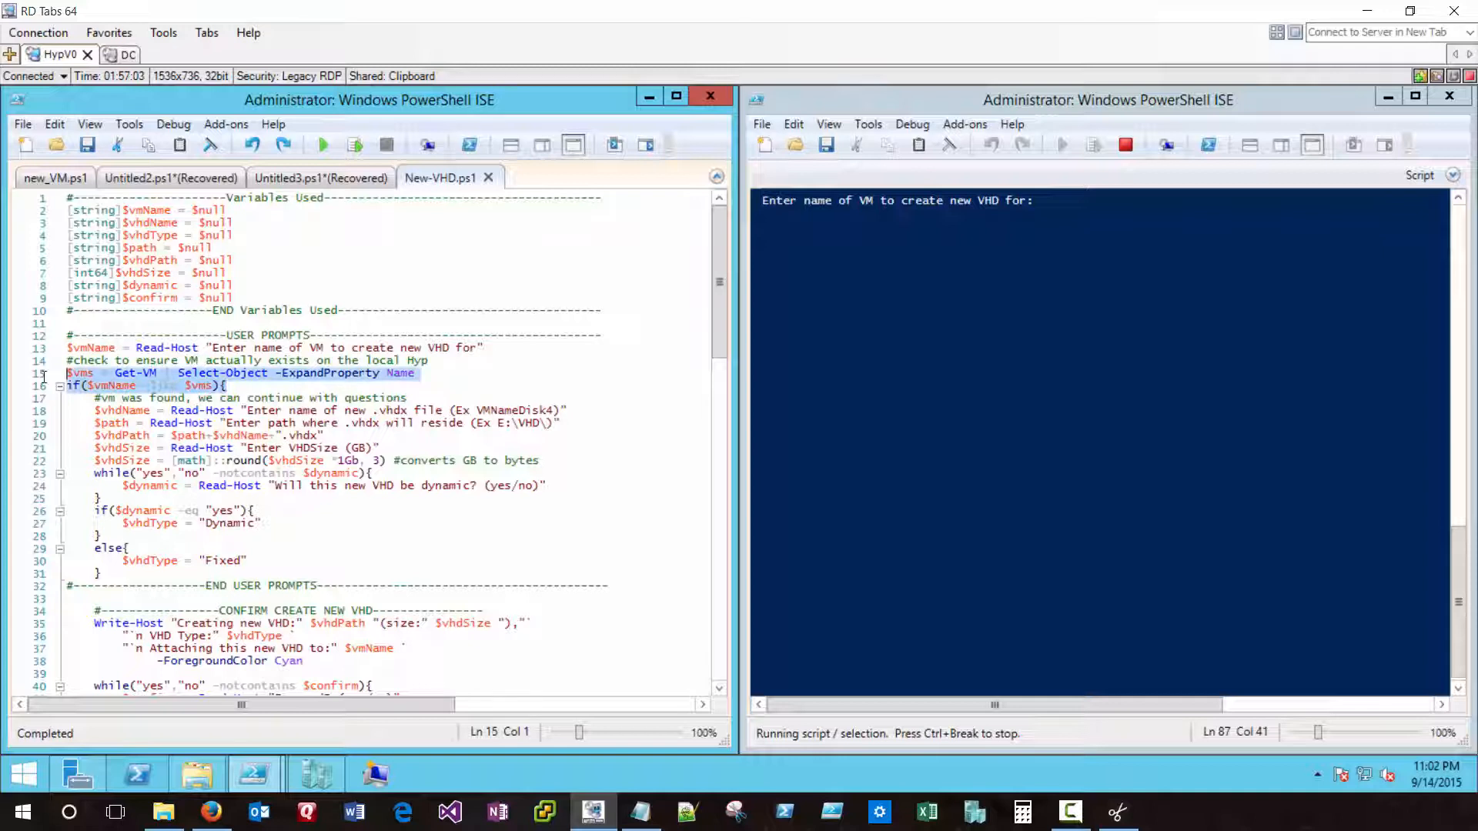
{"action": "left_click", "coordinate": [172, 385]}
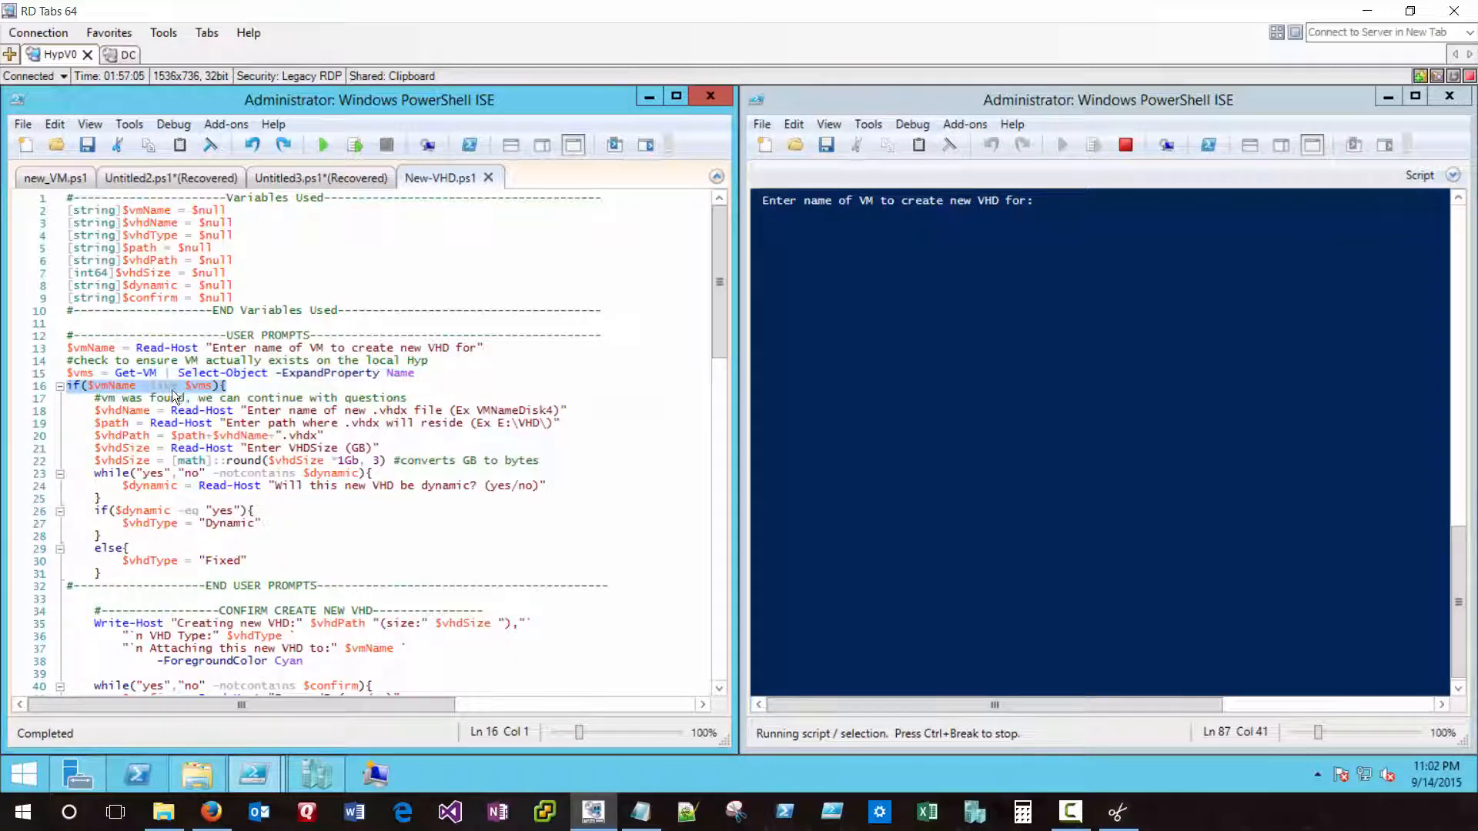
{"action": "scroll", "scroll_direction": "down", "scroll_amount": 3}
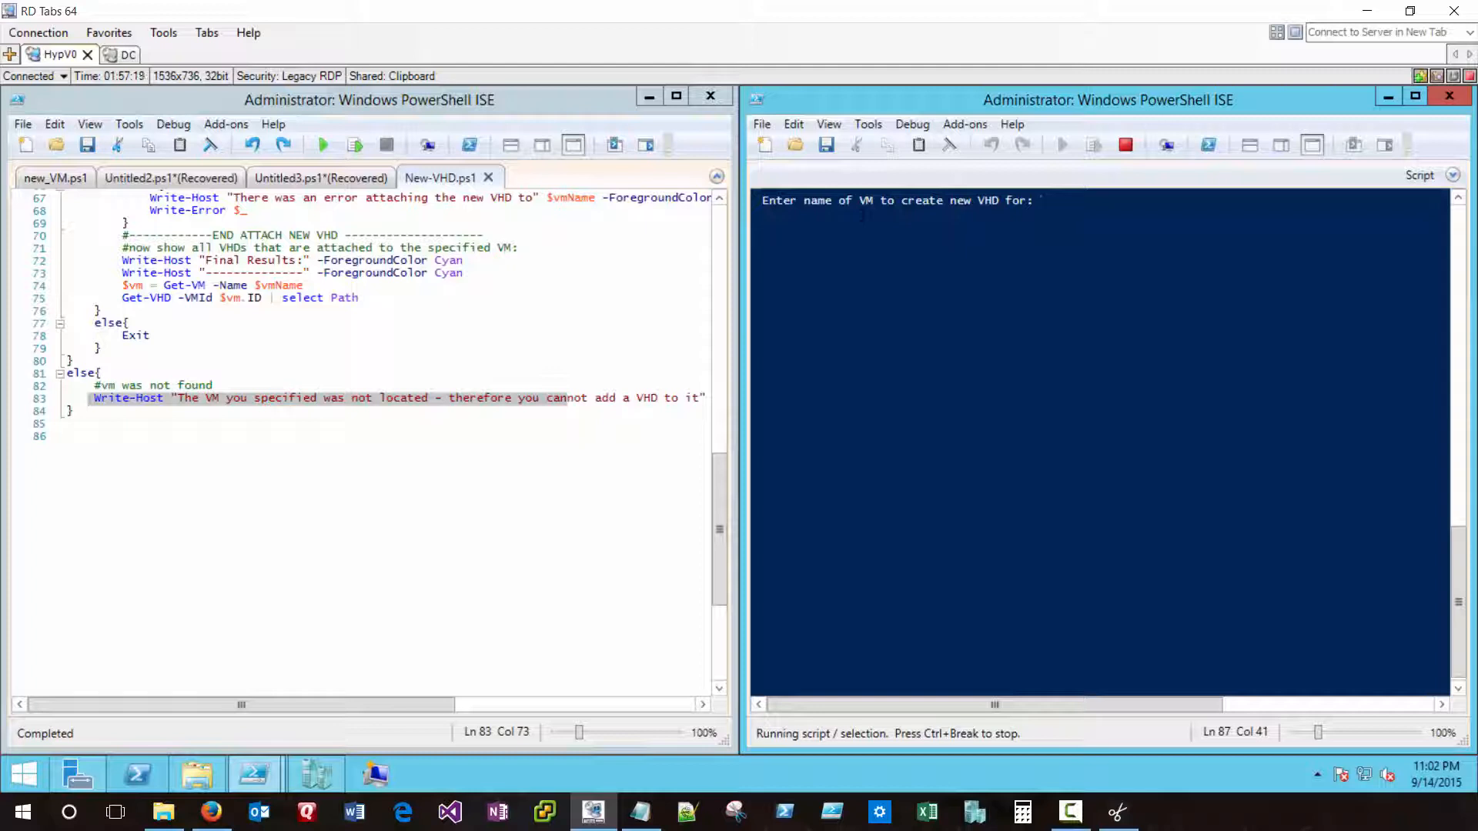
- Answer the VM name prompt with DoesntExist so the script reports the VM was not located
{"action": "type", "text": "DoesntExist"}
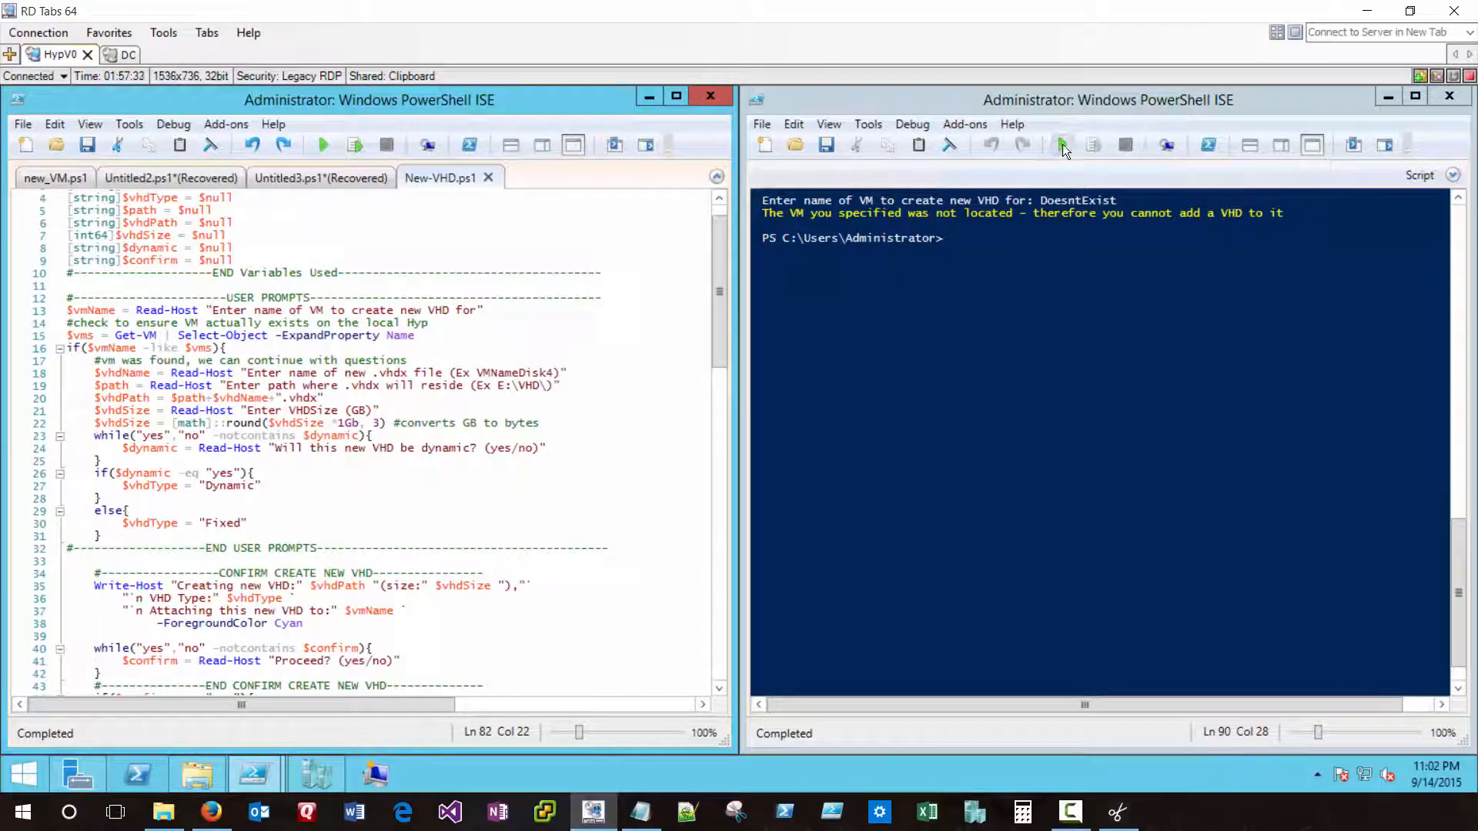
- Rerun the script entering PDC2, PDC2_WSUS, pasted path D:\VMDataDrives\, 60 GB and yes for dynamic
{"action": "left_click", "coordinate": [1060, 144]}
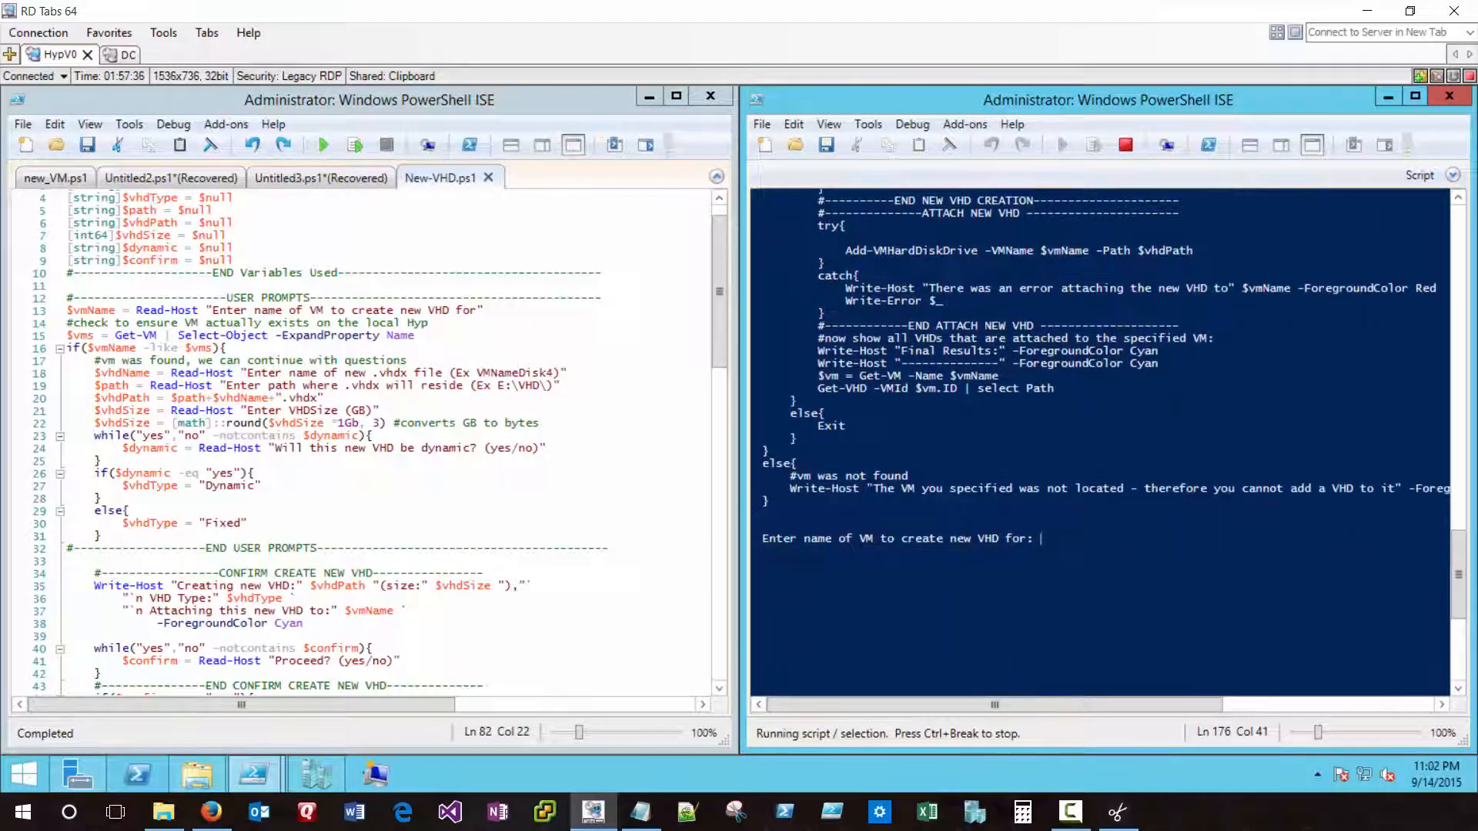
{"action": "type", "text": "PDC2"}
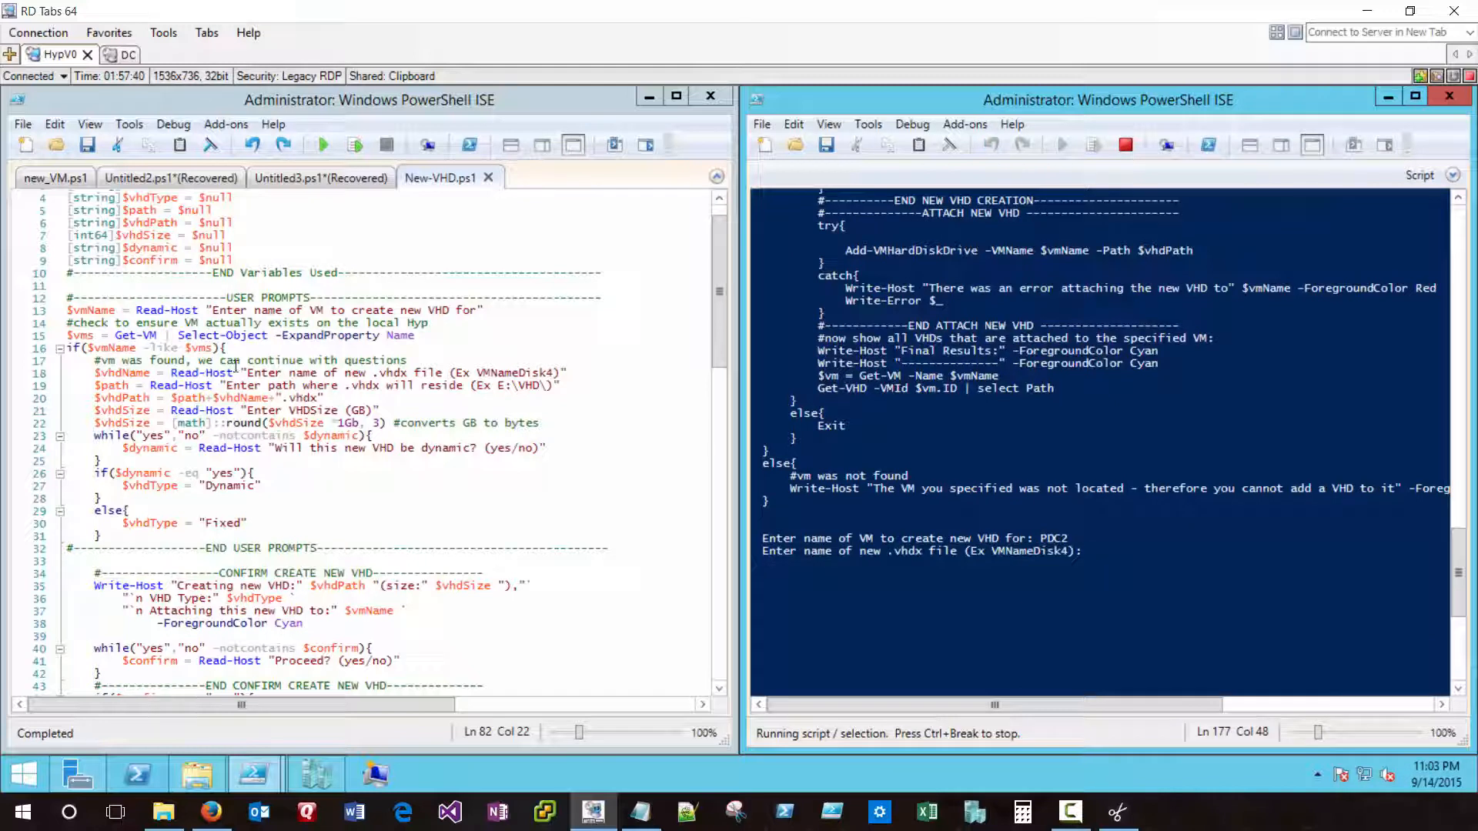
{"action": "left_click", "coordinate": [142, 348]}
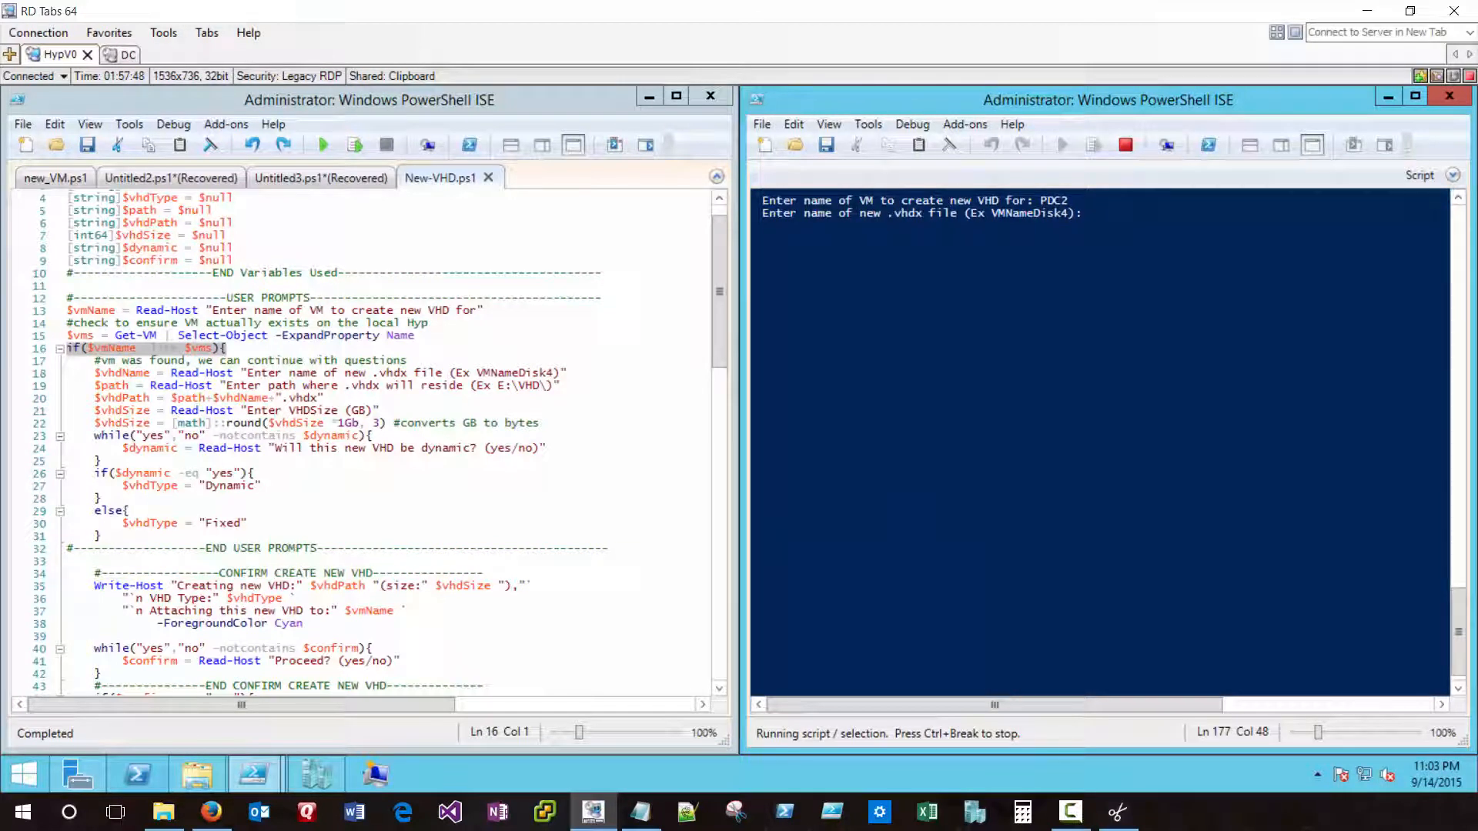
{"action": "type", "text": "W"}
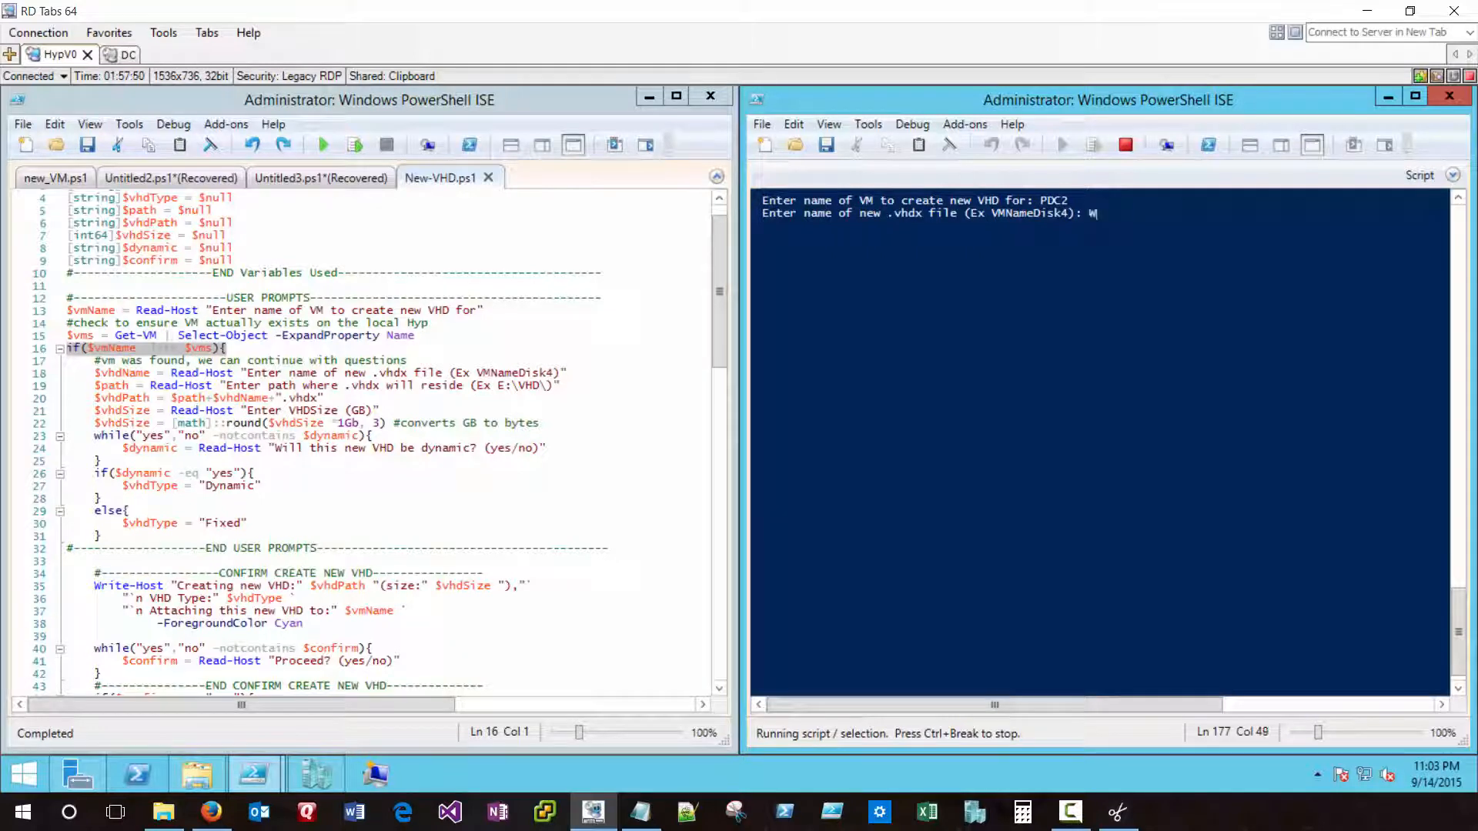
{"action": "type", "text": "WSUS"}
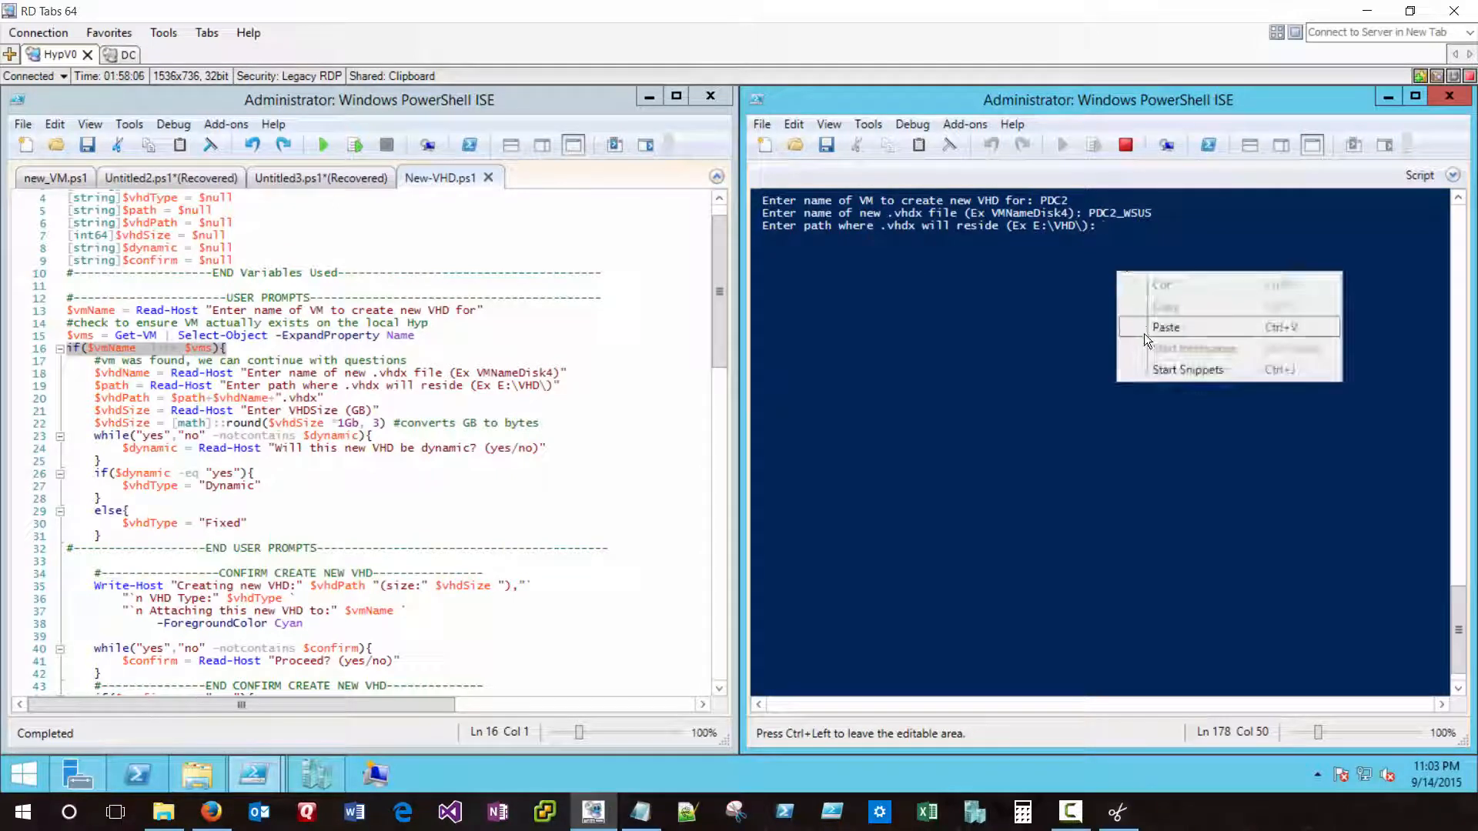
{"action": "left_click", "coordinate": [1167, 326]}
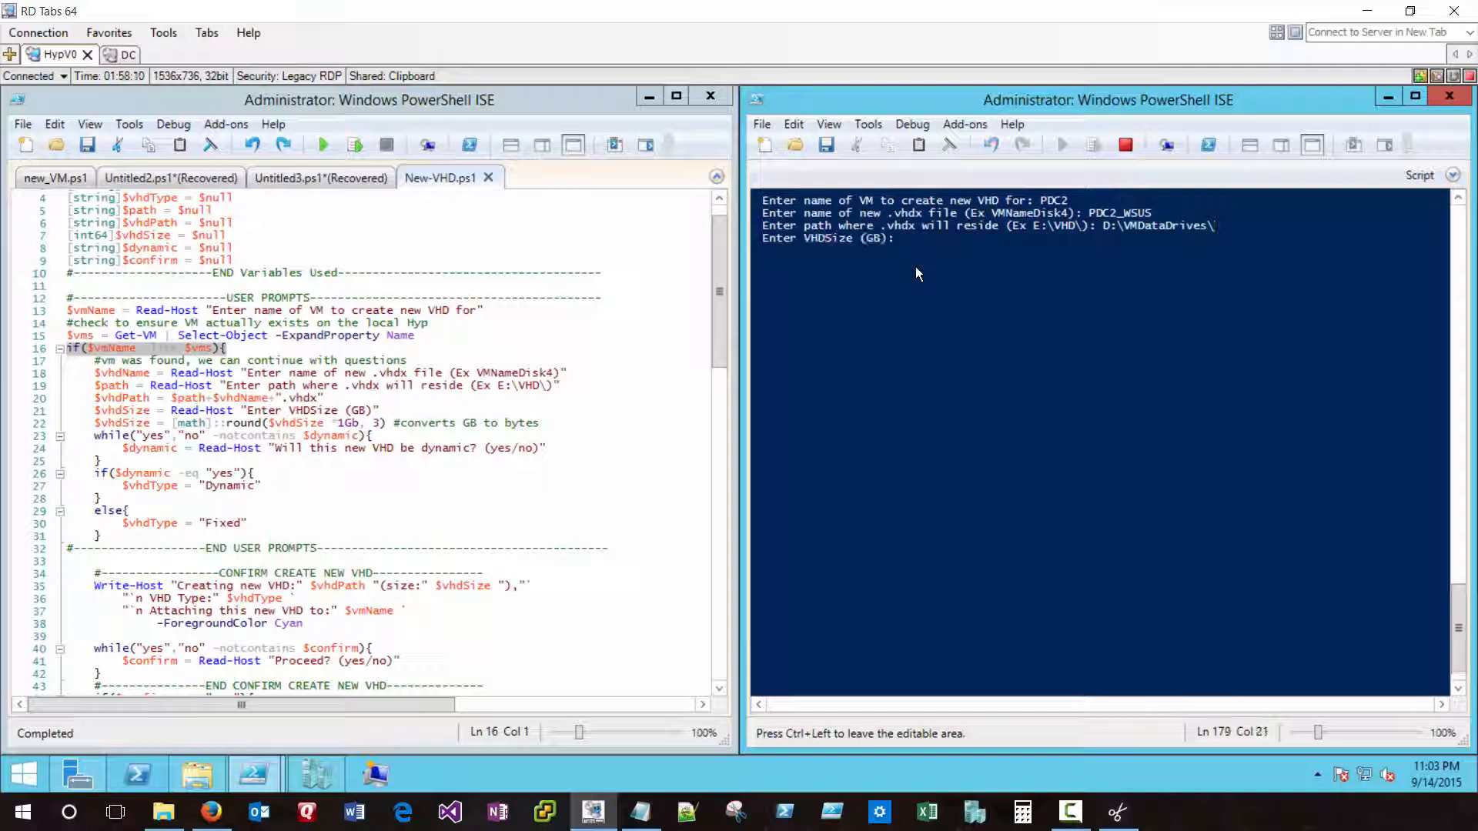
{"action": "type", "text": "60"}
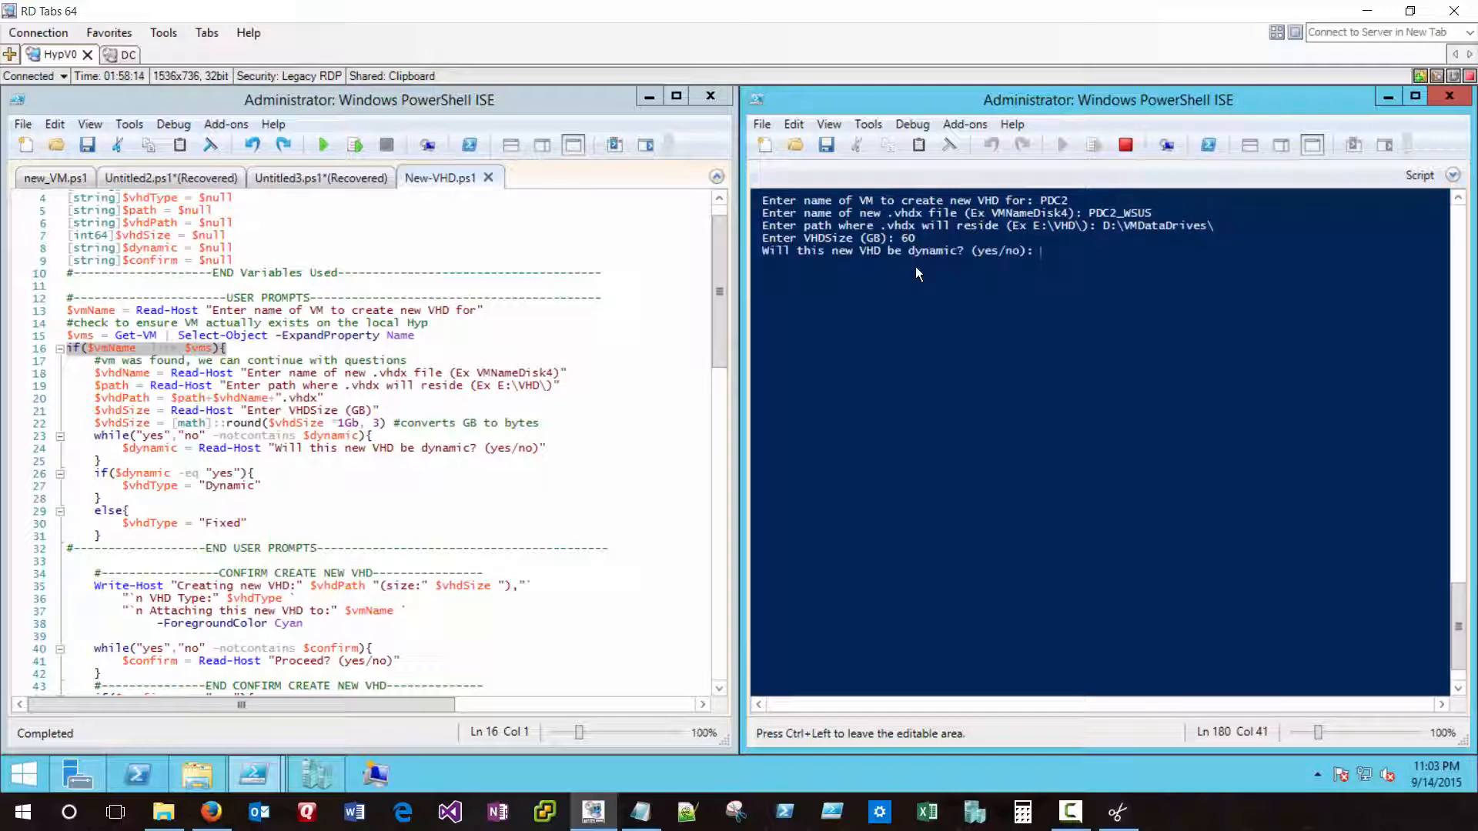
{"action": "type", "text": "yes"}
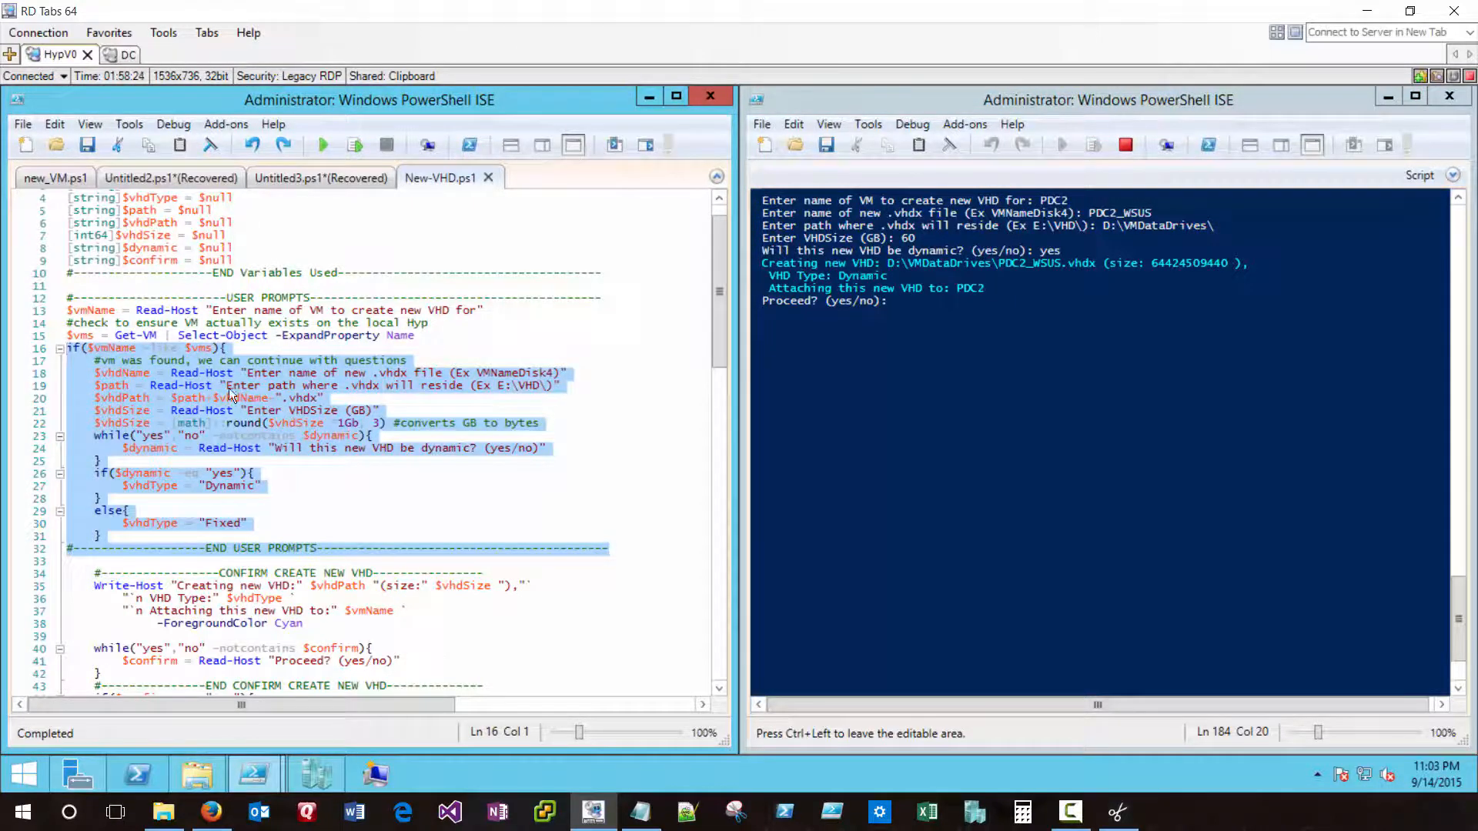
{"action": "mouse_move", "coordinate": [168, 436]}
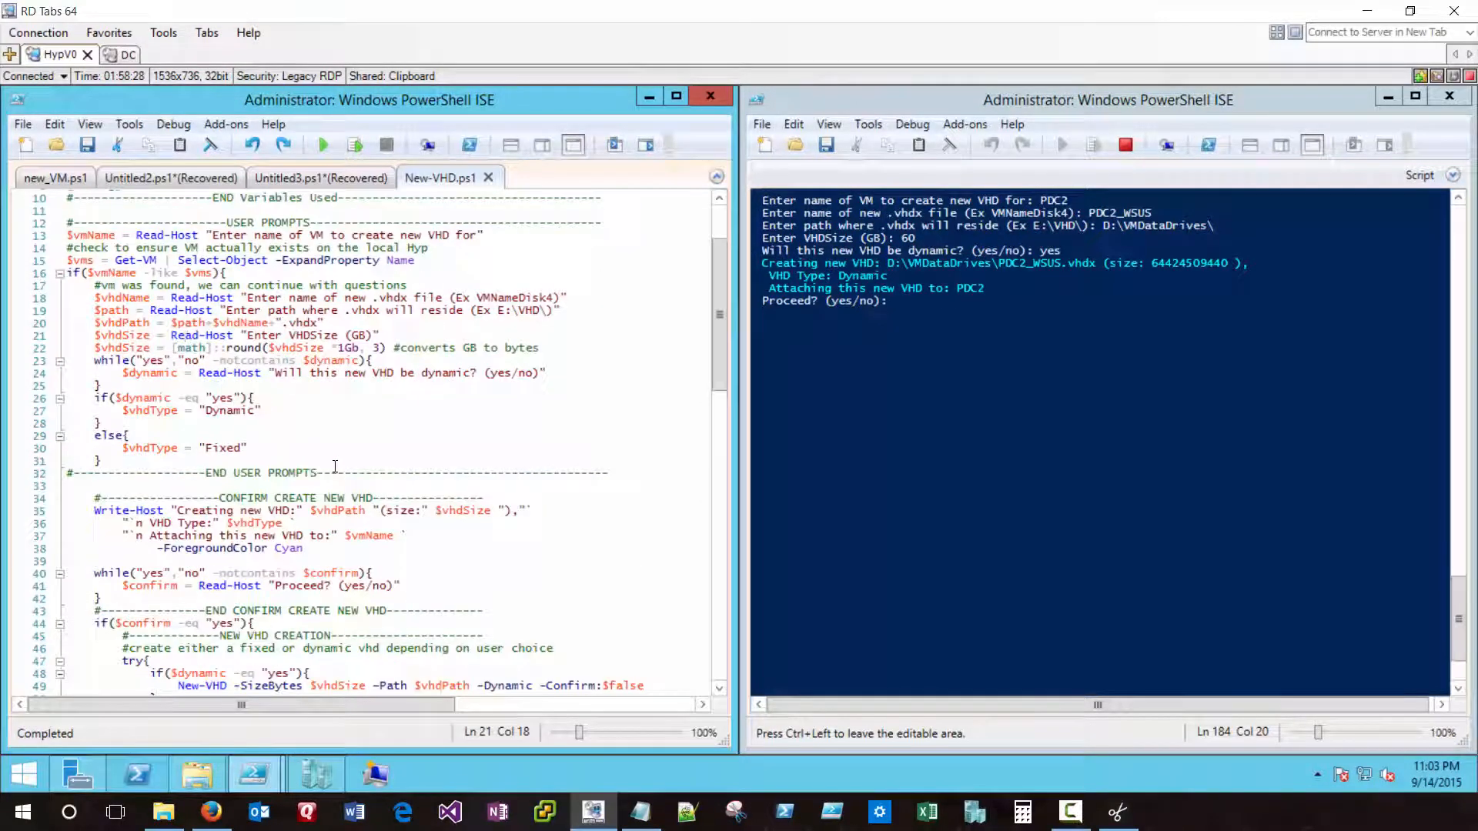
- Confirm yes at the Proceed? prompt to create PDC2_WSUS.vhdx, then highlight the $dynamic check in the New-VHD block
{"action": "scroll", "scroll_direction": "down", "scroll_amount": 3}
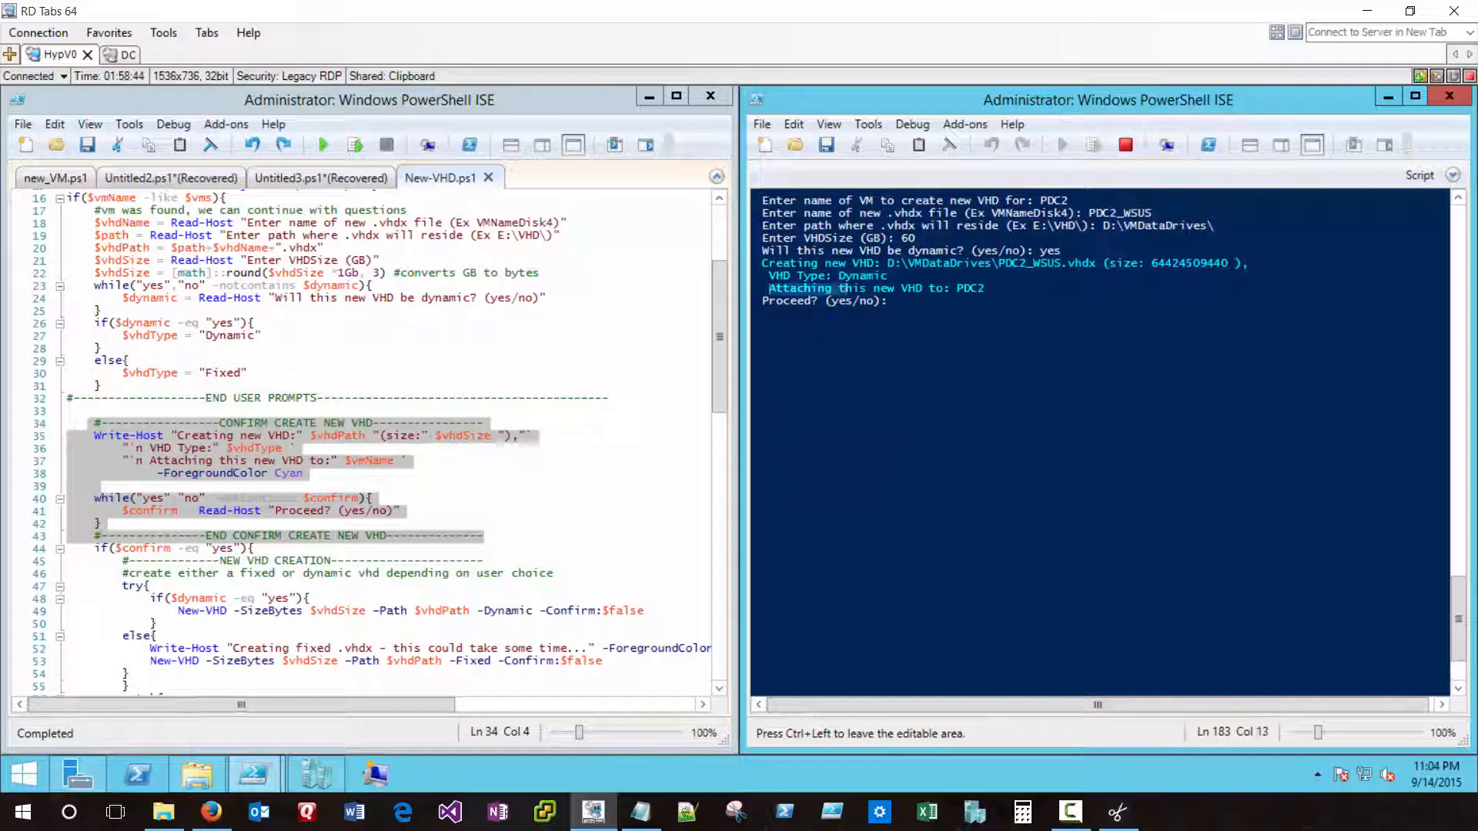
{"action": "type", "text": "yes"}
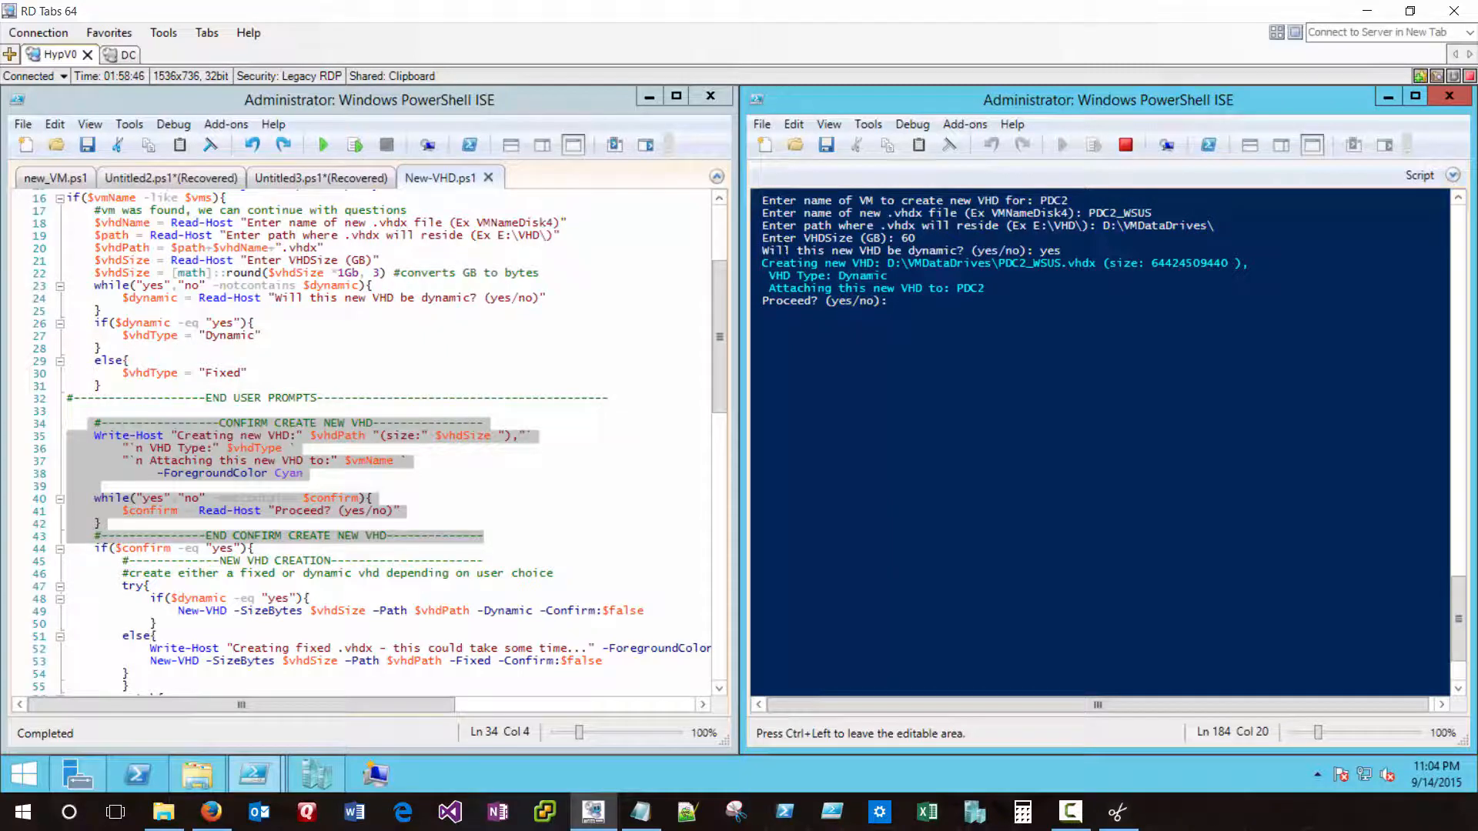
{"action": "type", "text": "yes"}
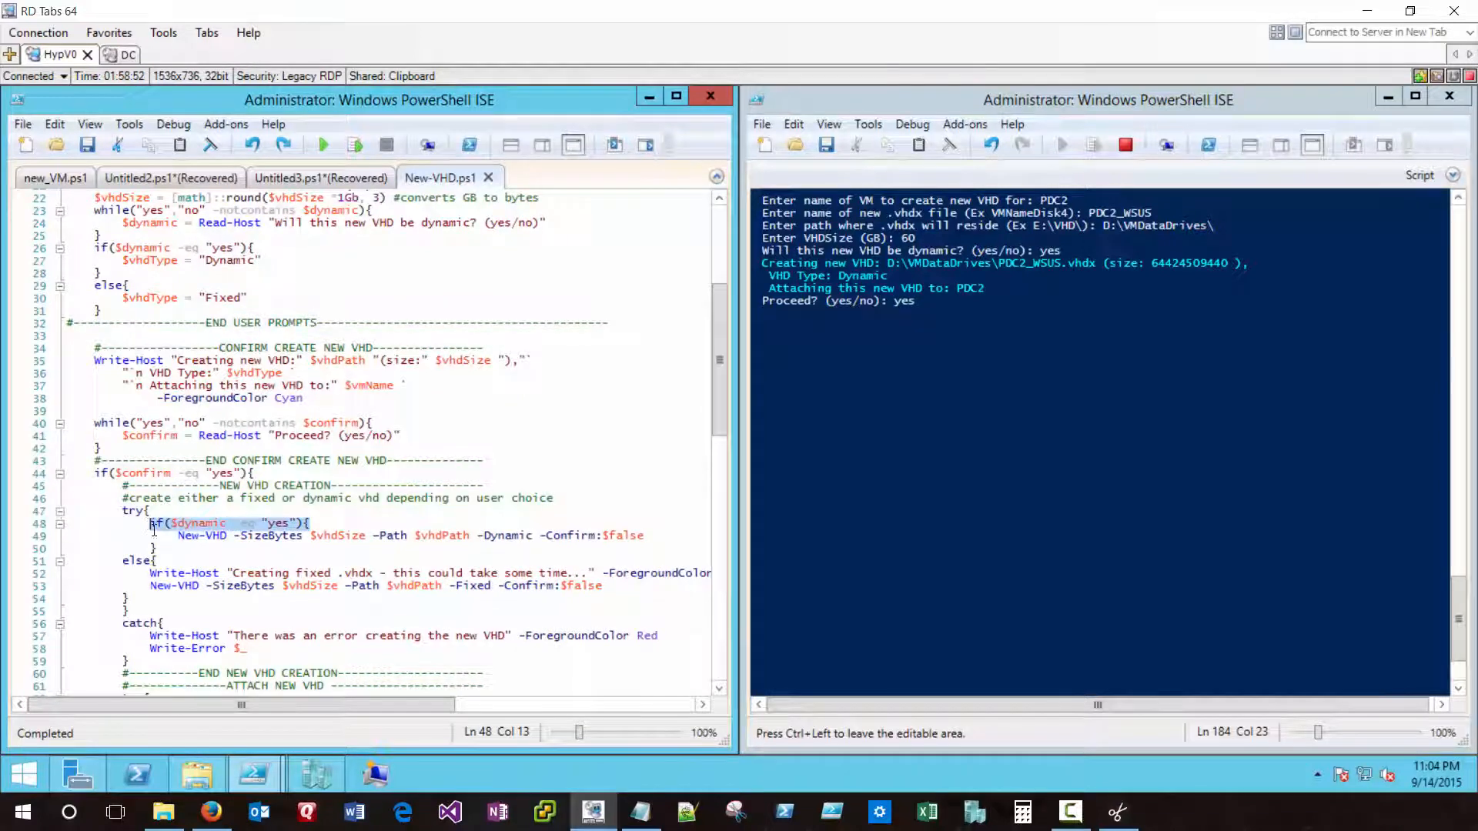
{"action": "scroll", "scroll_direction": "down", "scroll_amount": 3}
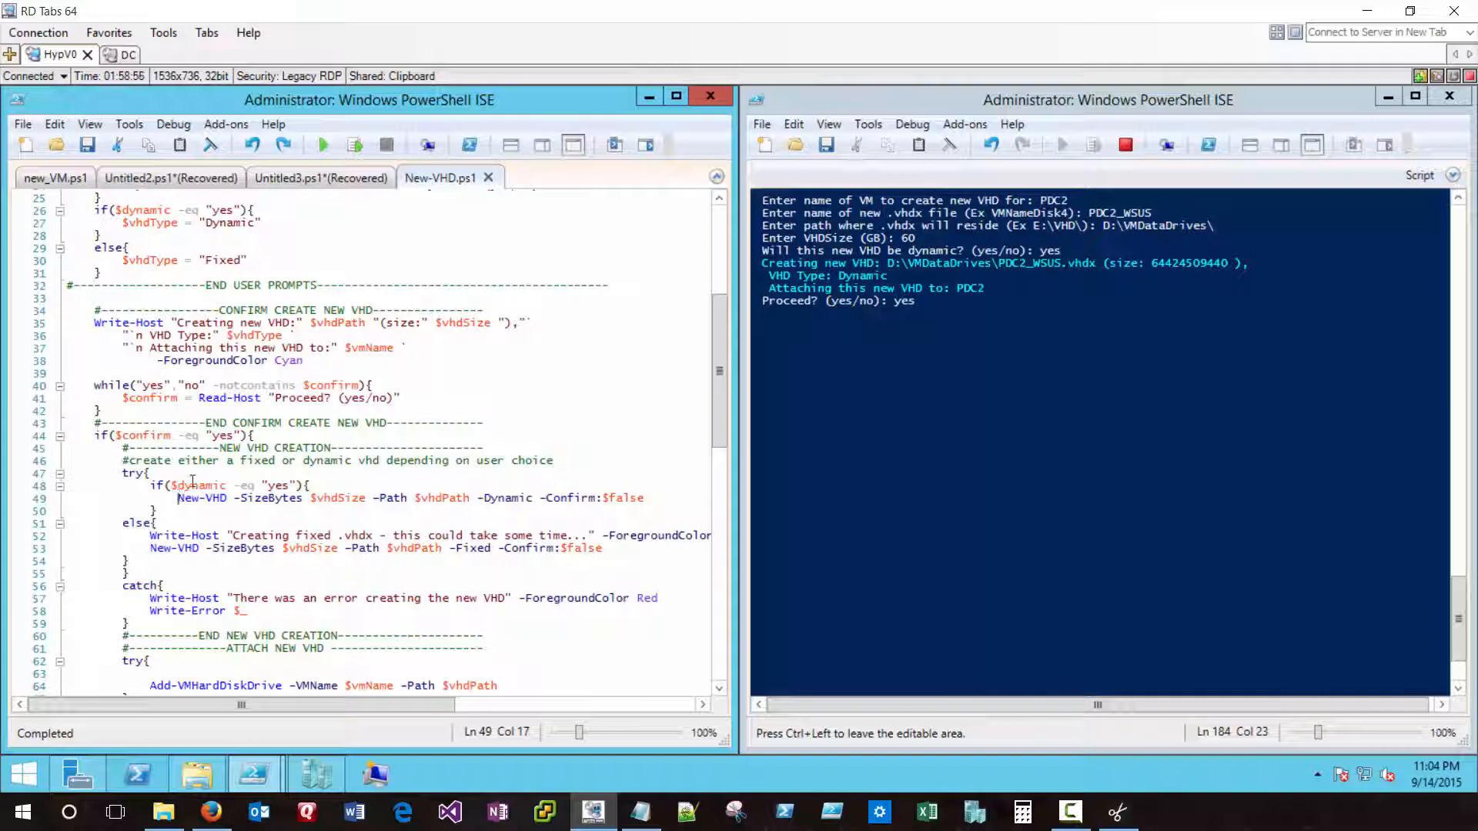
{"action": "double_click", "coordinate": [198, 484]}
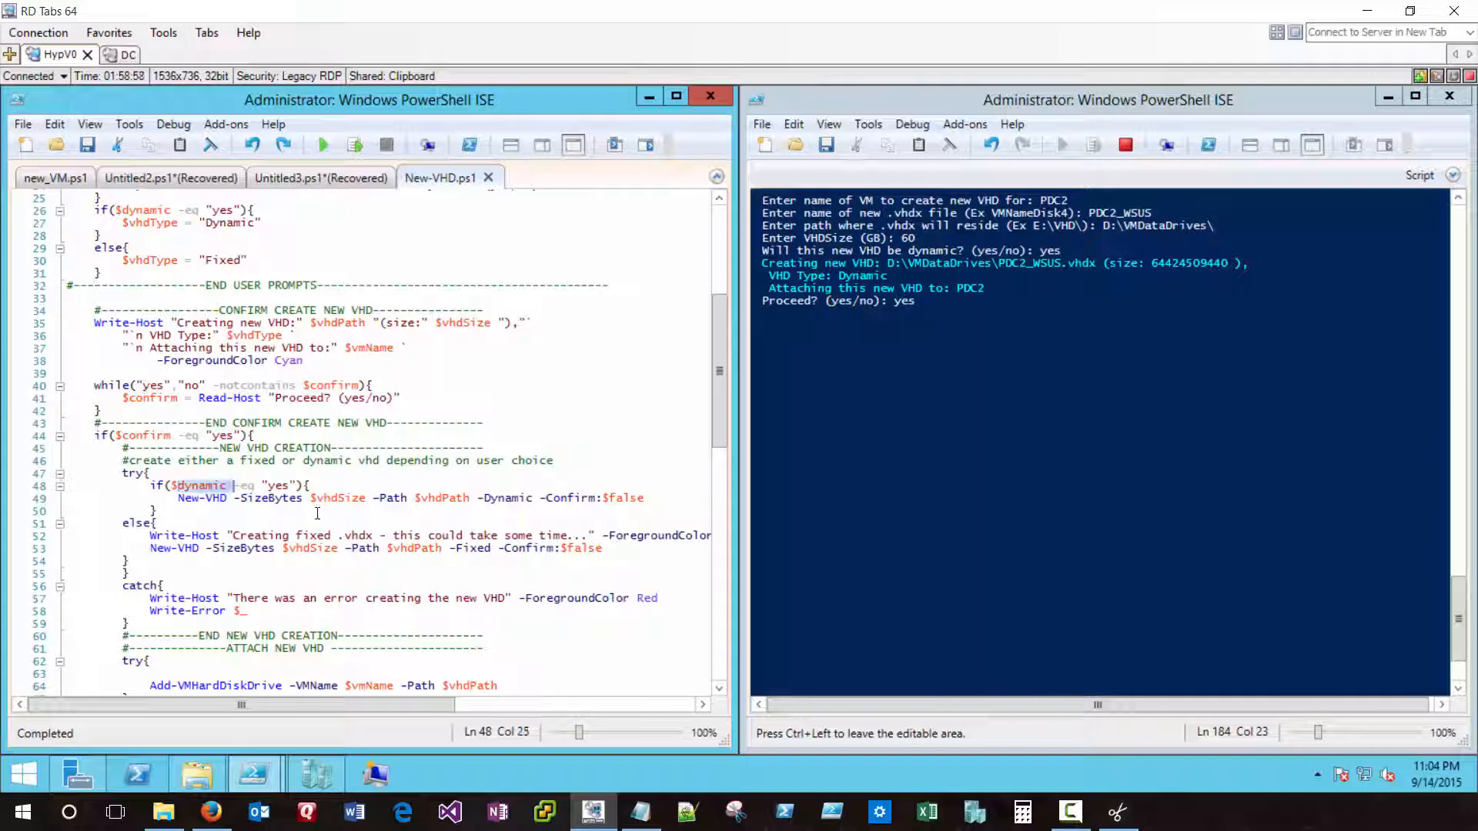
{"action": "double_click", "coordinate": [506, 497]}
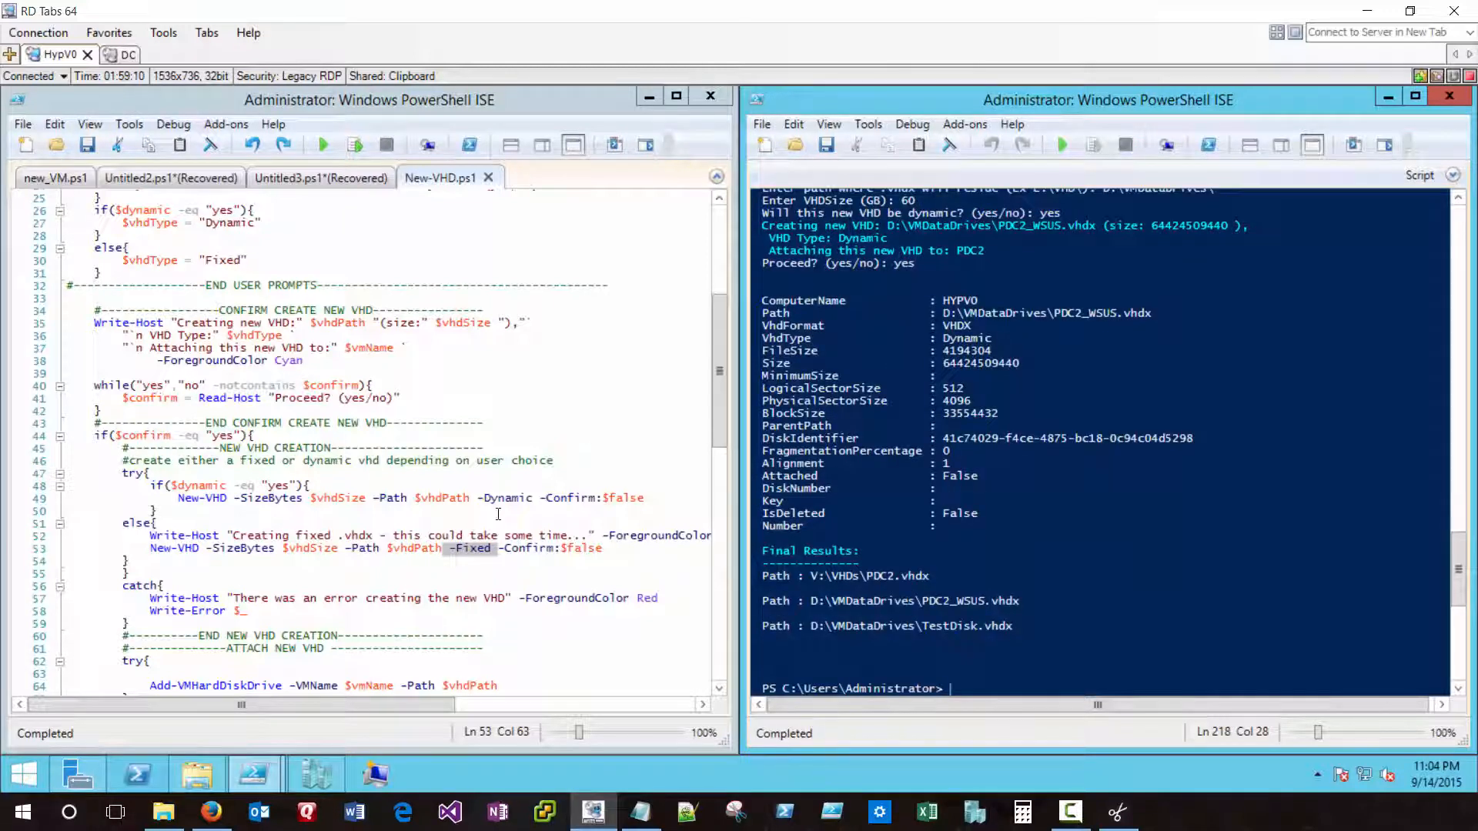
- Review the Add-VMHardDiskDrive attach block against the final results listing PDC2_WSUS.vhdx and TestDisk.vhdx
{"action": "scroll", "scroll_direction": "down", "scroll_amount": 3}
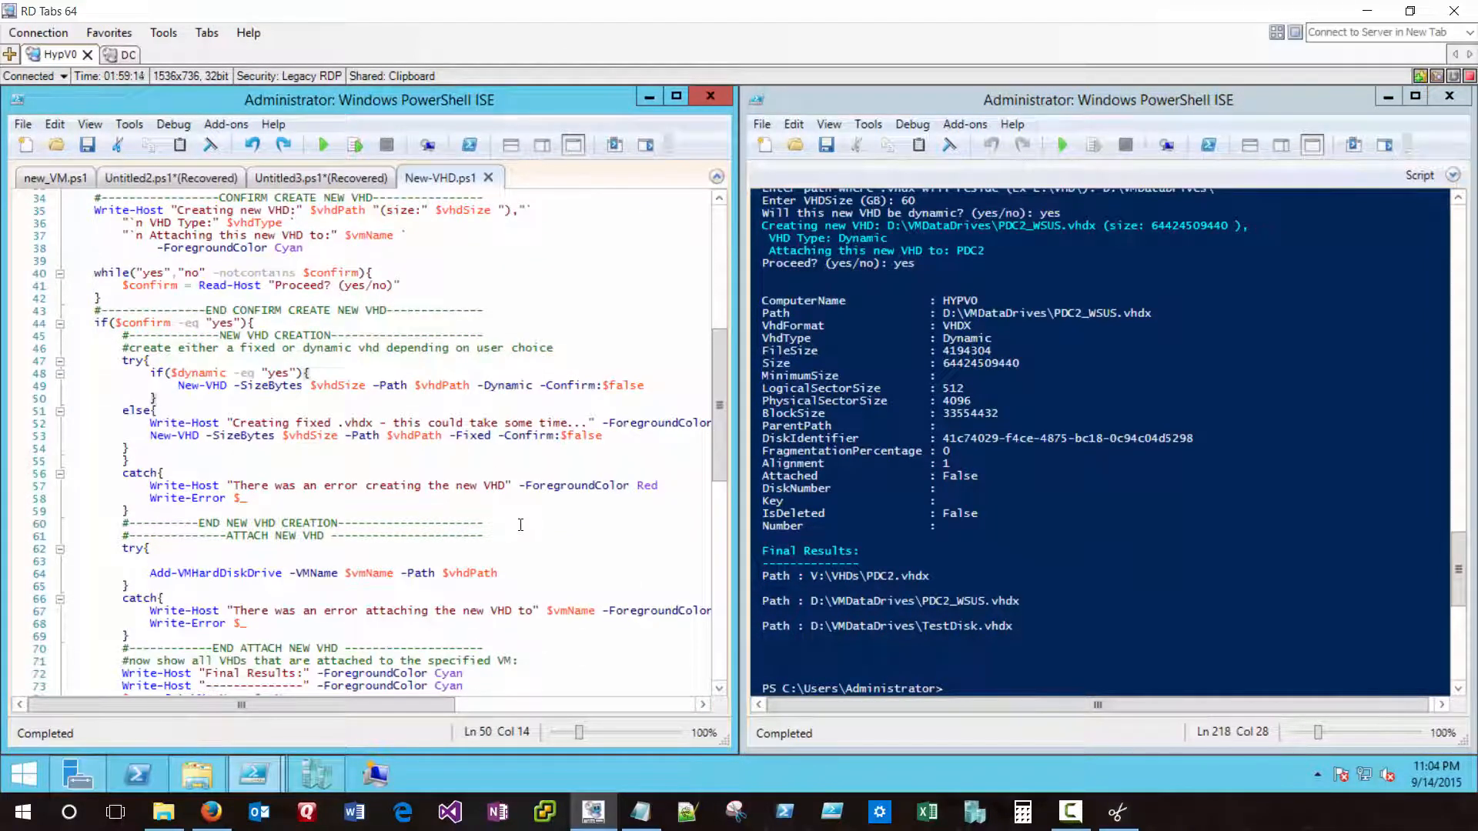
{"action": "scroll", "scroll_direction": "down", "scroll_amount": 3}
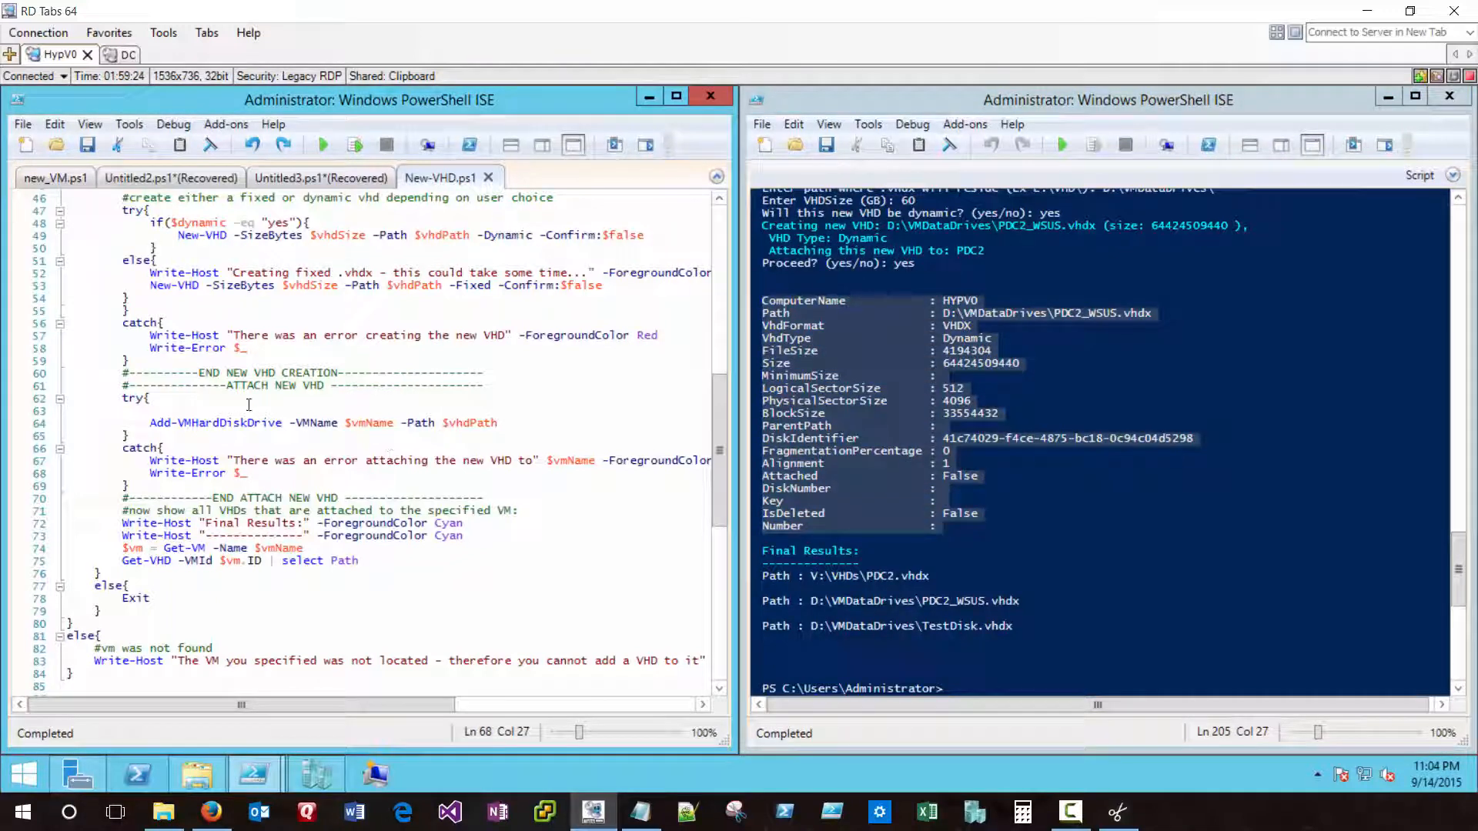
{"action": "left_click_drag", "start_coordinate": [249, 385], "coordinate": [494, 460]}
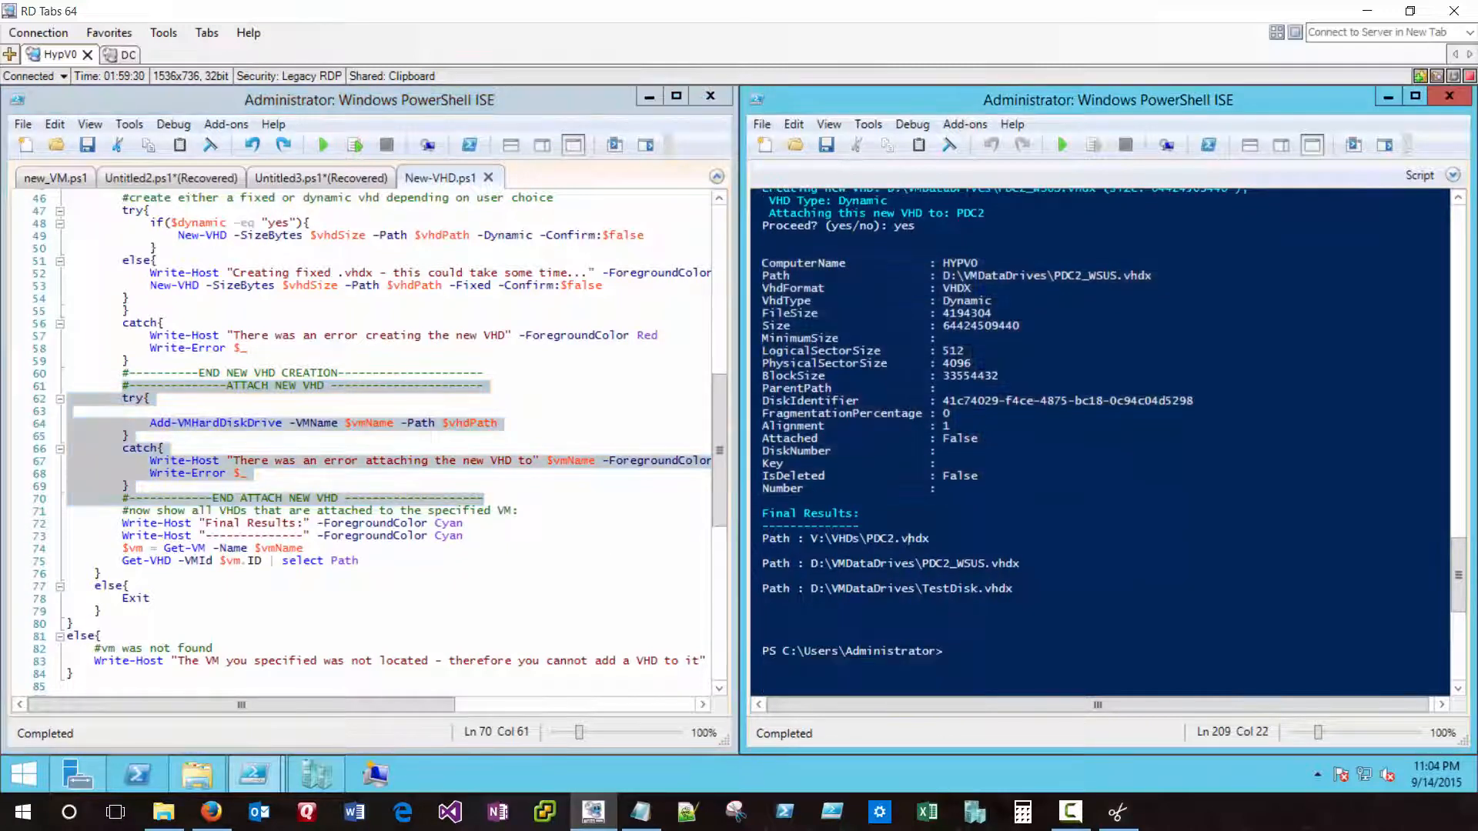
{"action": "scroll", "scroll_direction": "down", "scroll_amount": 3}
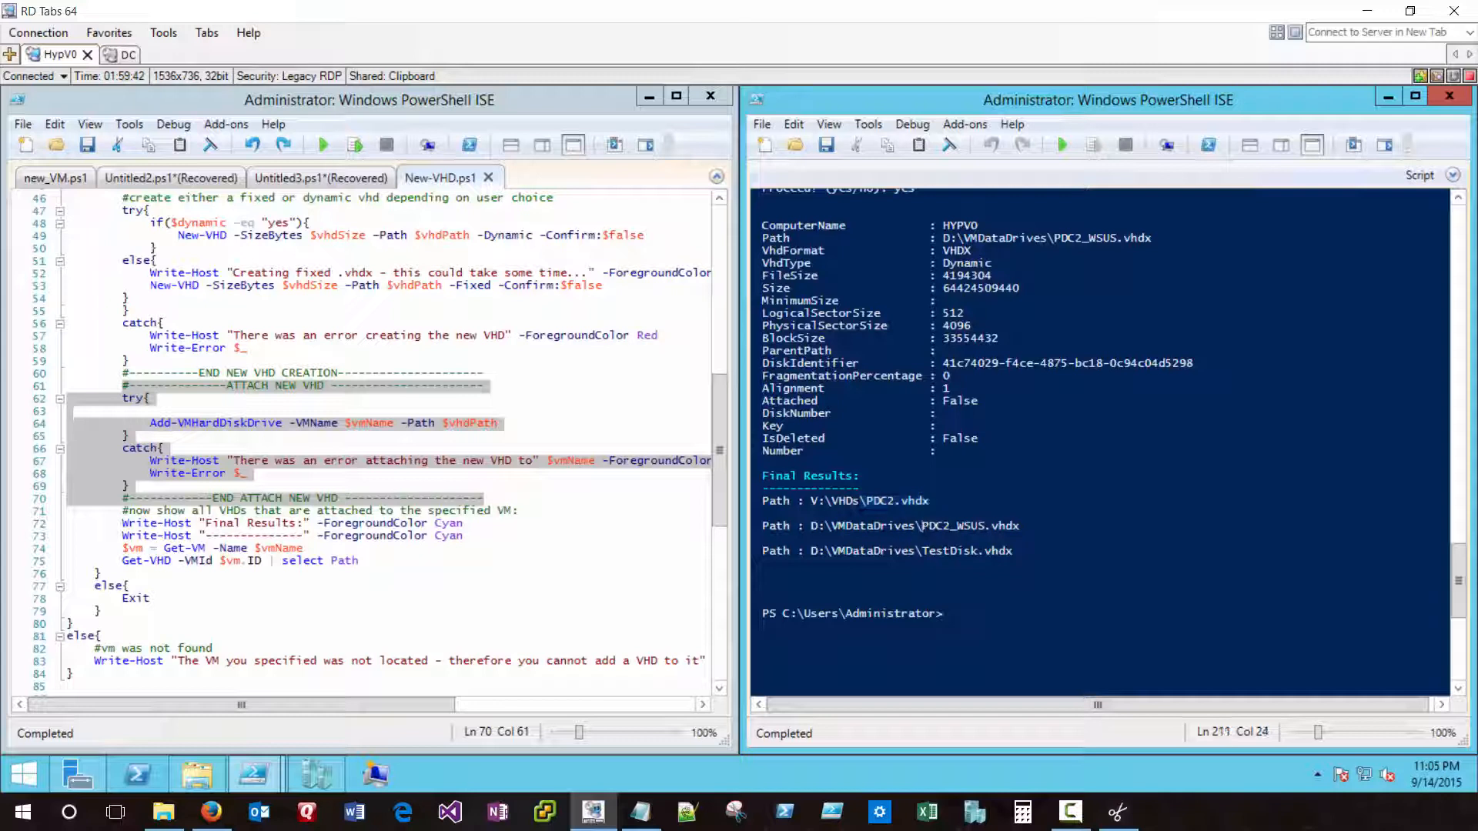
{"action": "double_click", "coordinate": [945, 551]}
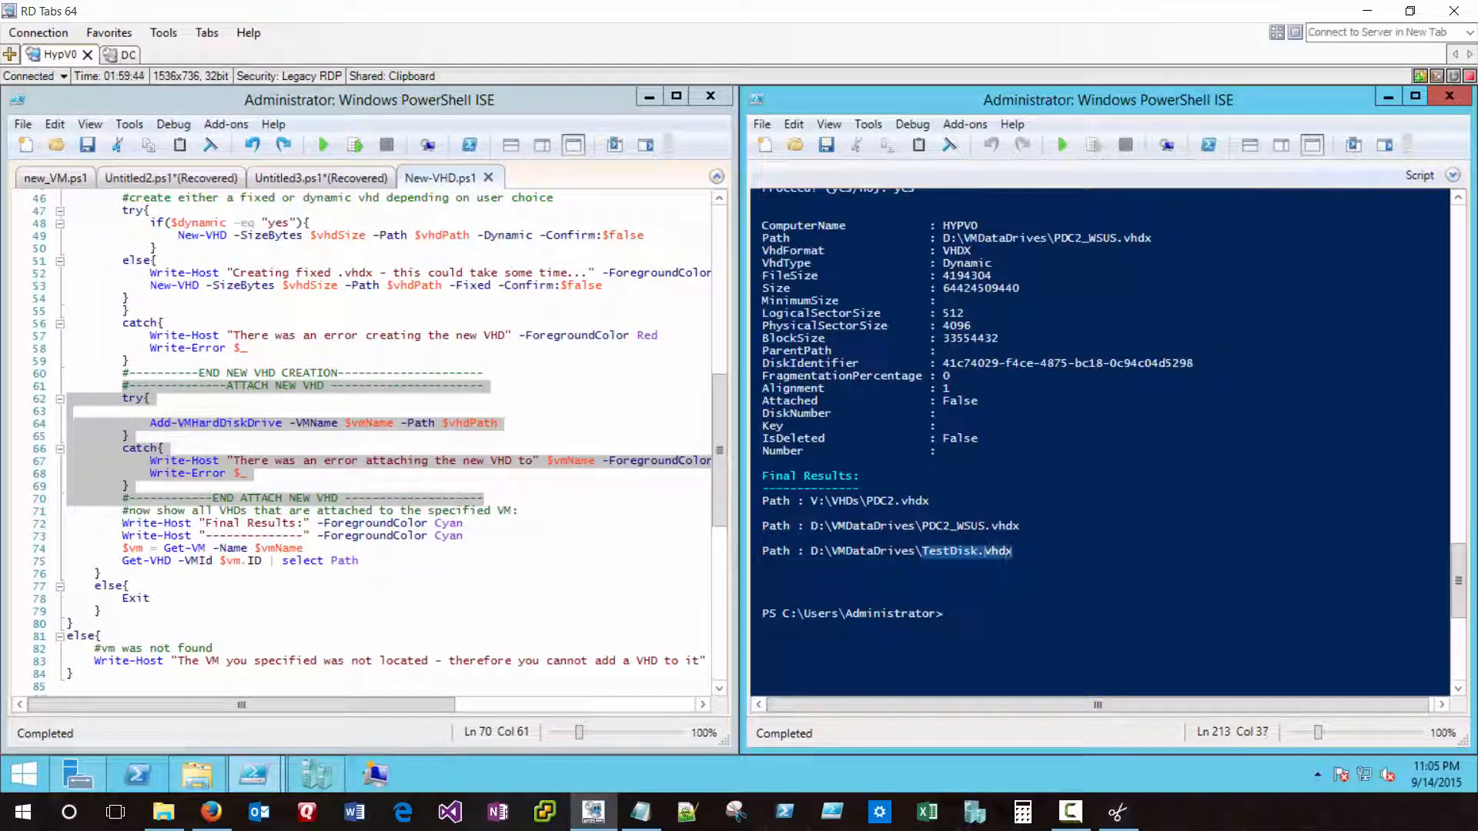